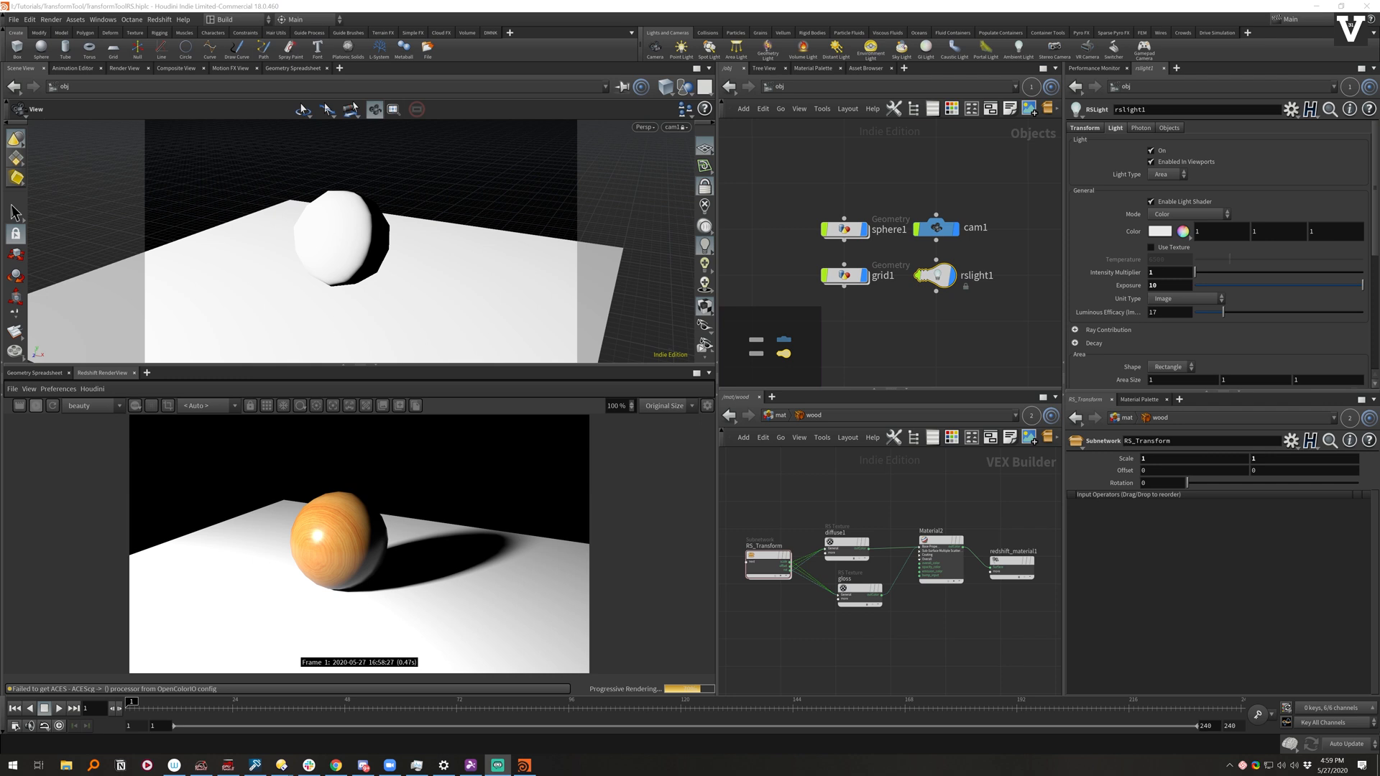
{"action": "mouse_move", "coordinate": [799, 579]}
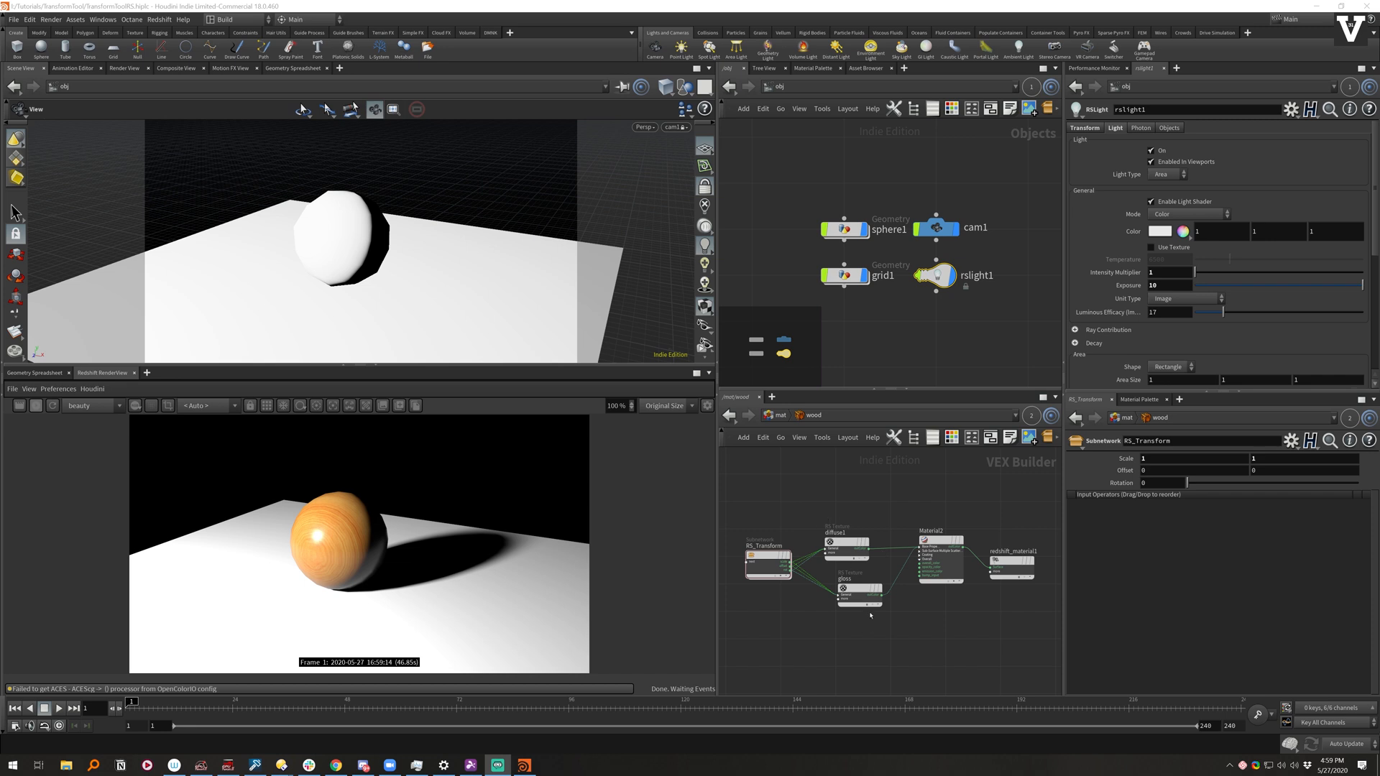
{"action": "mouse_move", "coordinate": [881, 595]}
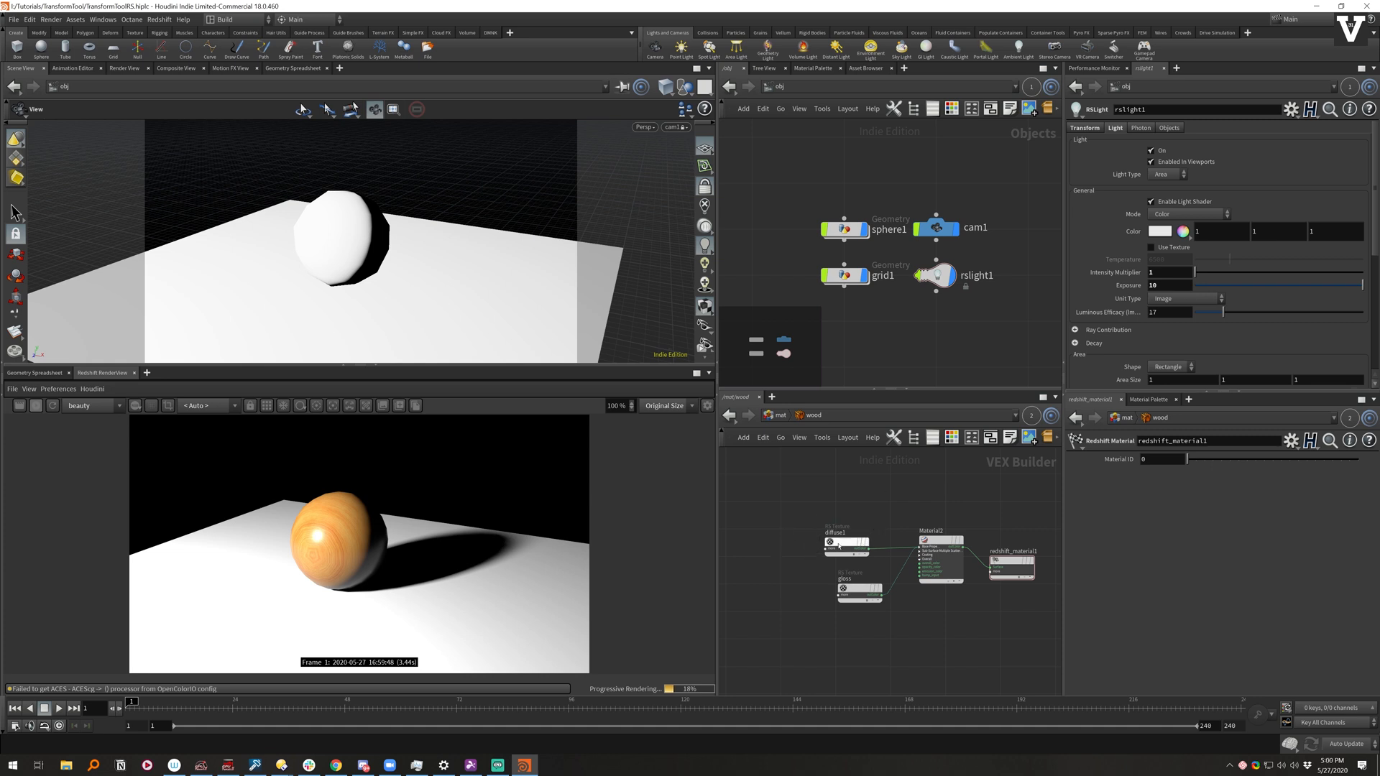
Step: Add RS Vector Maker nodes for scale, offset and rotation feeding the diffuse and gloss textures
{"action": "key", "text": "tab"}
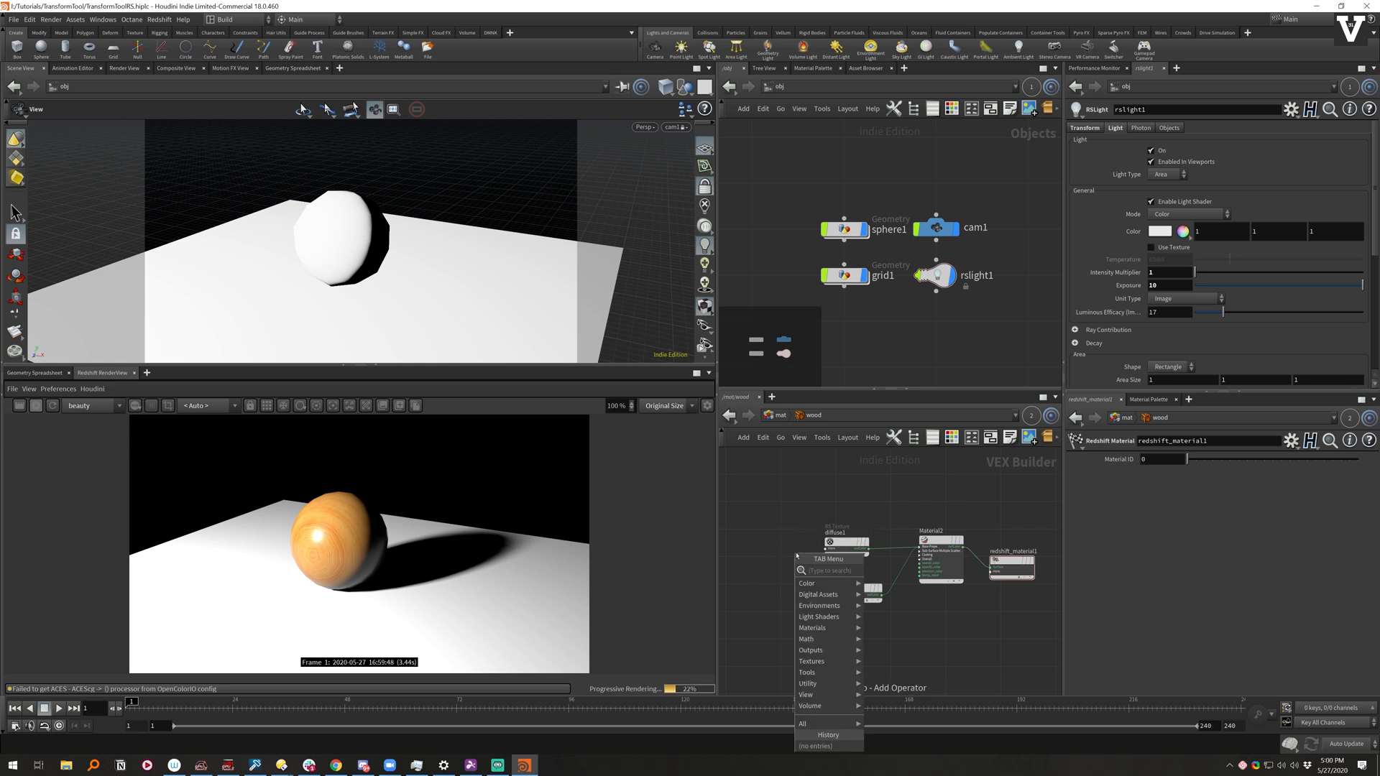
{"action": "type", "text": "vect"}
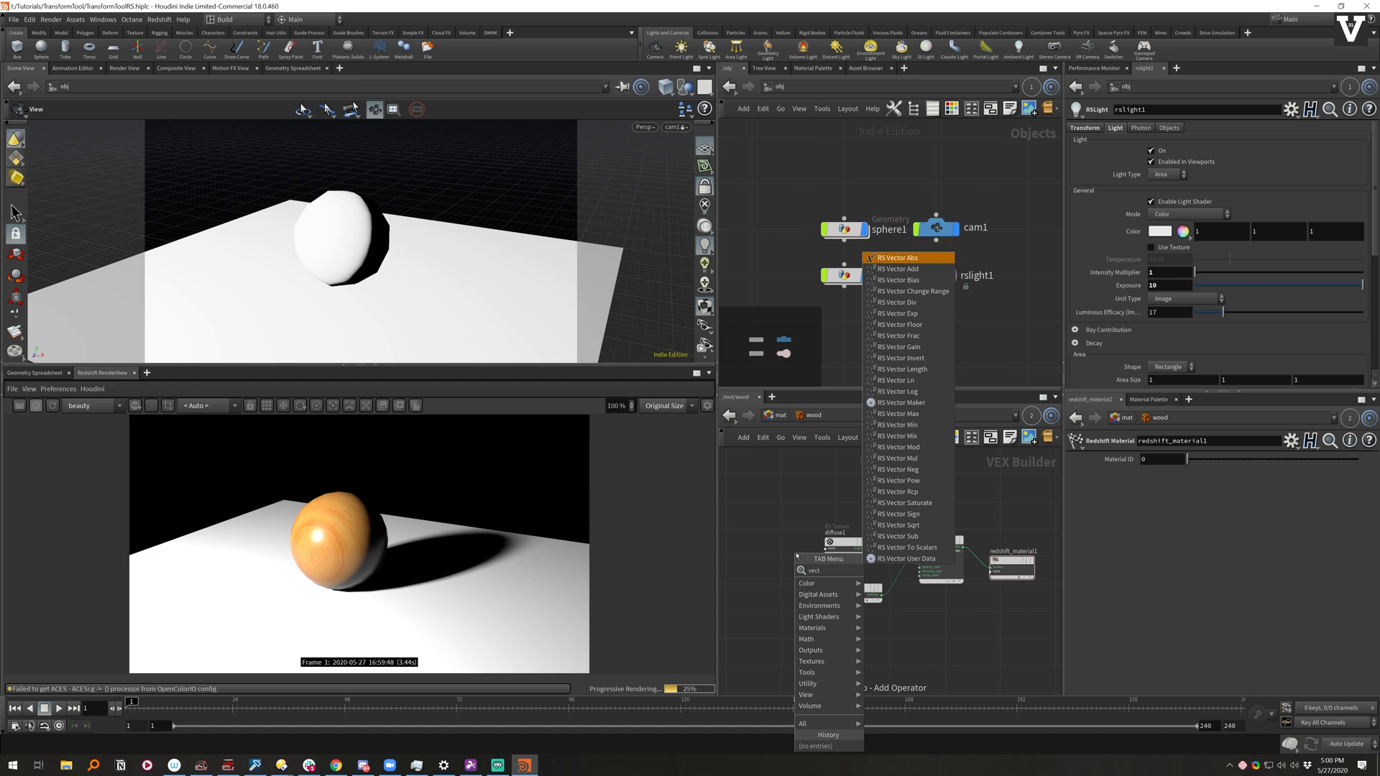
{"action": "mouse_move", "coordinate": [907, 447]}
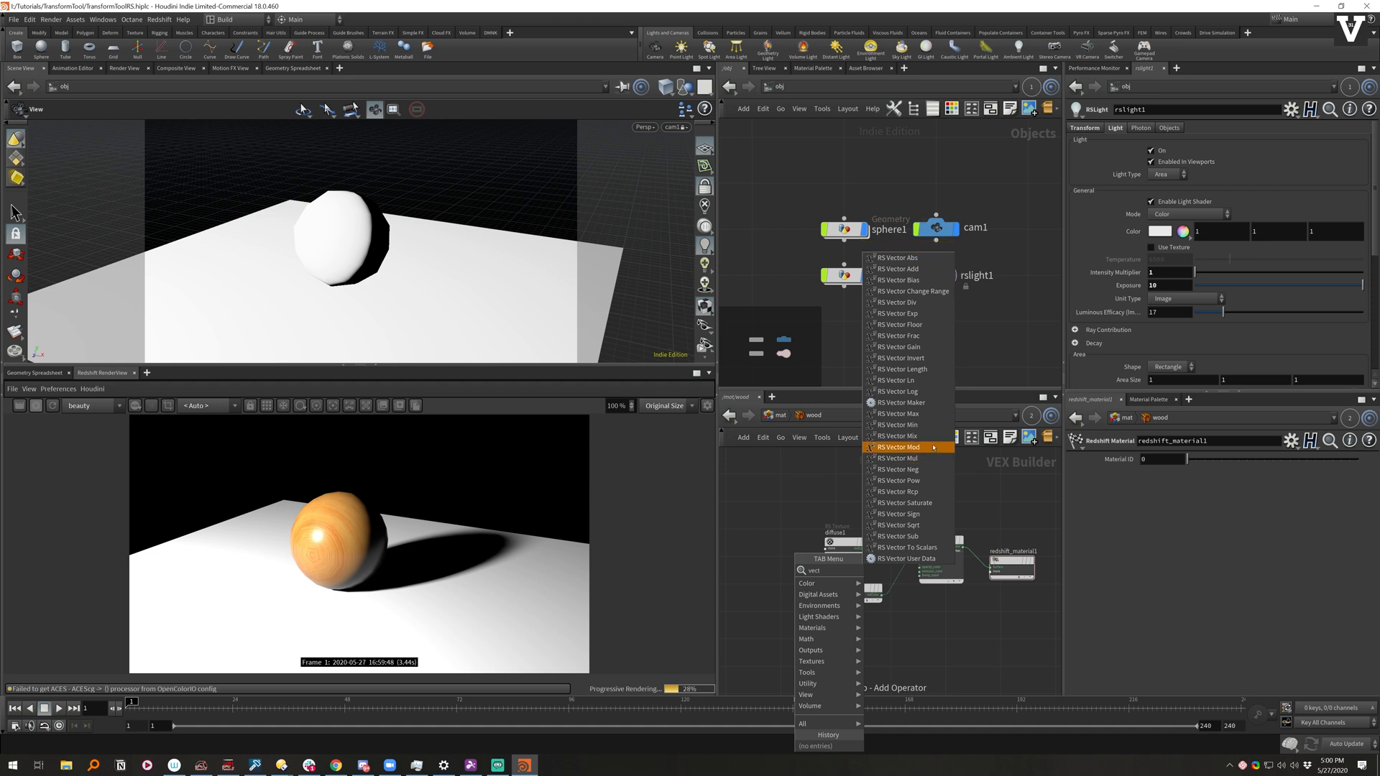
{"action": "left_click", "coordinate": [900, 402]}
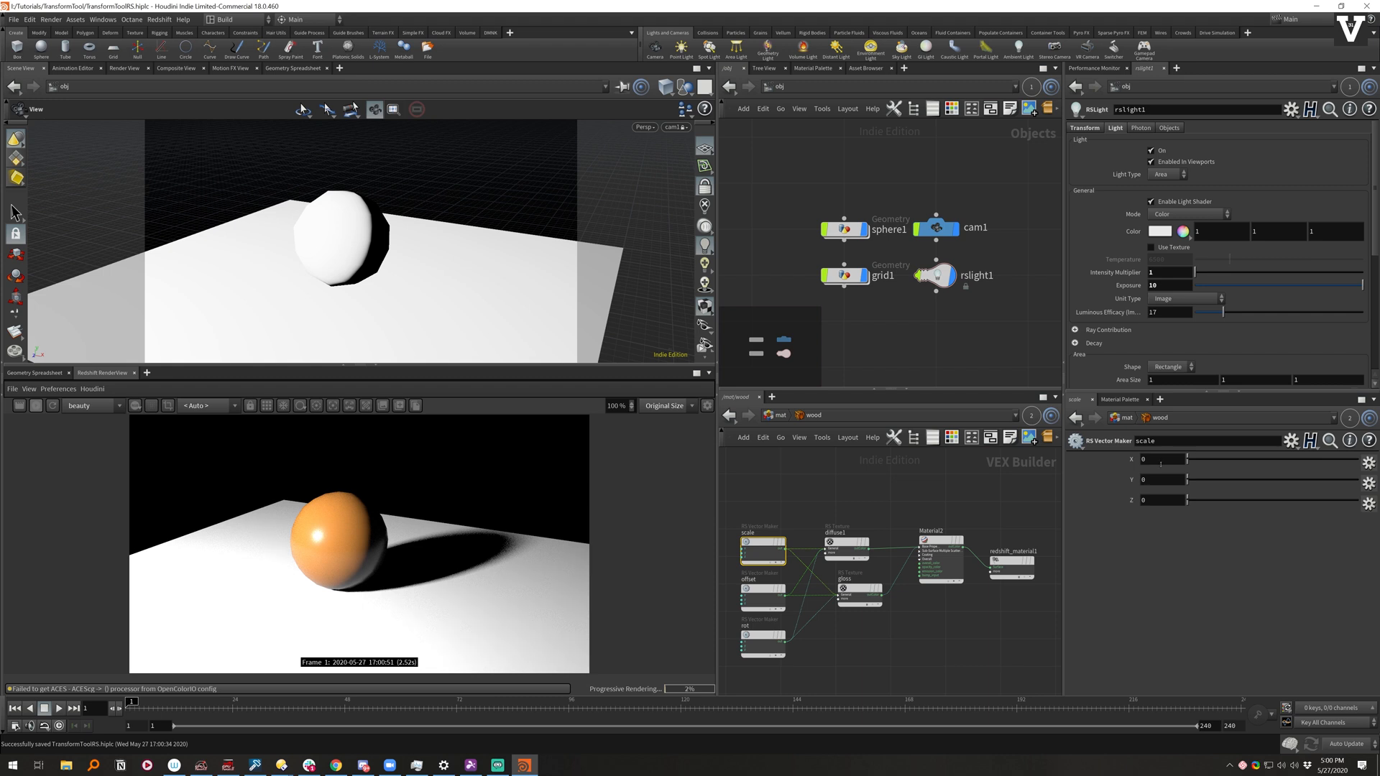
Step: Give the scale vector non-zero component values such as 2
{"action": "left_click", "coordinate": [1161, 458]}
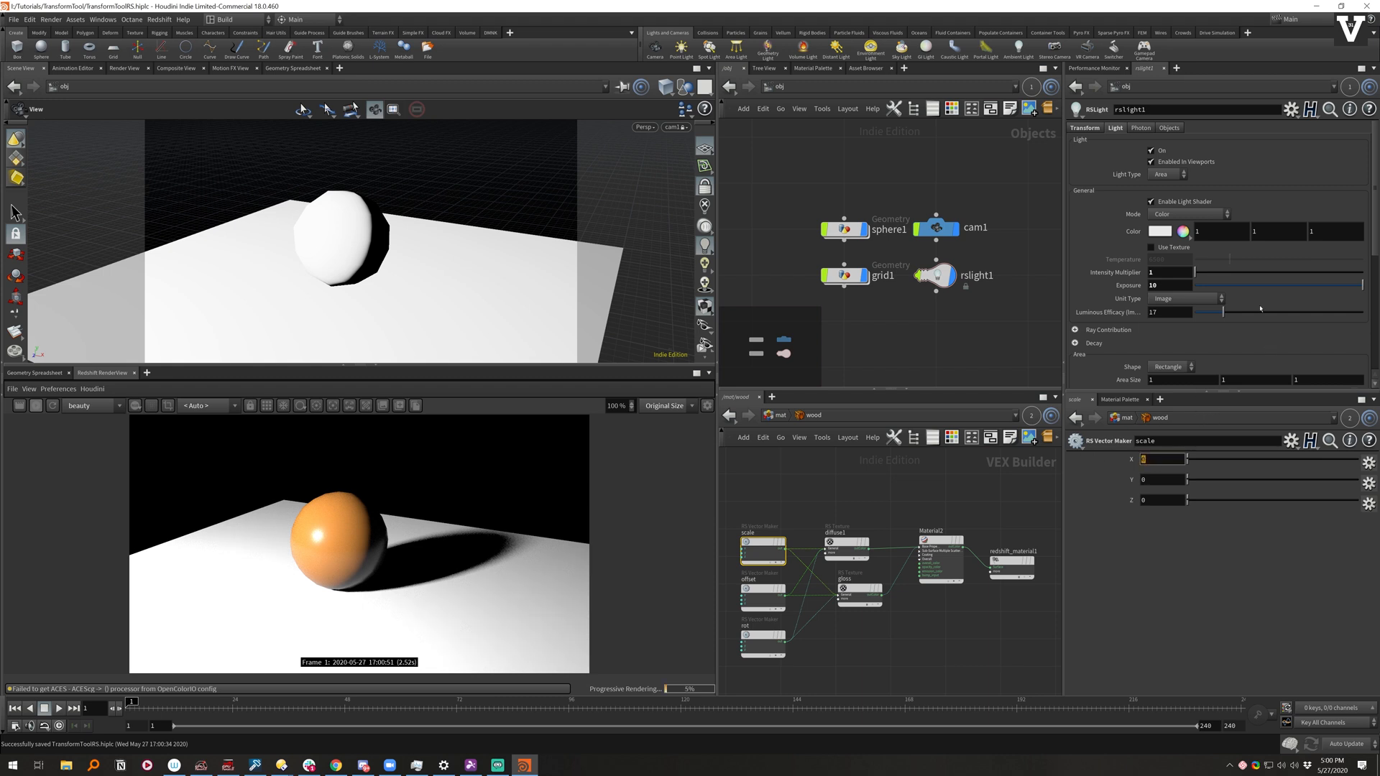
{"action": "type", "text": "2"}
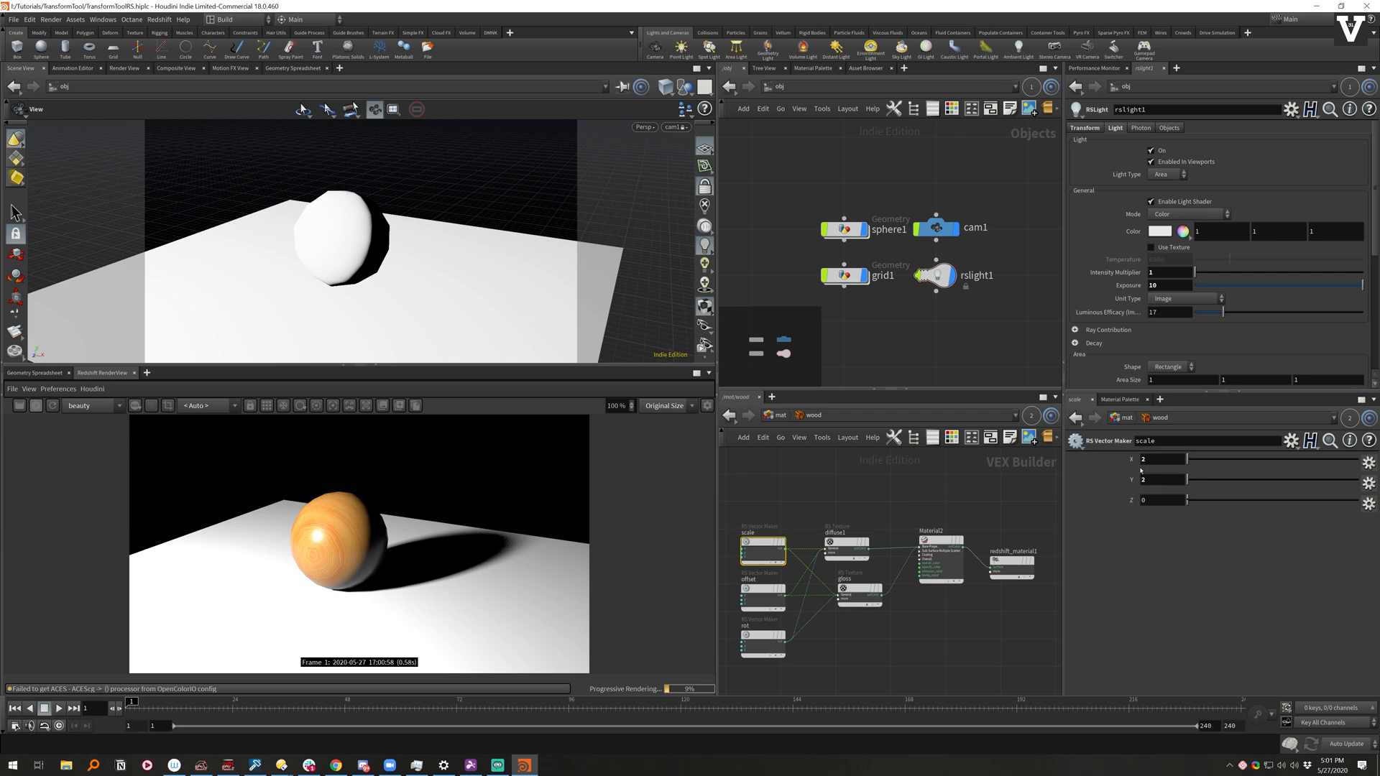
{"action": "left_click", "coordinate": [1161, 459]}
{"action": "type", "text": "5"}
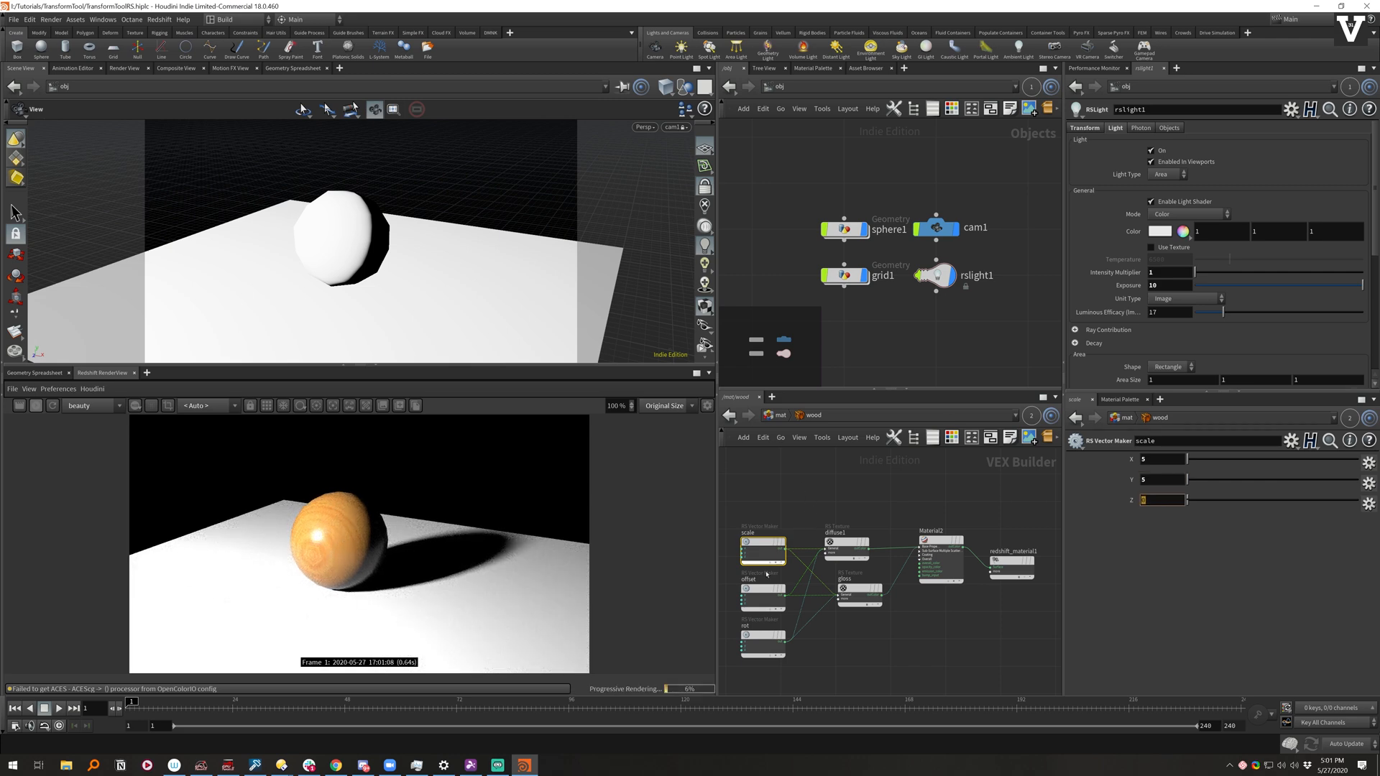
Step: Set the rot vector's X to 180 and check the diffuse texture renders the grain again
{"action": "left_click", "coordinate": [762, 648]}
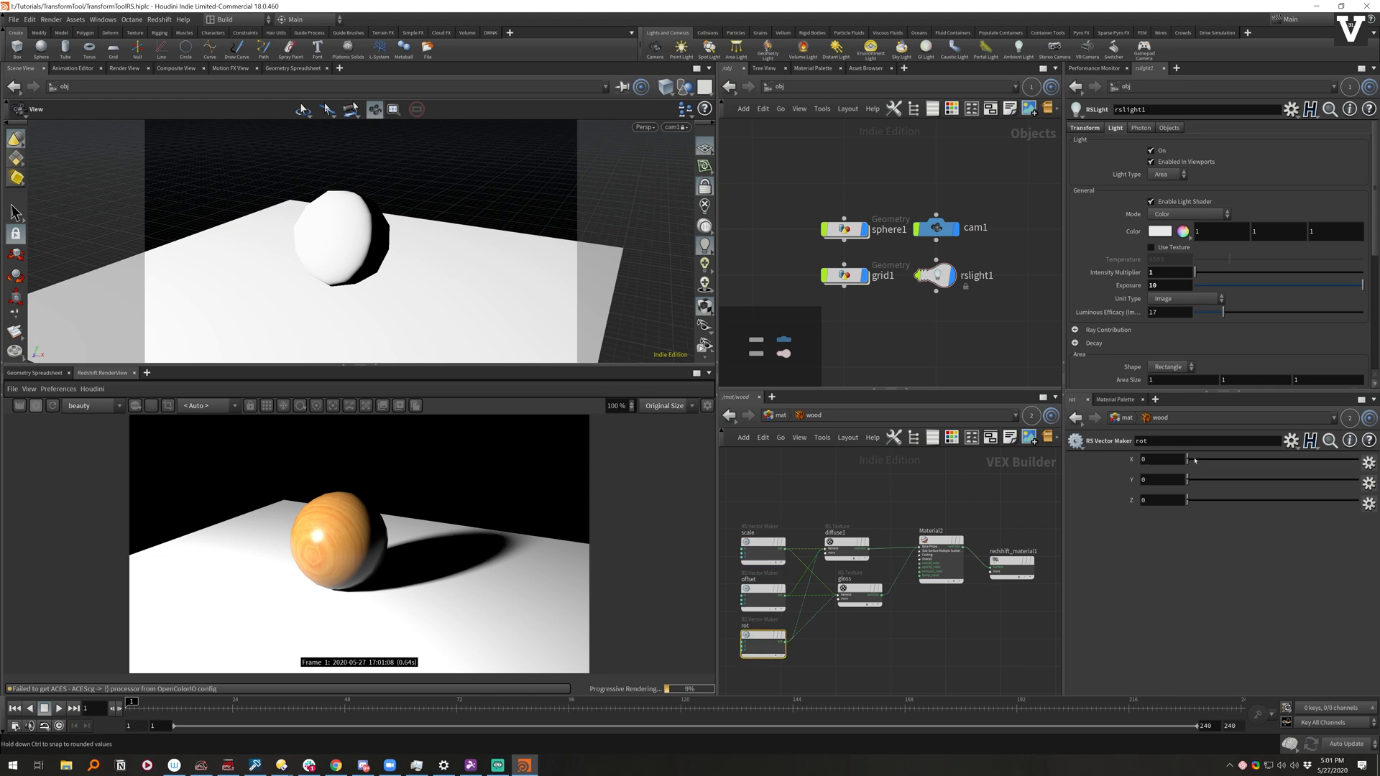
{"action": "type", "text": "180"}
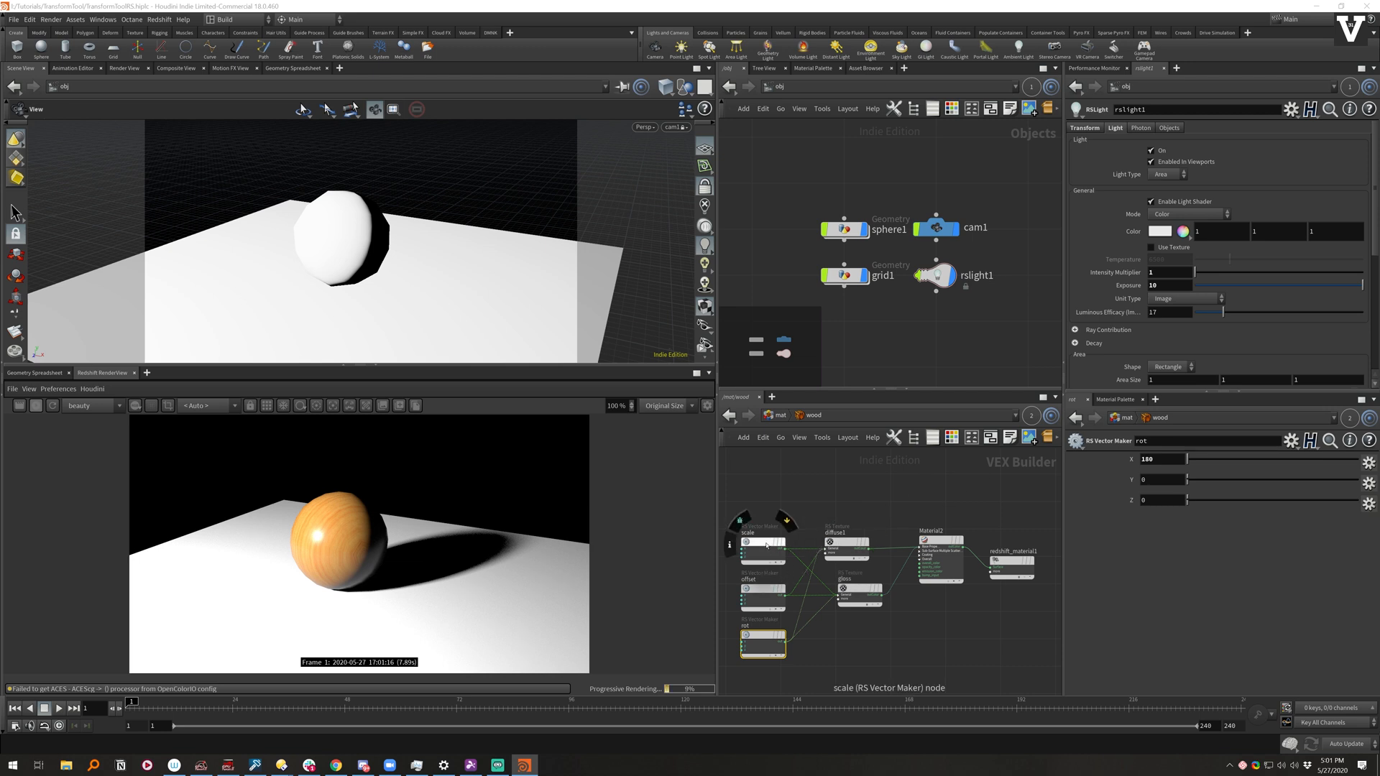
{"action": "left_click", "coordinate": [844, 543]}
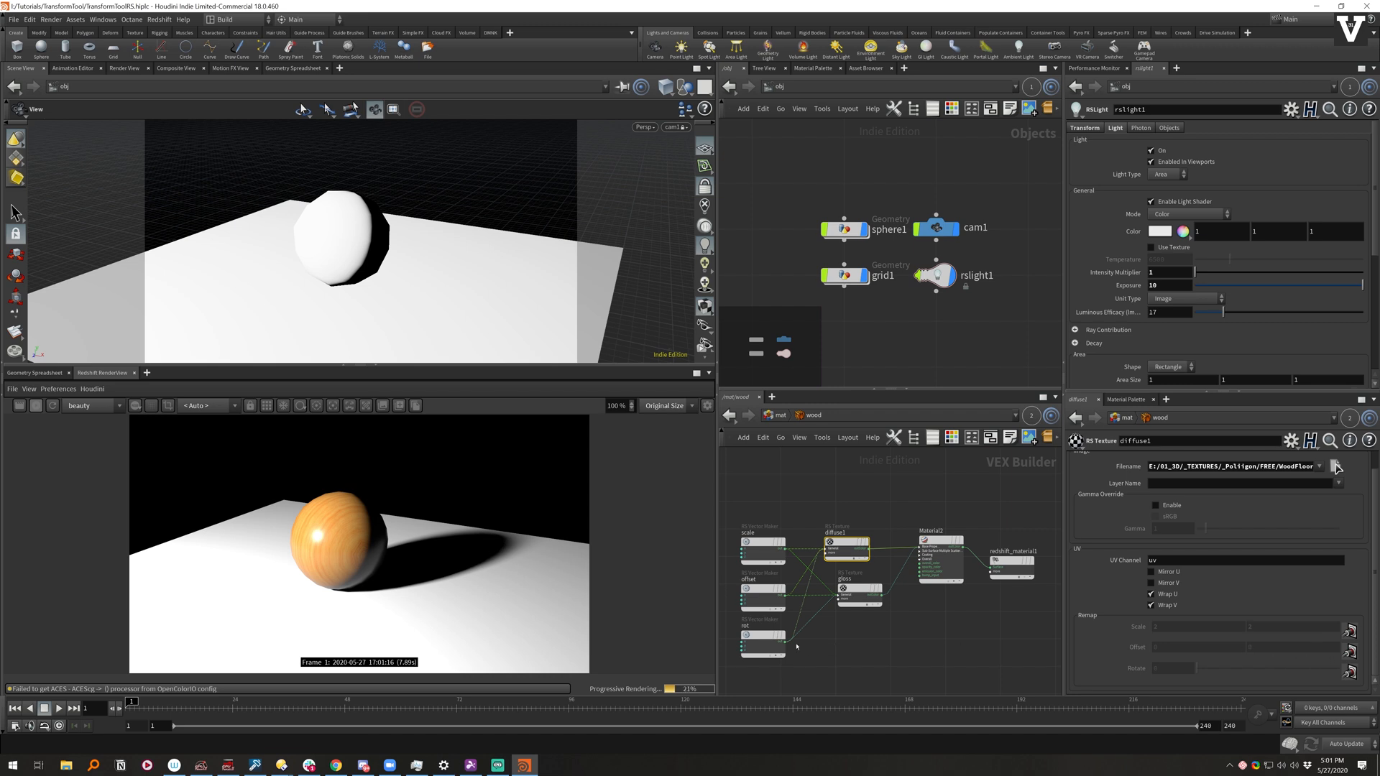
{"action": "left_click", "coordinate": [762, 647]}
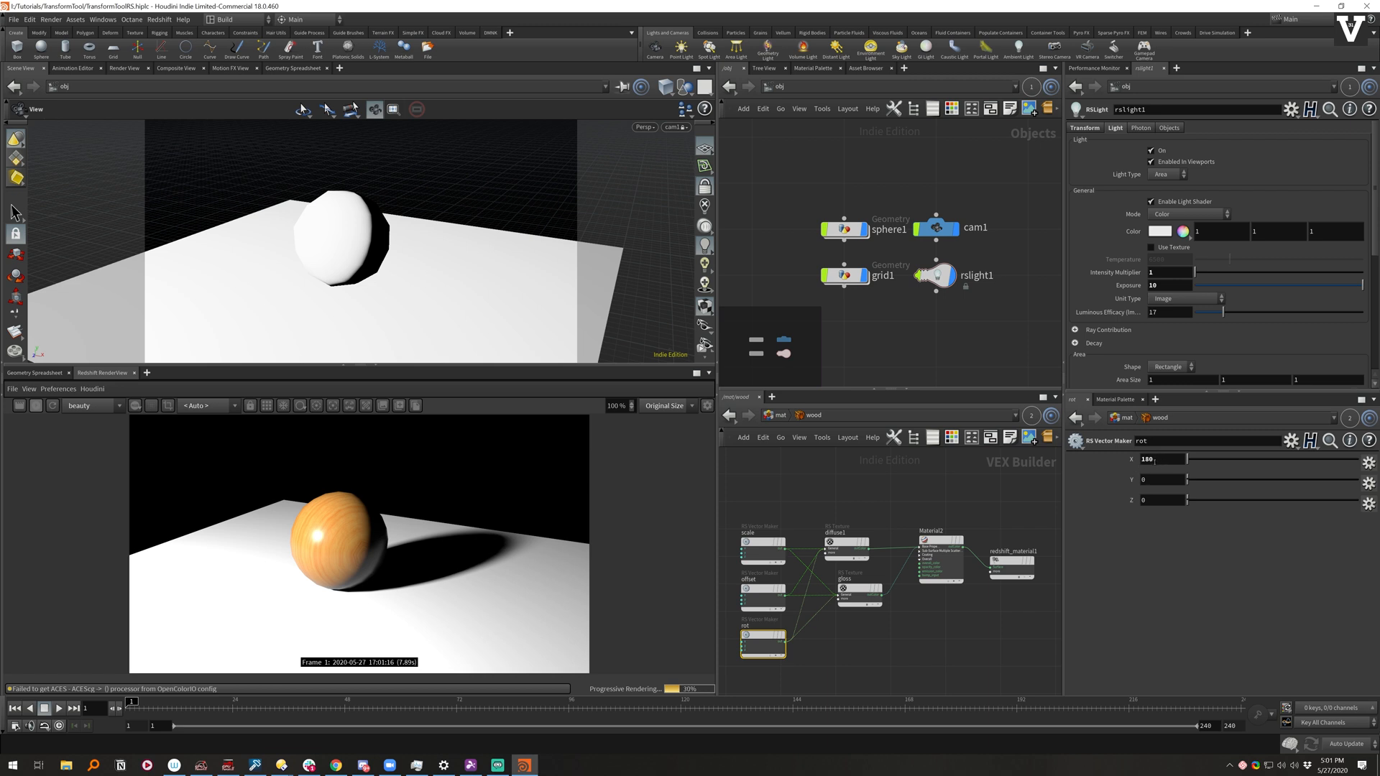
{"action": "double_click", "coordinate": [1147, 458]}
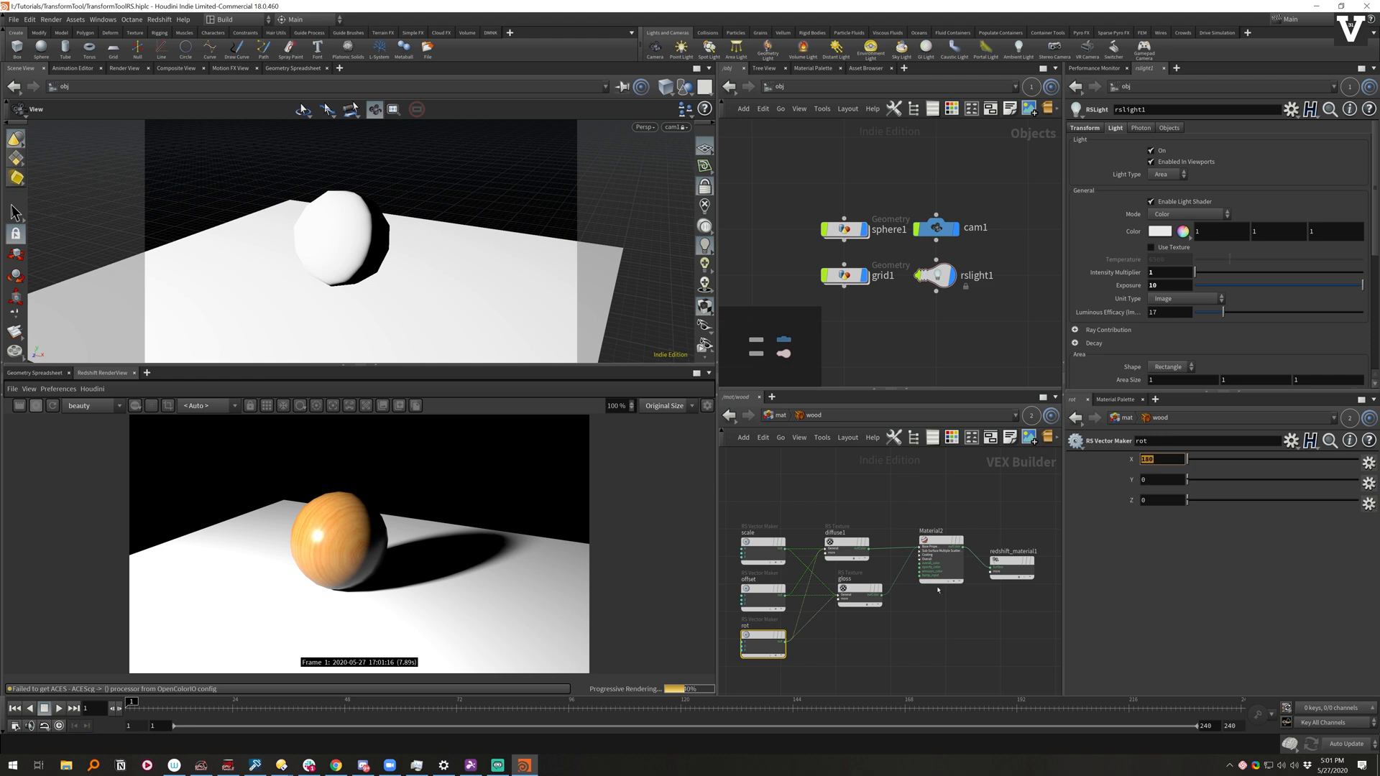
{"action": "left_click", "coordinate": [761, 551]}
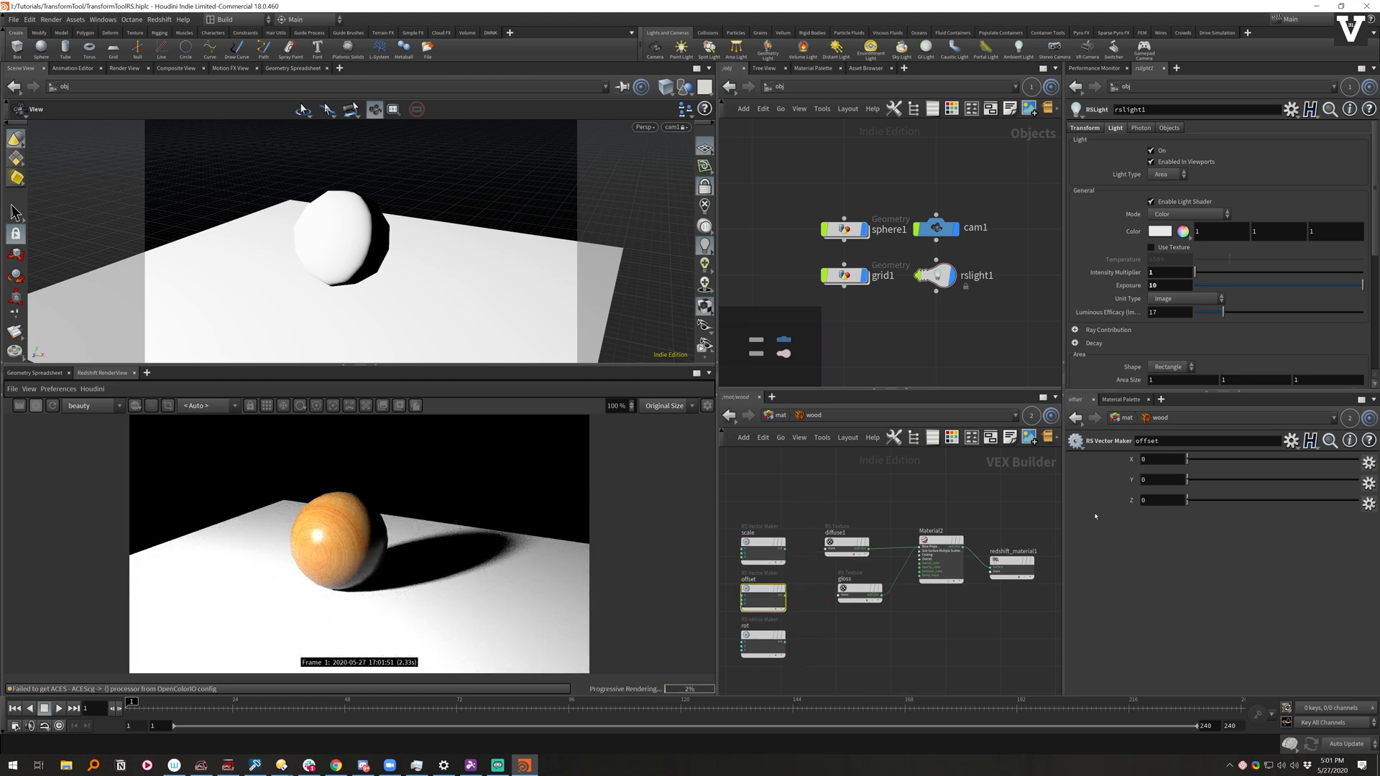
Step: Collapse scale, offset and rot into a subnetwork named transform placed beside the diffuse texture
{"action": "left_click", "coordinate": [762, 639]}
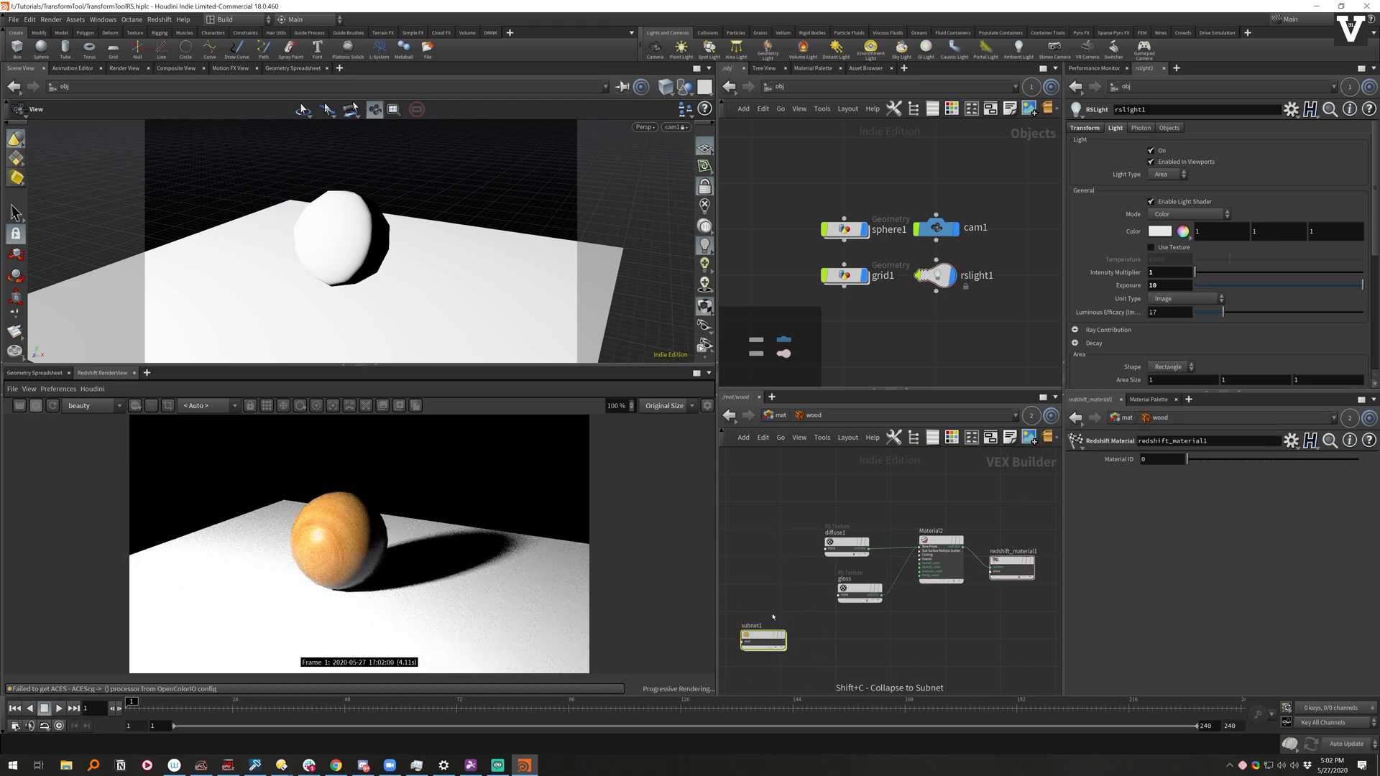
{"action": "left_click_drag", "start_coordinate": [762, 635], "coordinate": [761, 543]}
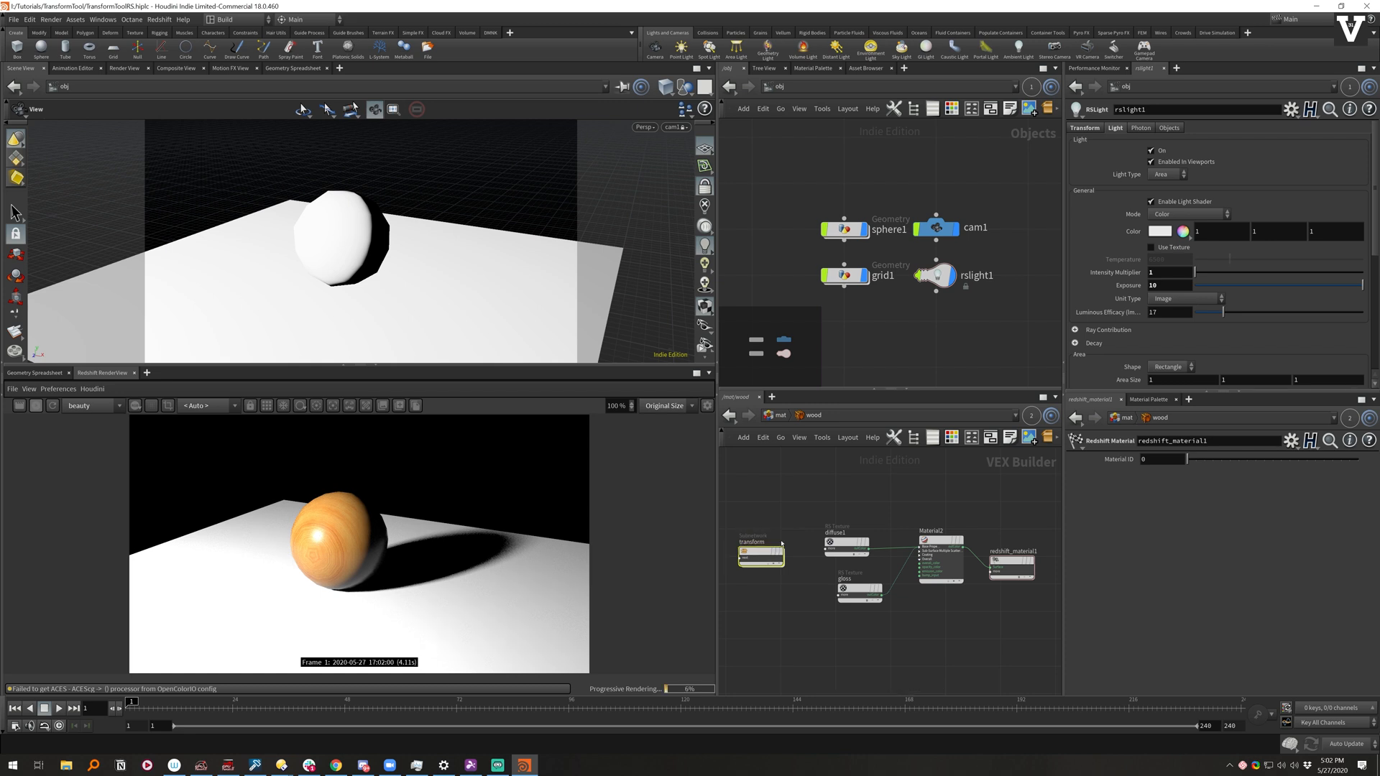
Step: Inside transform, wire scale, offset and rot into suboutput1 and rename its outputs to match
{"action": "double_click", "coordinate": [760, 553]}
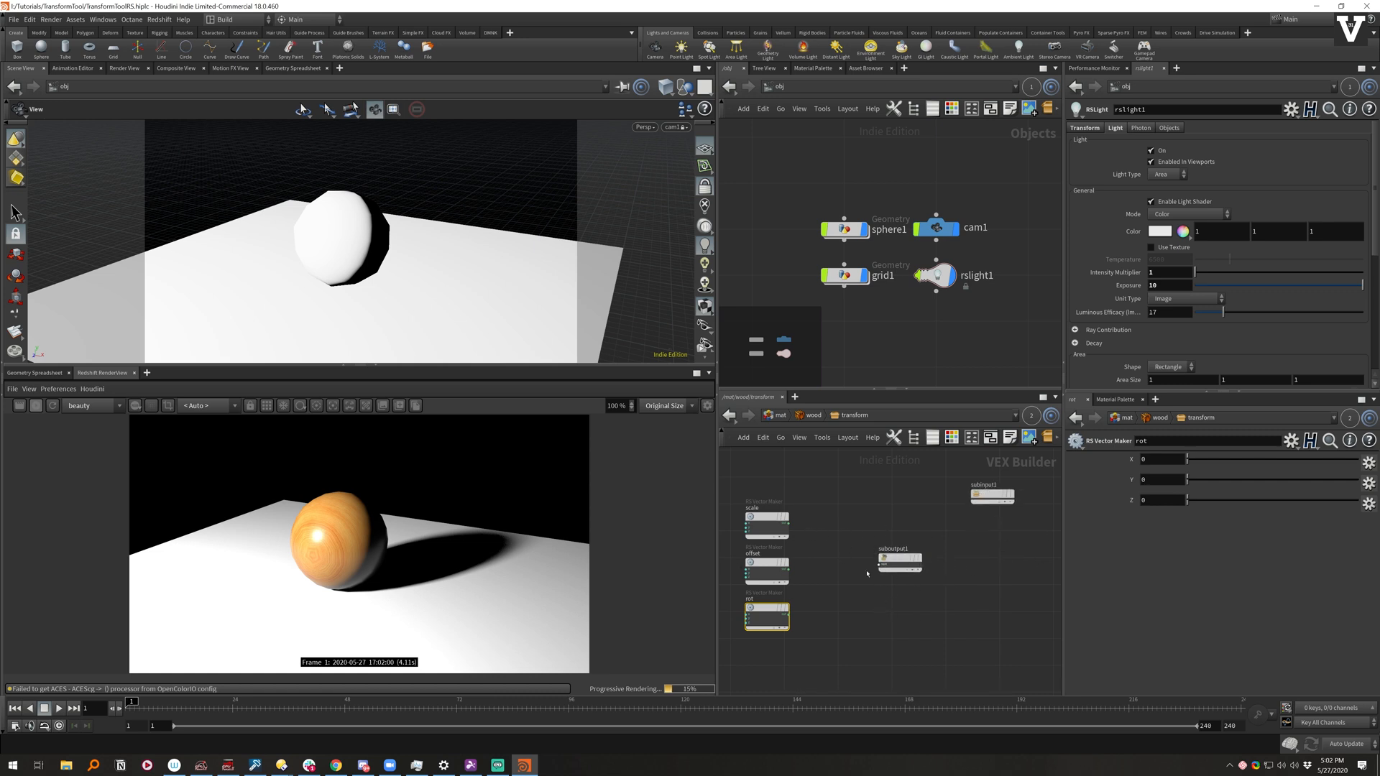
{"action": "left_click_drag", "start_coordinate": [785, 517], "coordinate": [879, 573]}
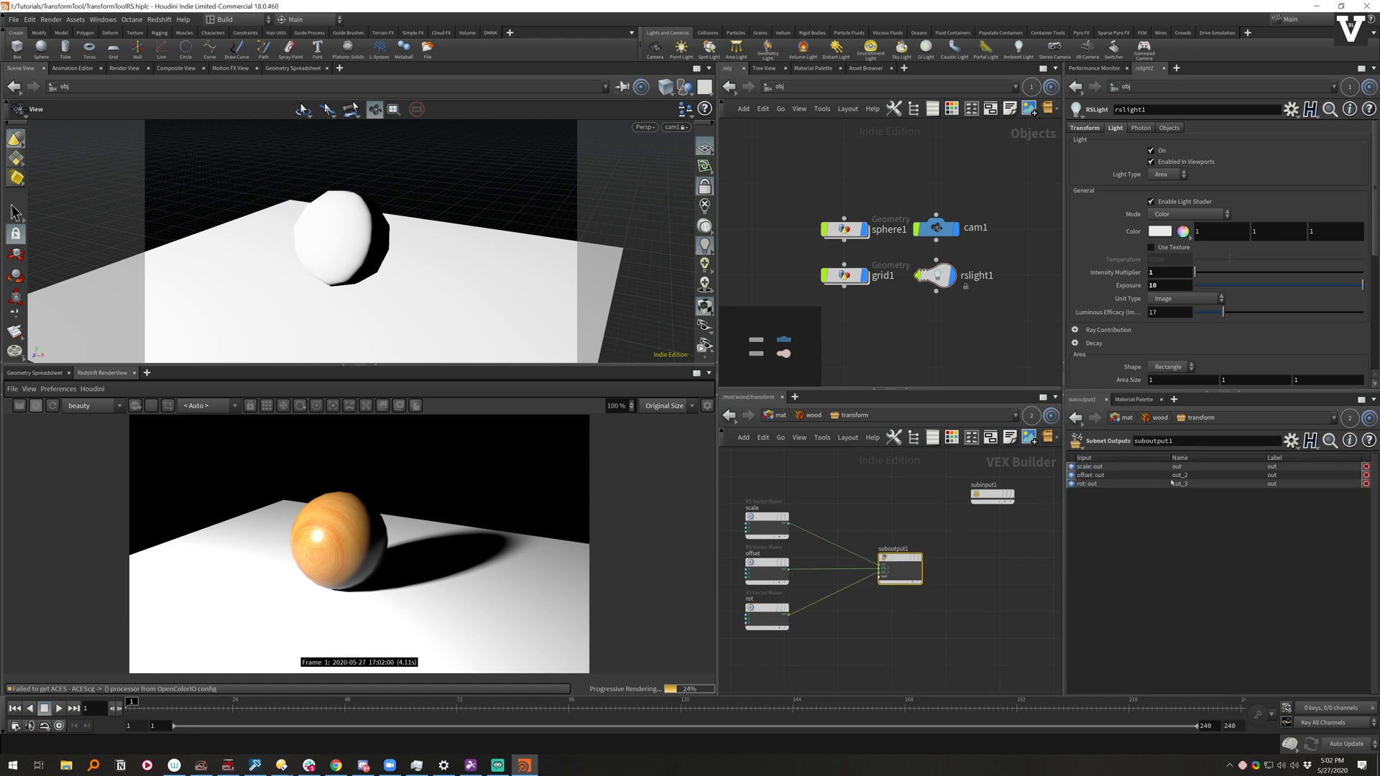
{"action": "left_click", "coordinate": [1127, 466]}
{"action": "type", "text": "offset"}
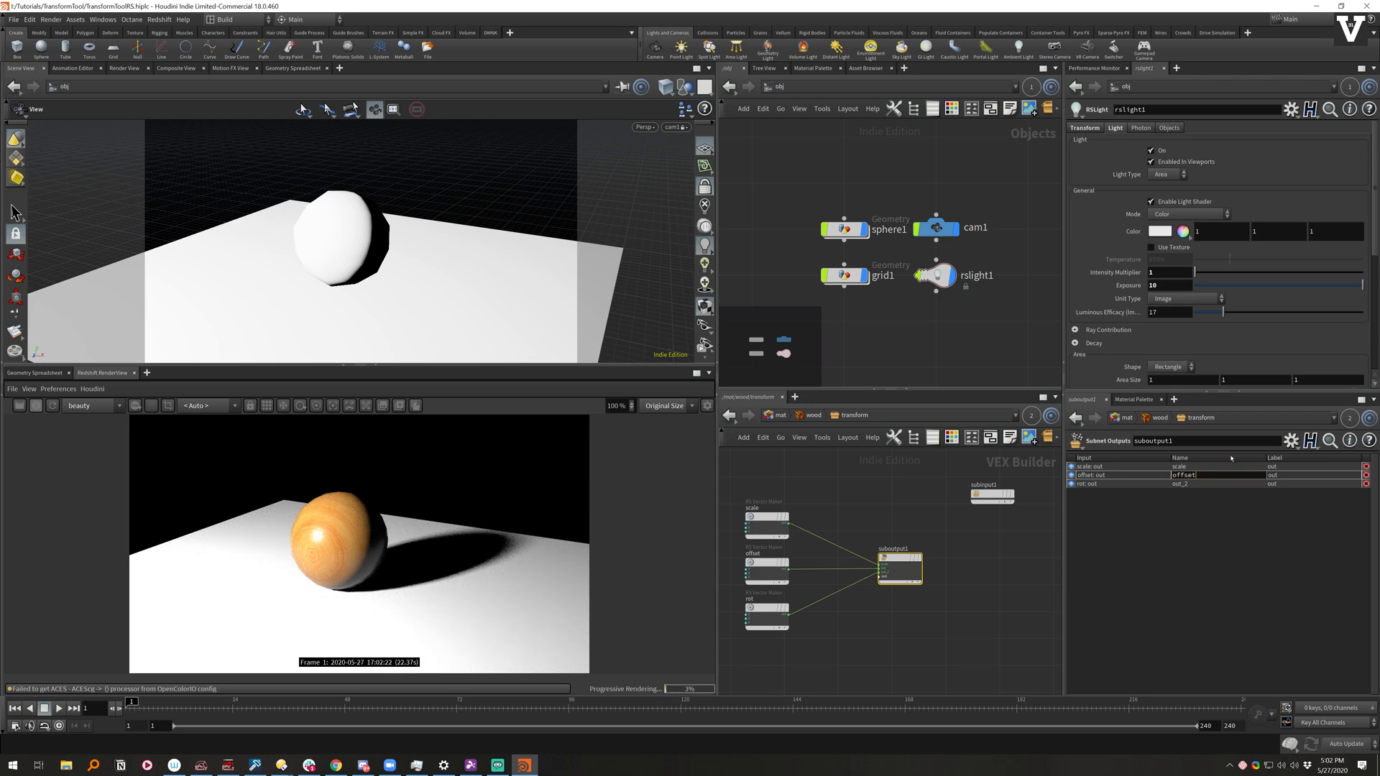
{"action": "left_click", "coordinate": [1183, 483]}
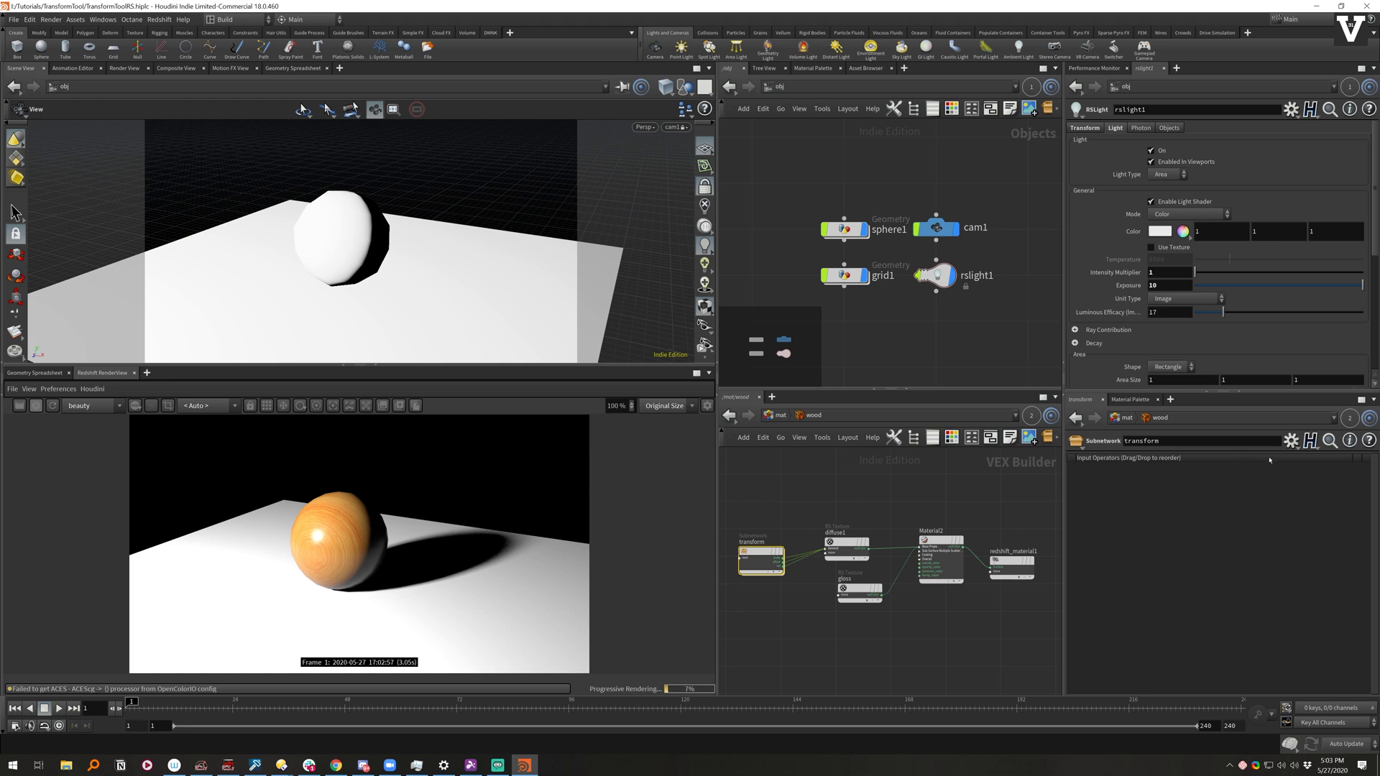
Step: In Edit Parameter Interface, name the first parameter rs_scale with label Scale
{"action": "left_click", "coordinate": [1291, 441]}
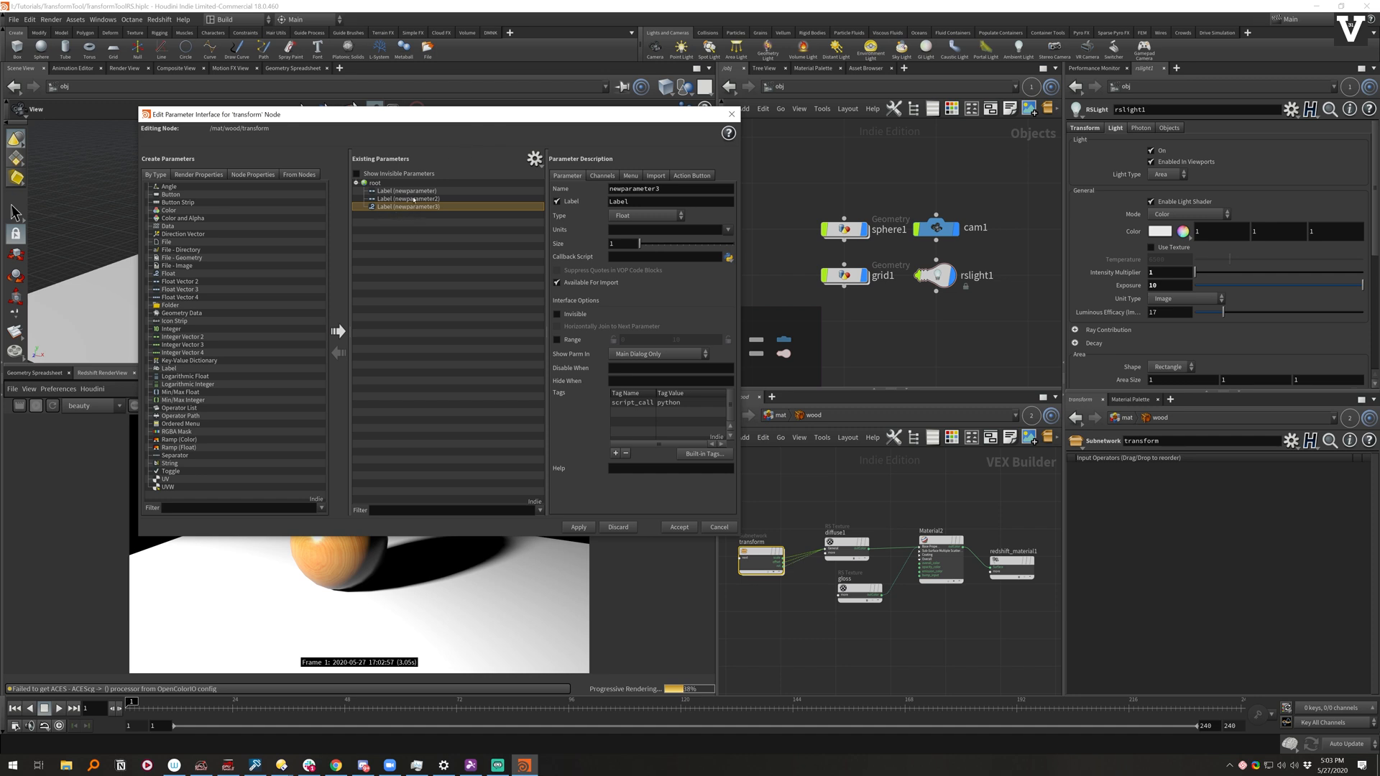
{"action": "left_click", "coordinate": [407, 191]}
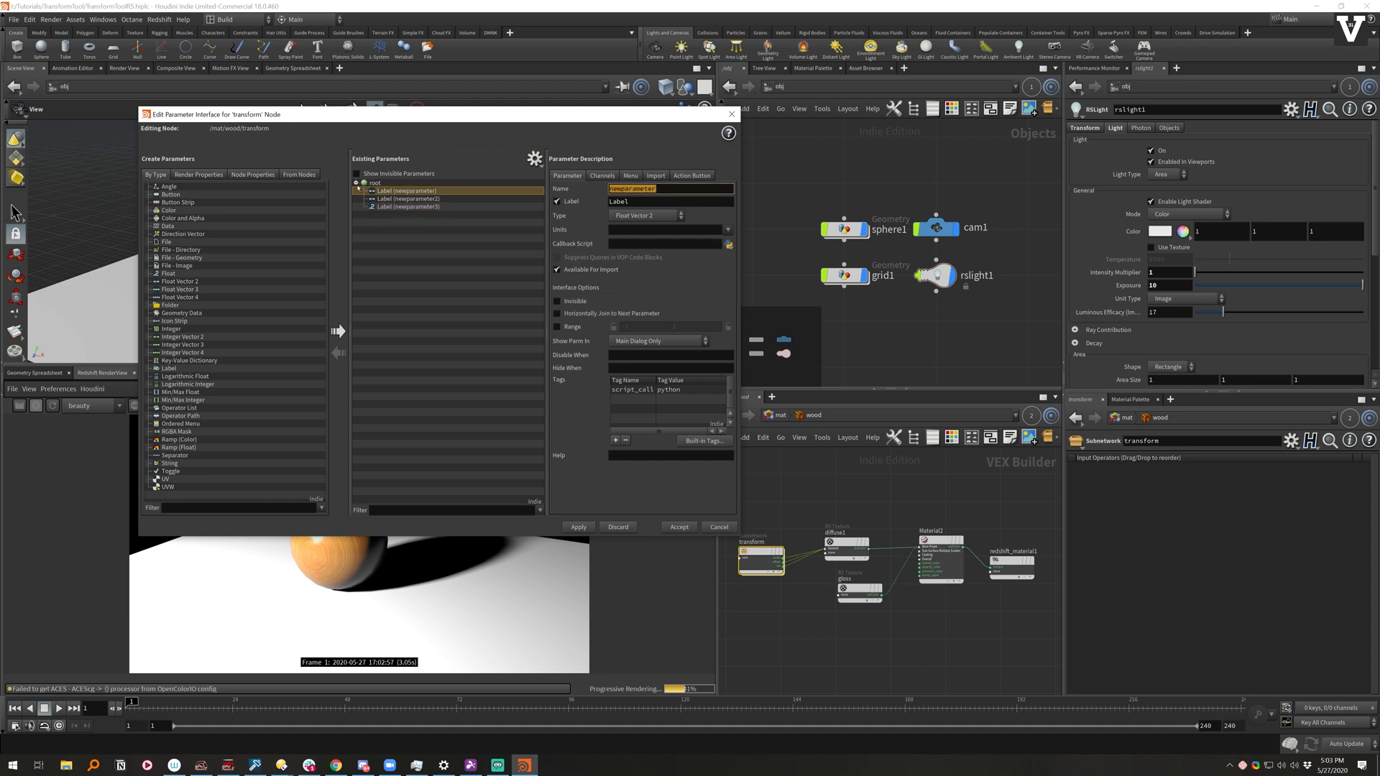
{"action": "type", "text": "rs_"}
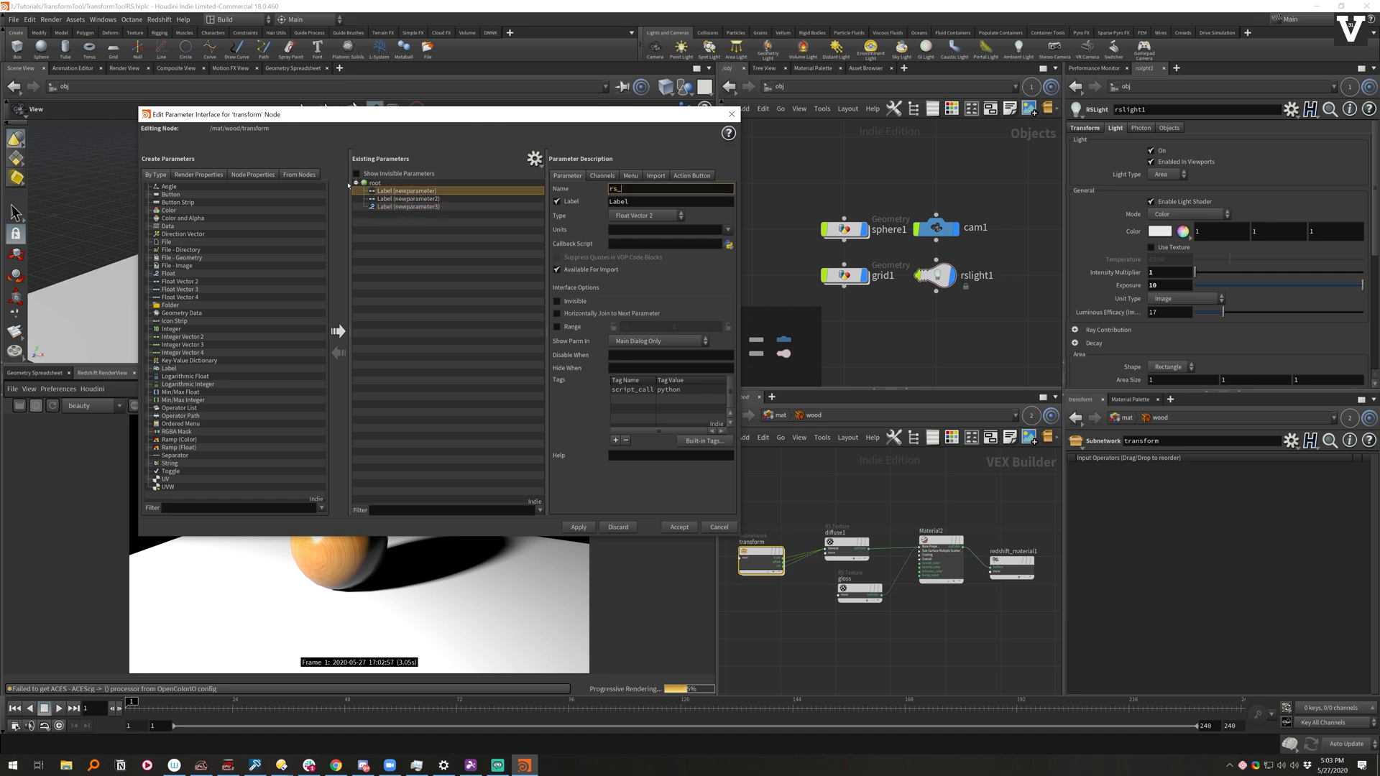
{"action": "type", "text": "s"}
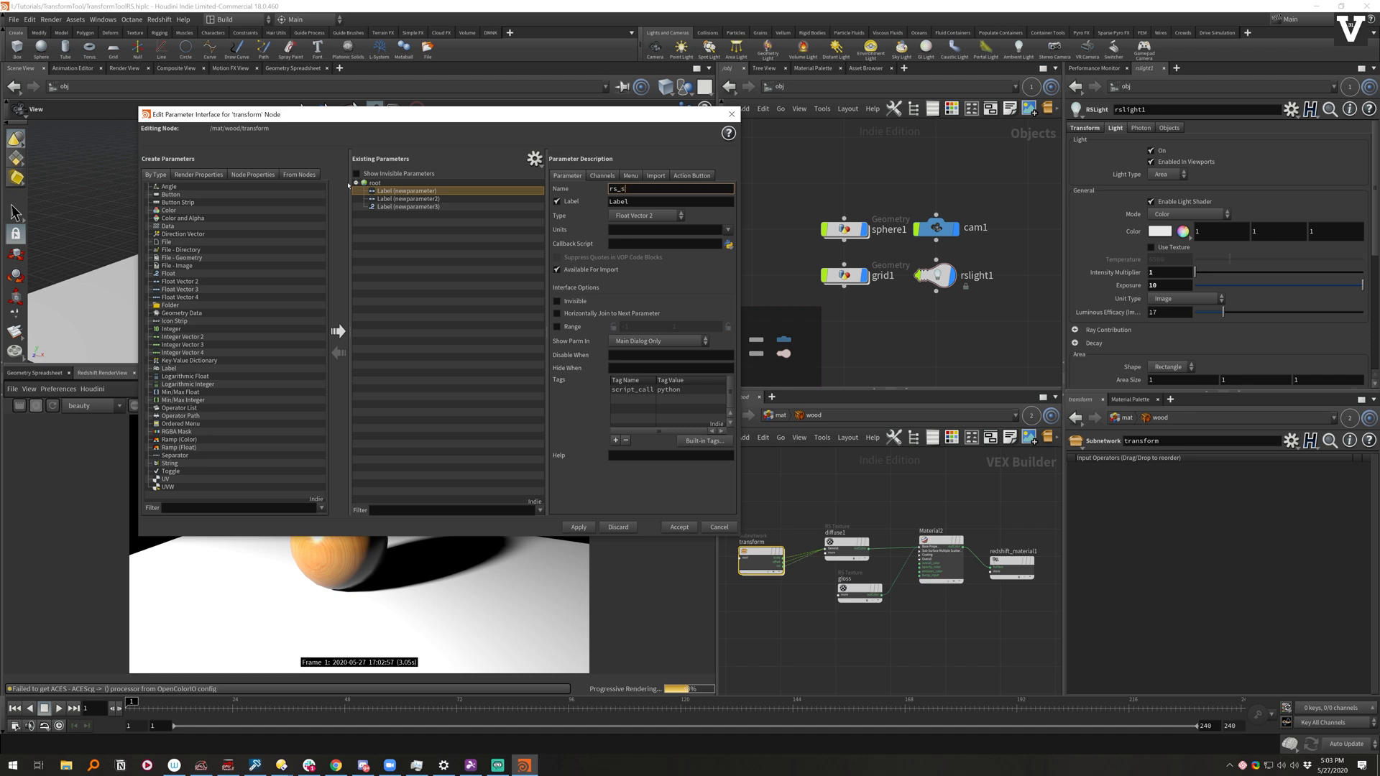
{"action": "type", "text": "Scale"}
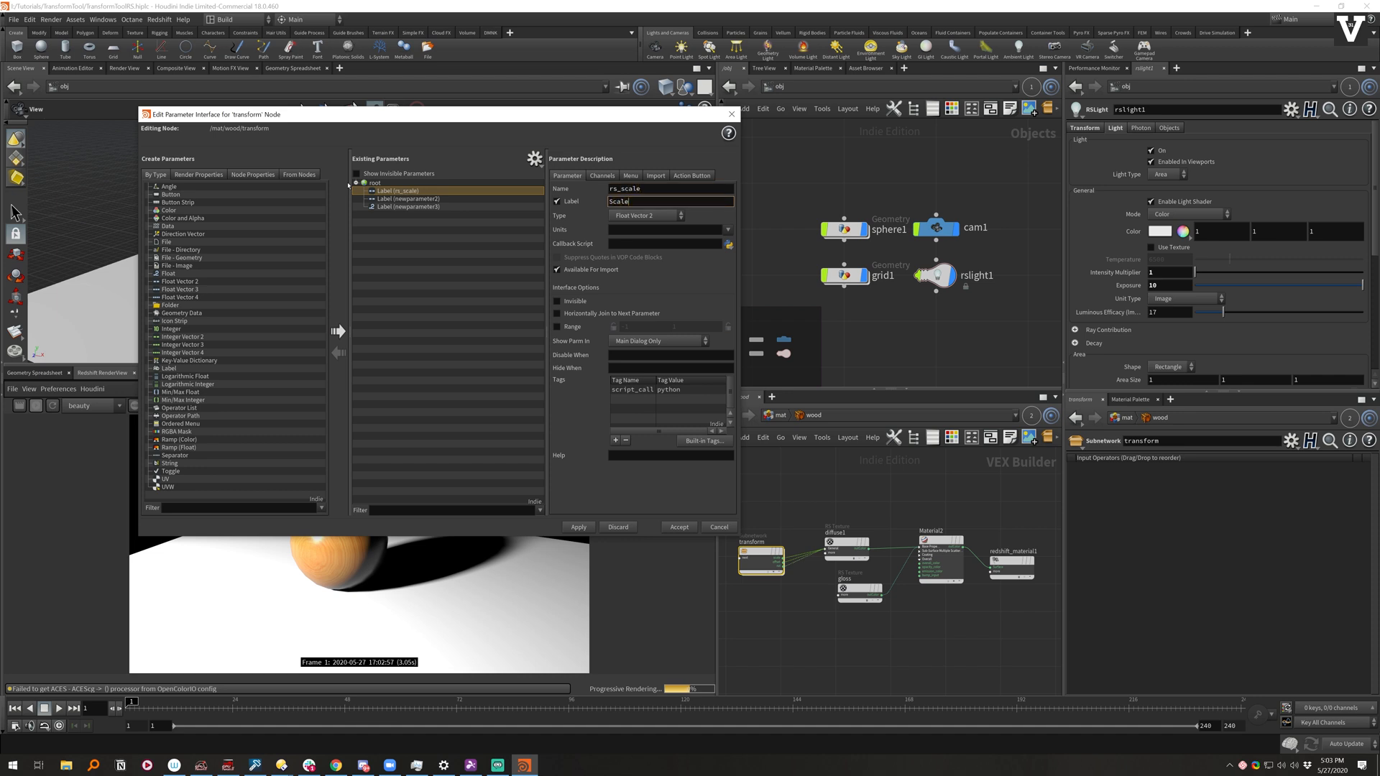
Step: Name the second parameter rs_offset with label Offset and accept the changes
{"action": "left_click", "coordinate": [409, 198]}
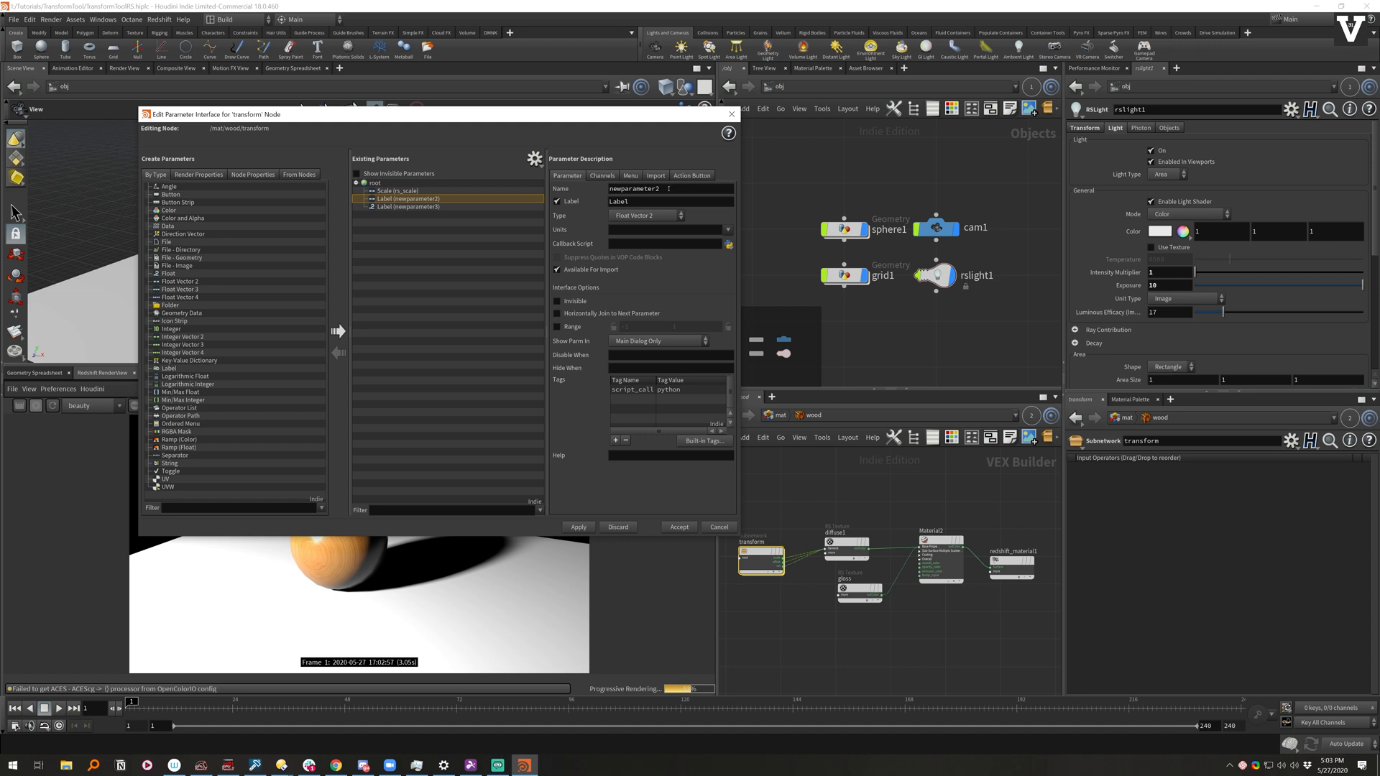
{"action": "type", "text": "rs_offset"}
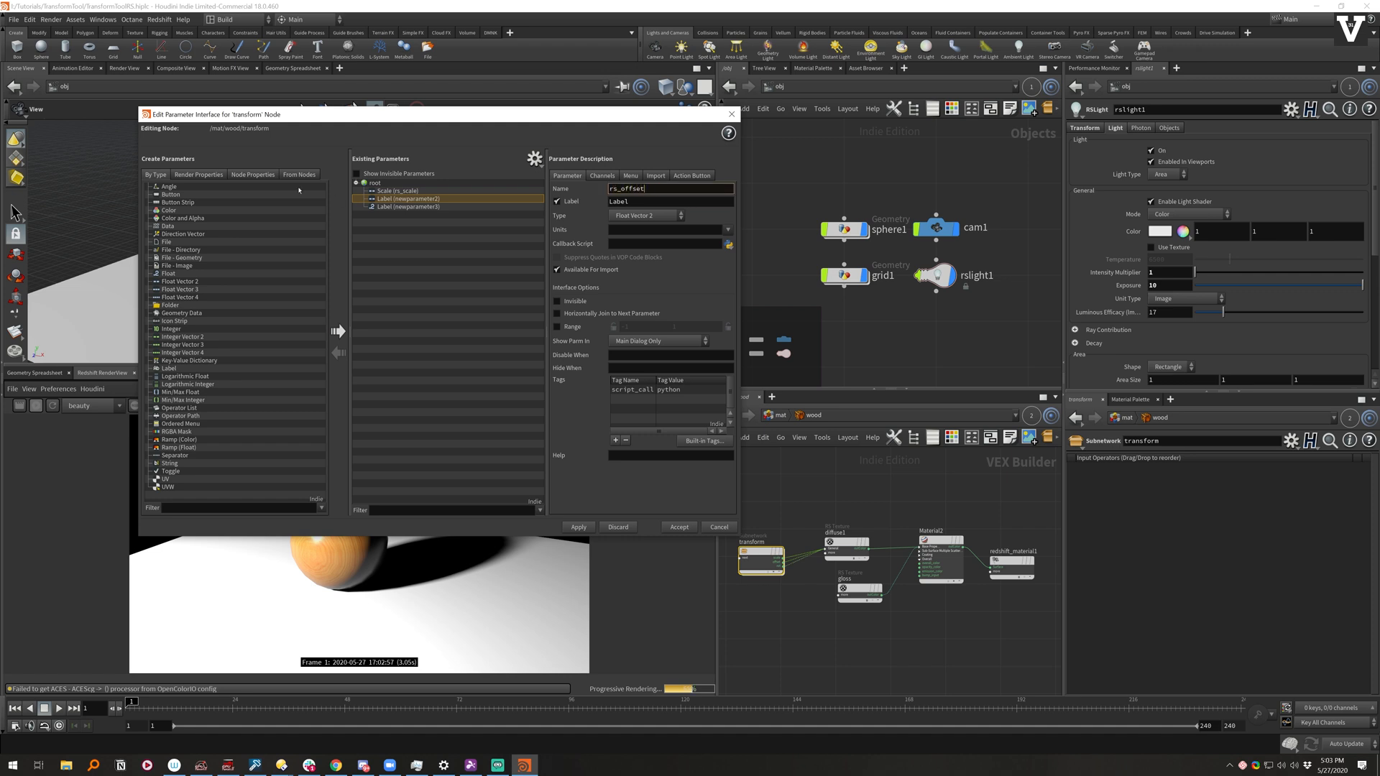
{"action": "type", "text": "Offset"}
{"action": "left_click", "coordinate": [670, 200]}
{"action": "type", "text": "Rotation"}
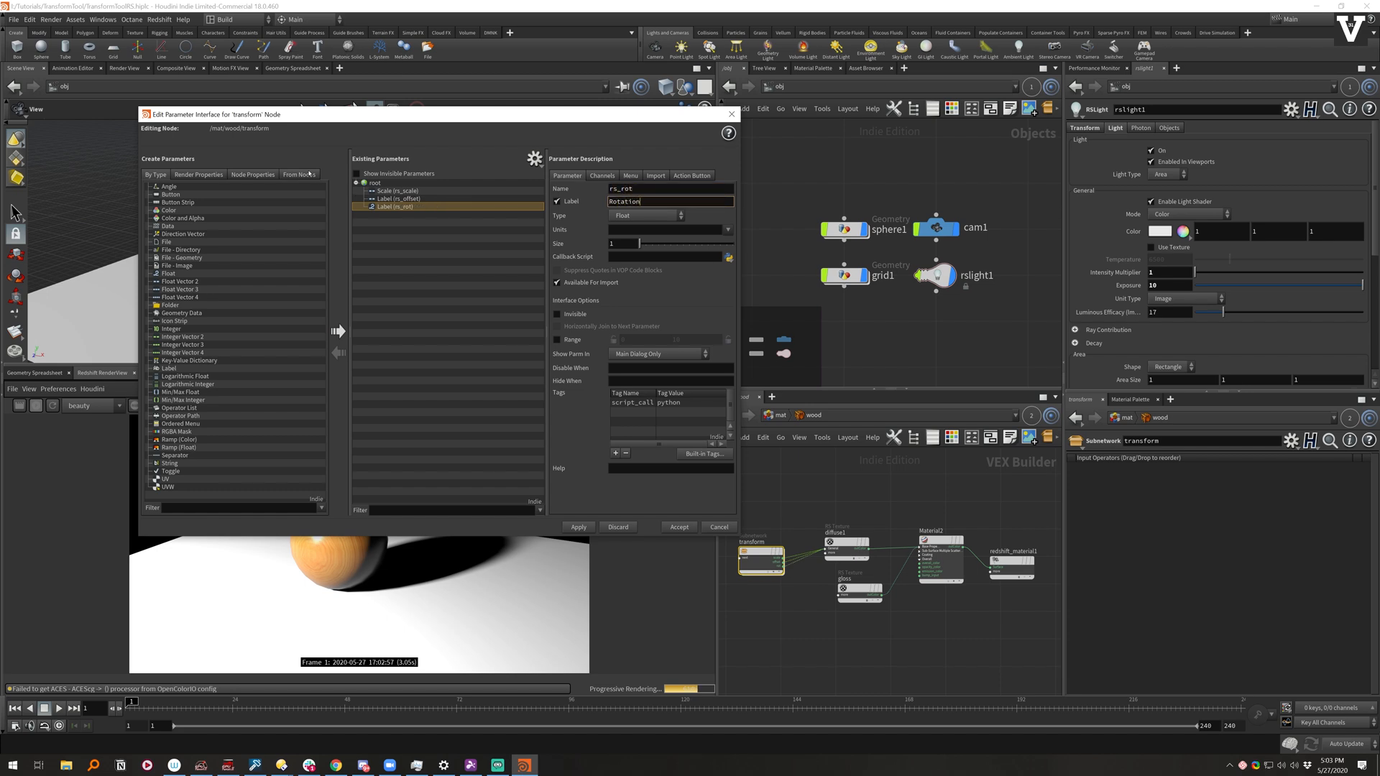
{"action": "left_click", "coordinate": [677, 526]}
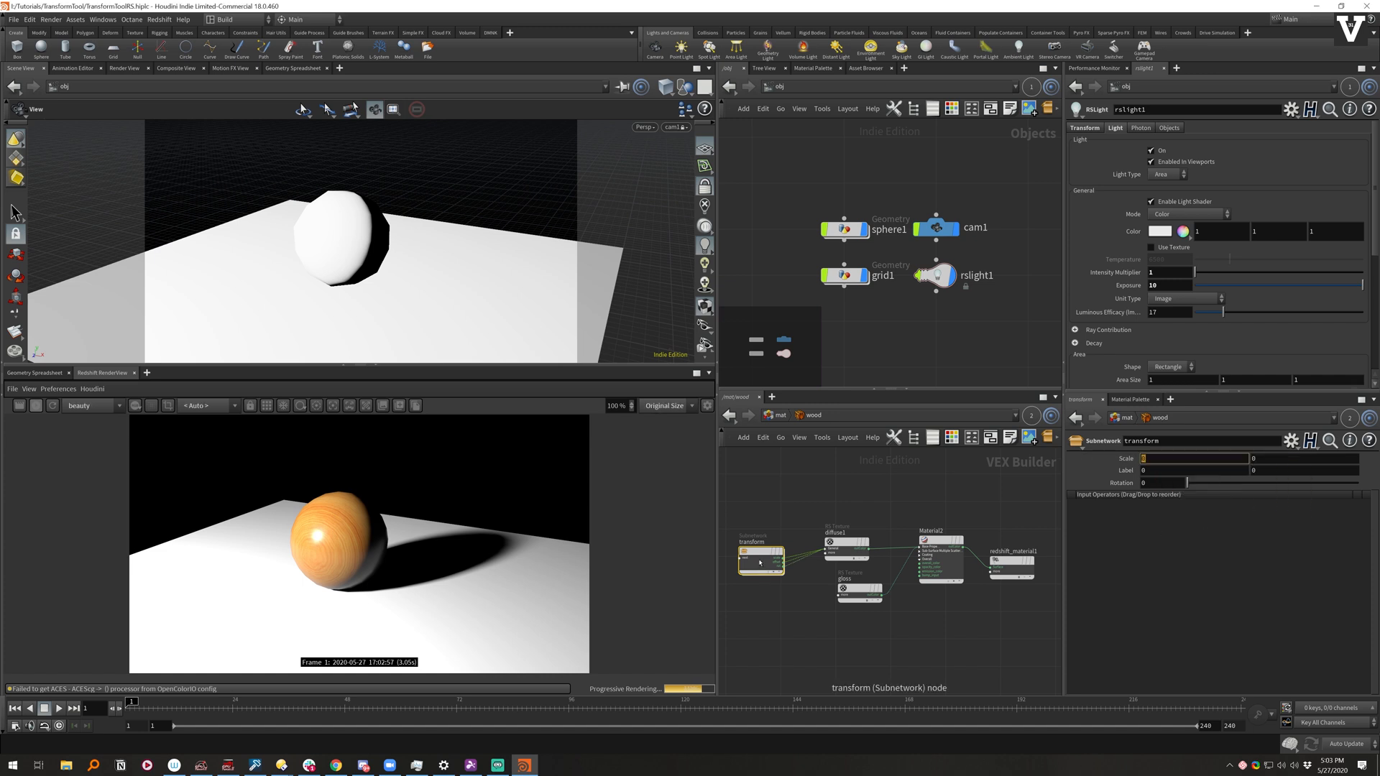
Step: Paste relative references so the offset vector maker's X and Y follow the subnet's offset parameter
{"action": "double_click", "coordinate": [759, 562]}
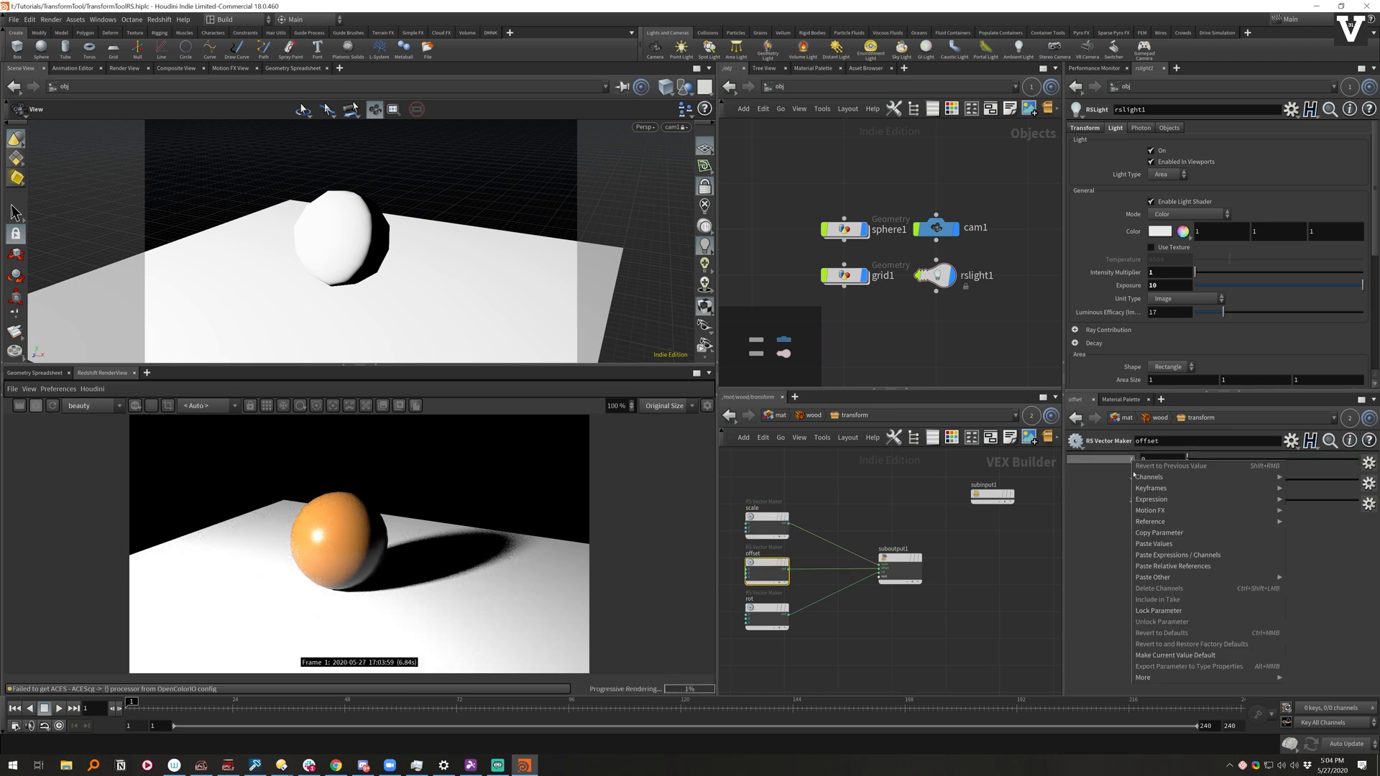
{"action": "left_click", "coordinate": [1150, 499]}
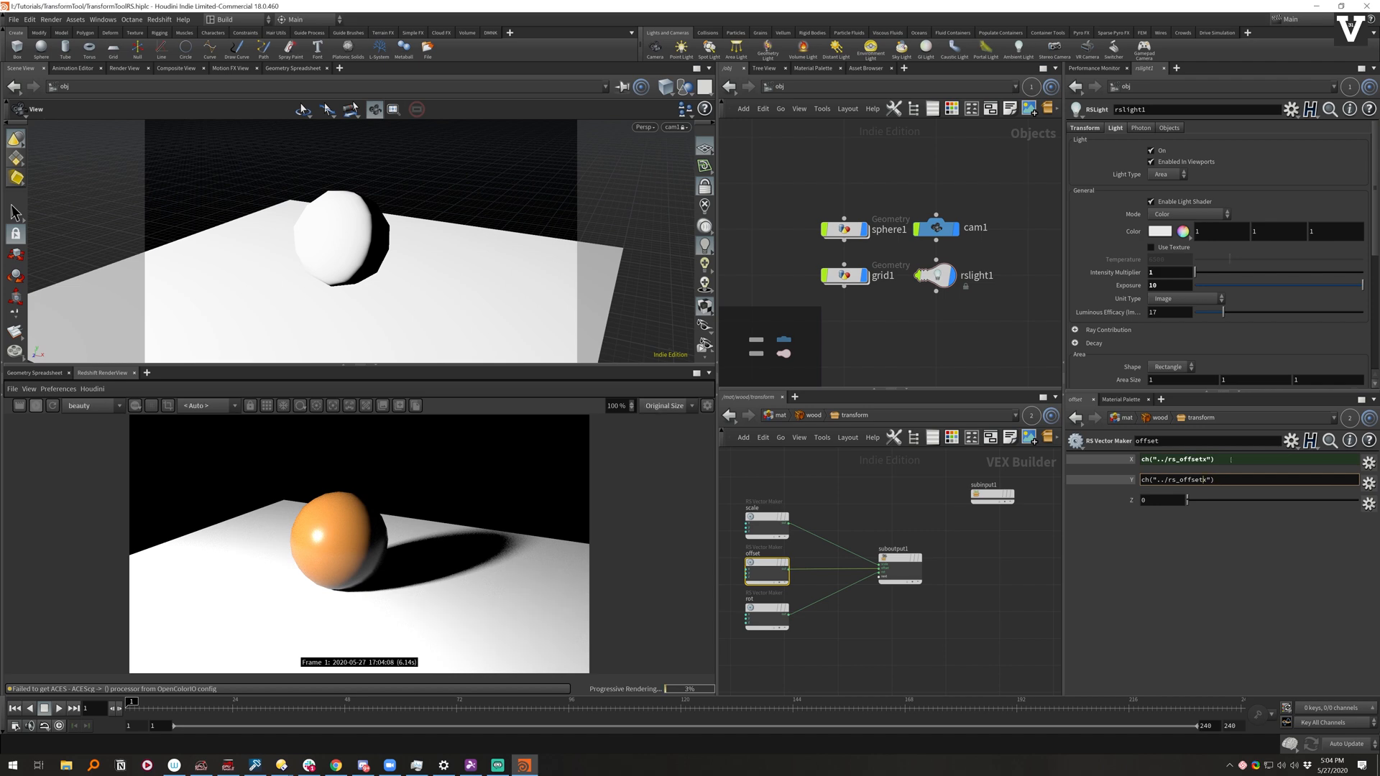
{"action": "mouse_move", "coordinate": [764, 616]}
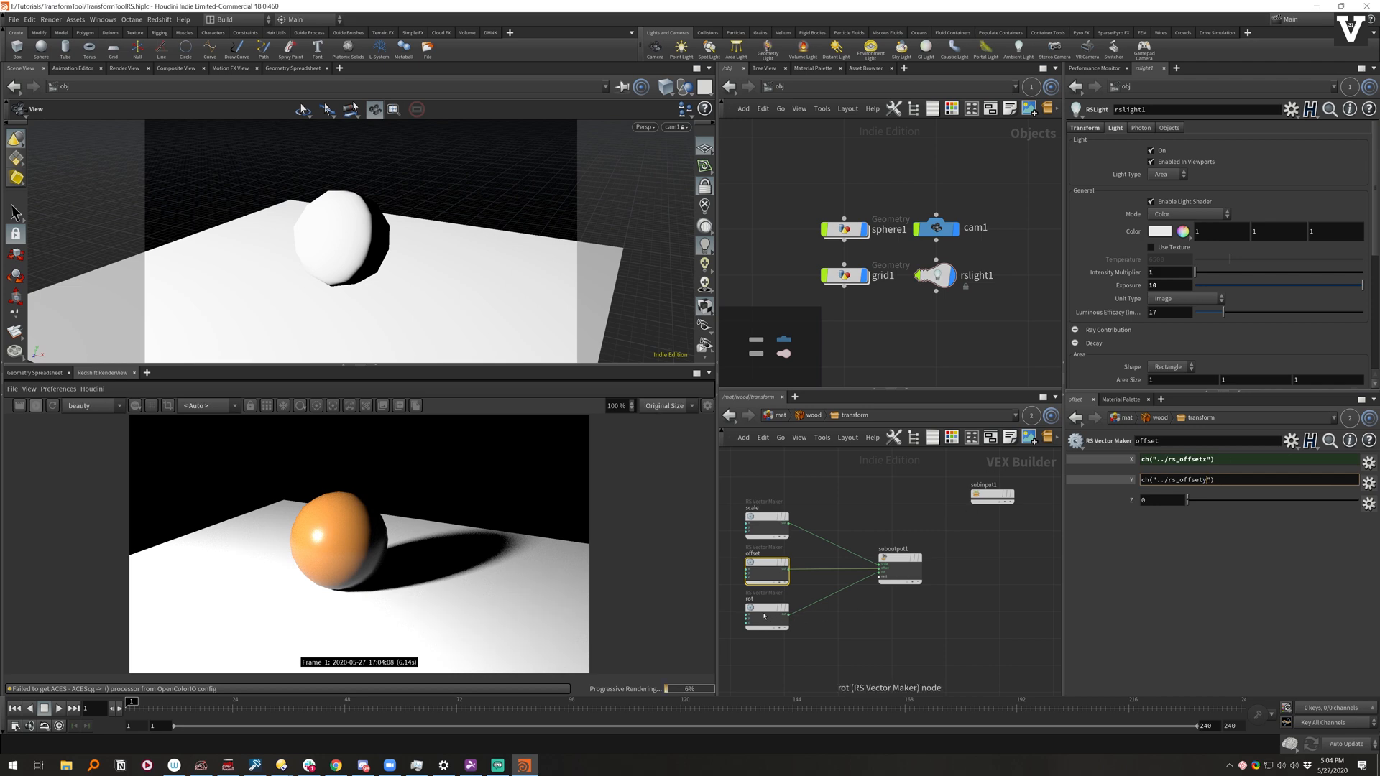
{"action": "left_click", "coordinate": [766, 616]}
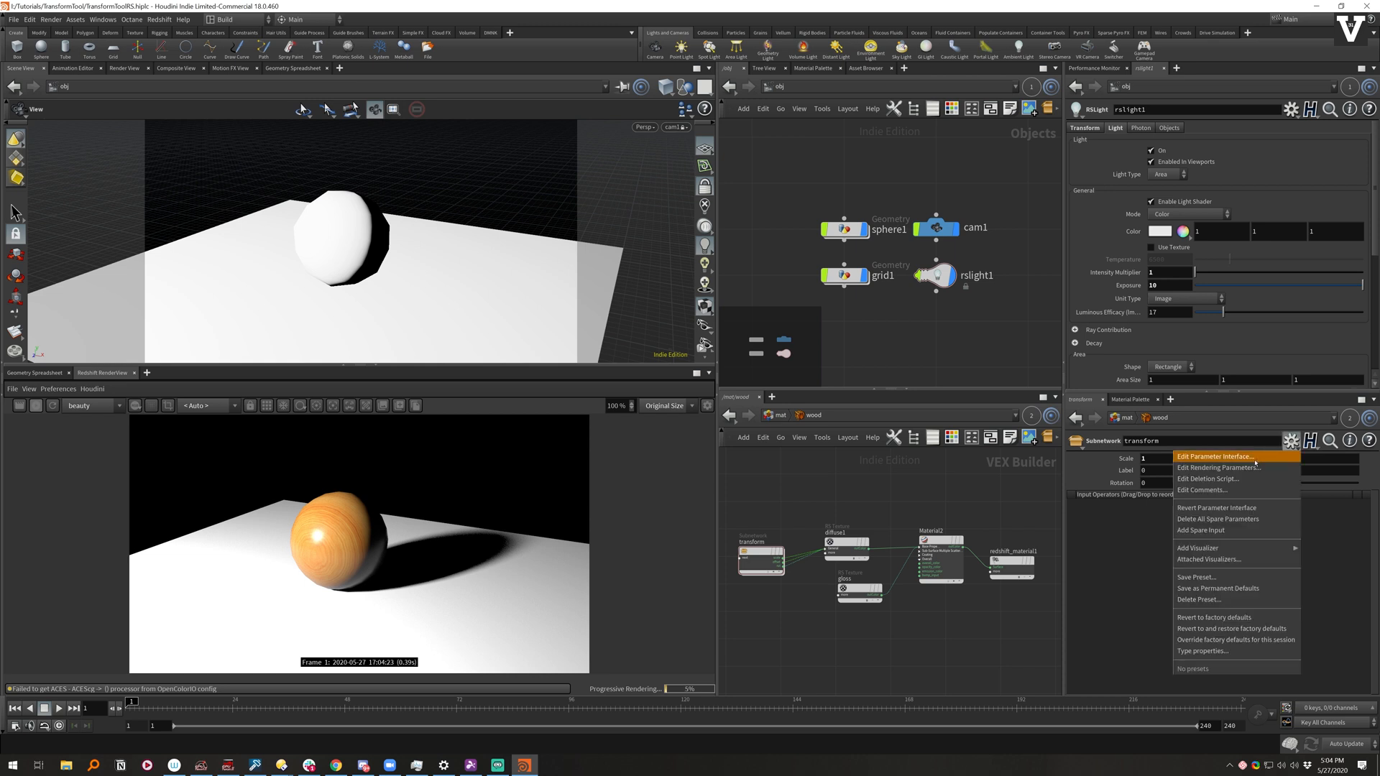
Step: Relabel the transform subnet's second parameter as Offset and accept
{"action": "left_click", "coordinate": [1213, 457]}
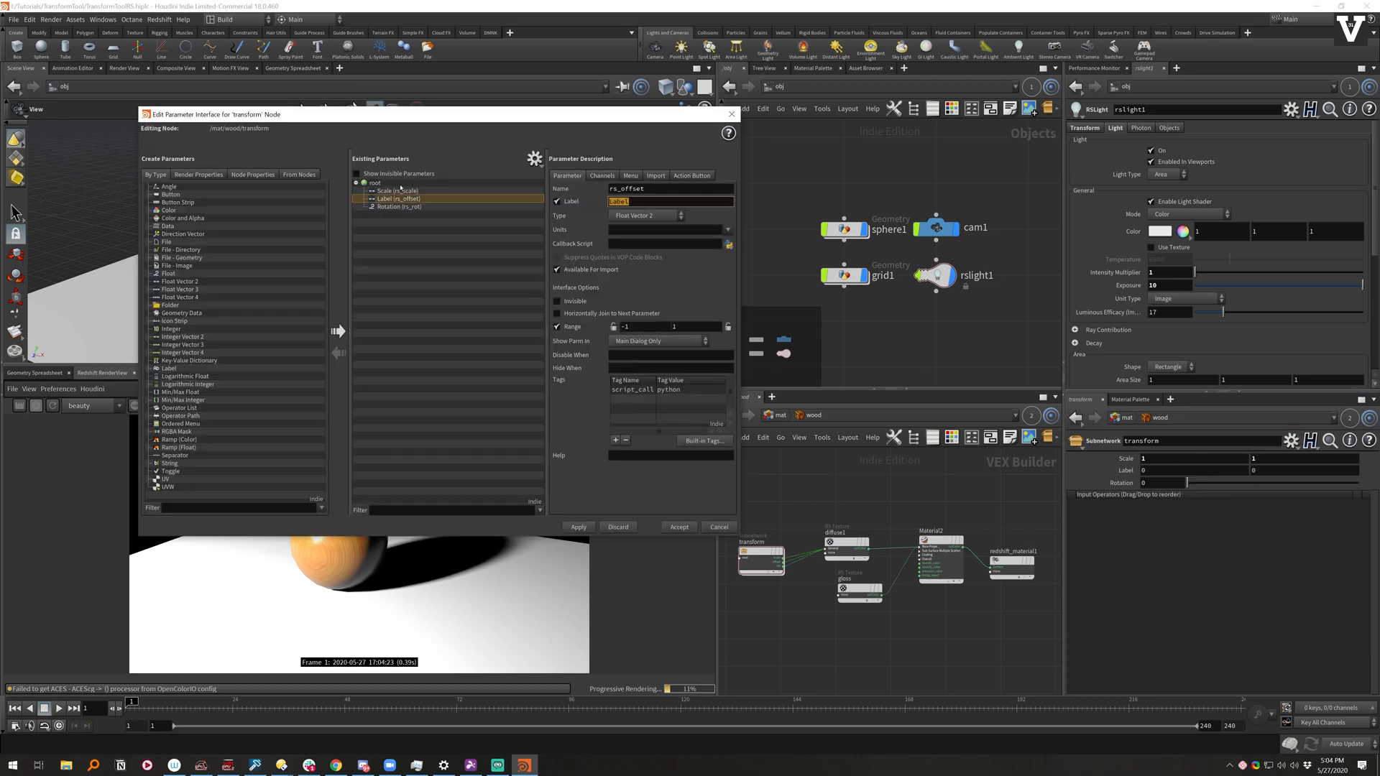
{"action": "left_click", "coordinate": [677, 526]}
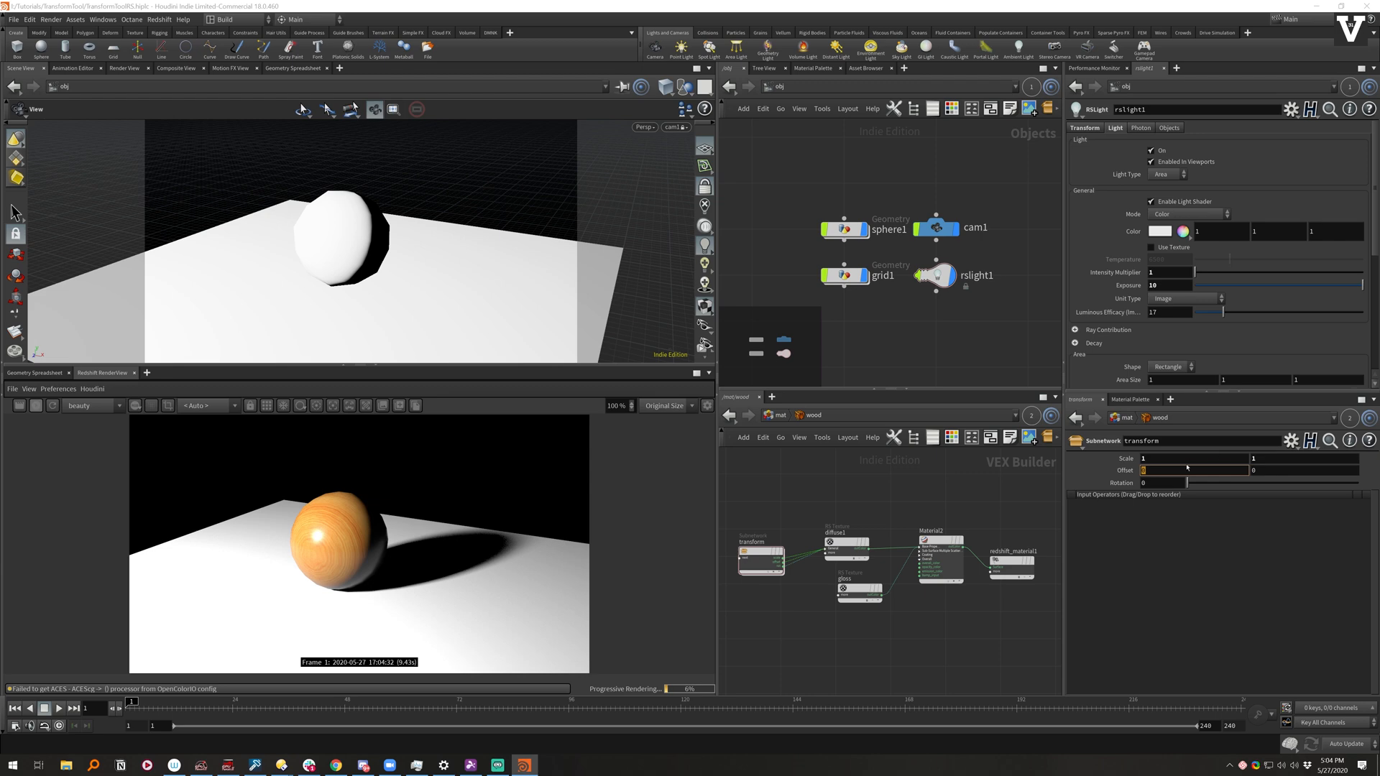
{"action": "left_click_drag", "start_coordinate": [1188, 483], "coordinate": [1193, 483]}
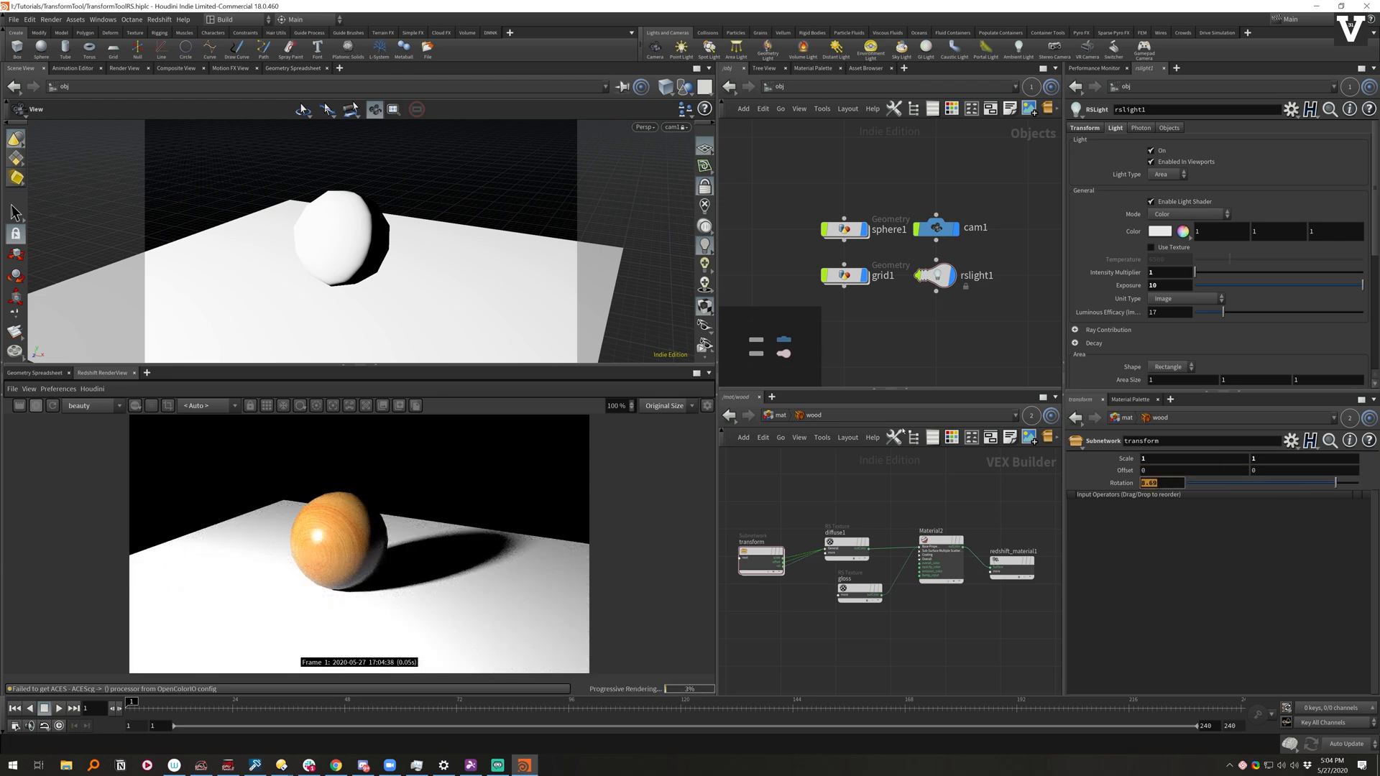
Step: Set transform's Rotation to 180, then change it to 90 with Offset .2 and .5
{"action": "type", "text": "180"}
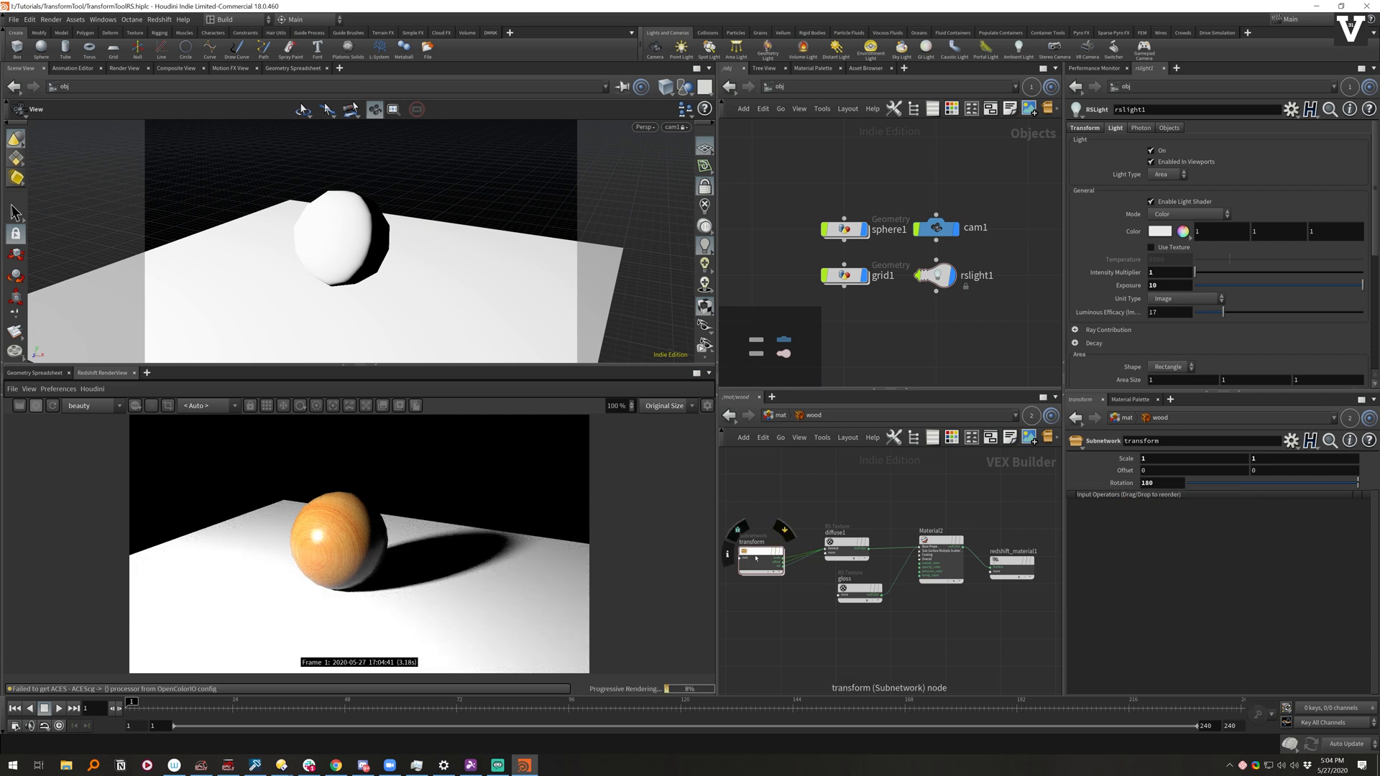
{"action": "double_click", "coordinate": [755, 546]}
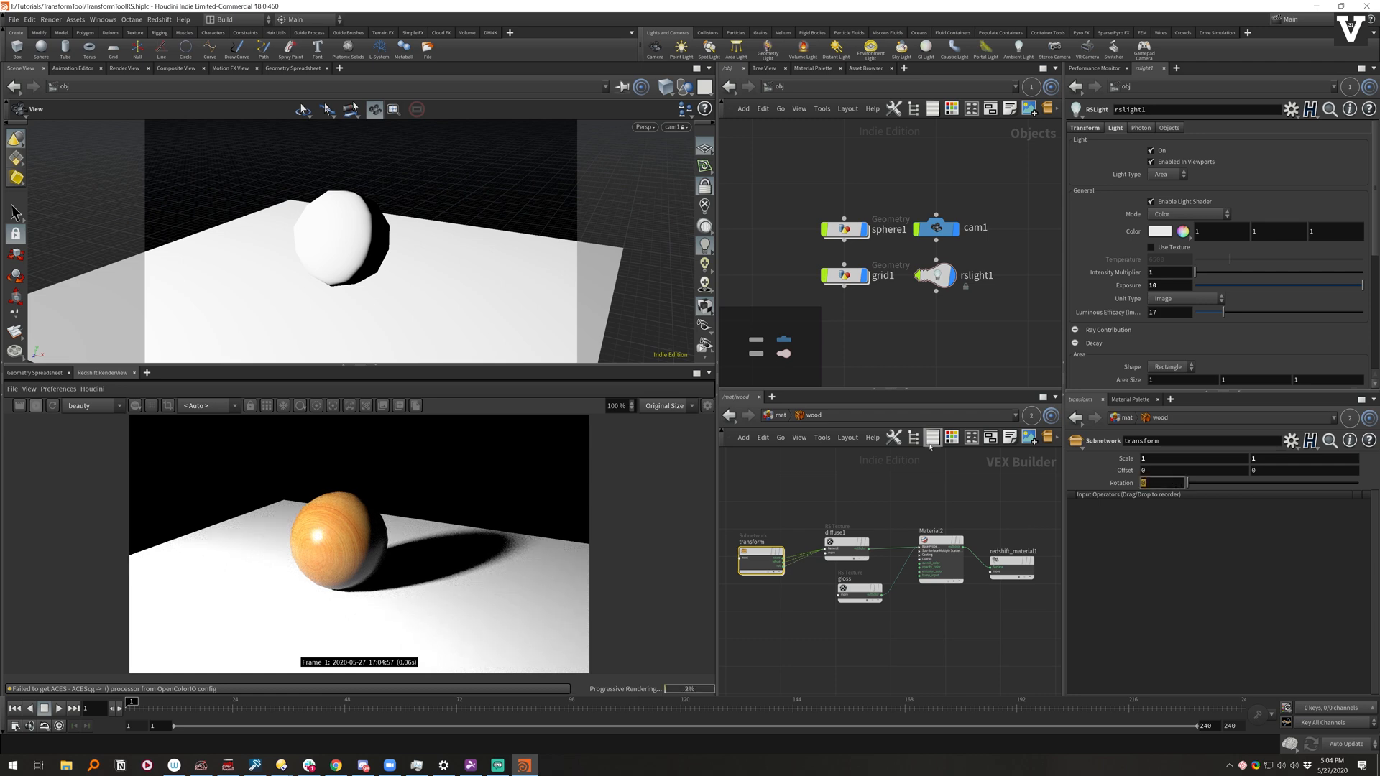
{"action": "type", "text": "90"}
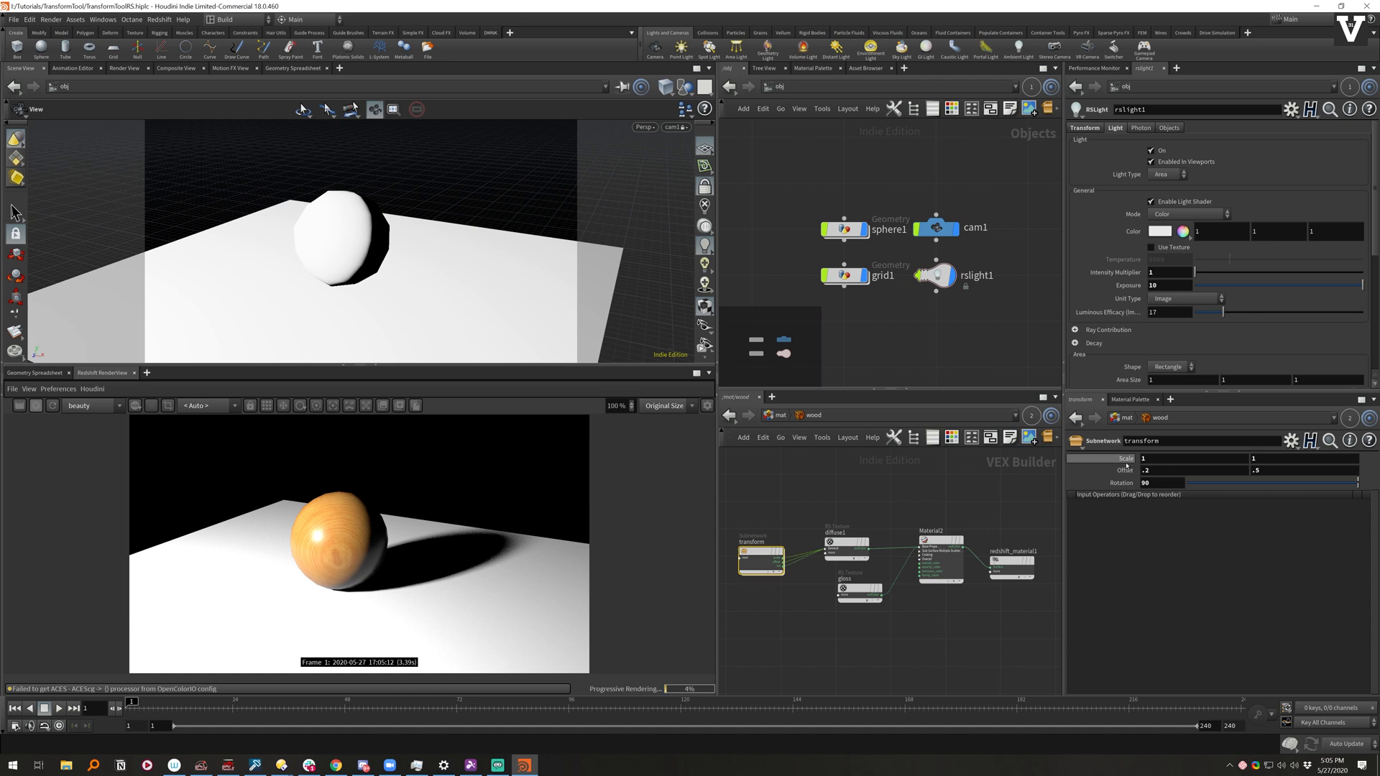
{"action": "right_click", "coordinate": [759, 560]}
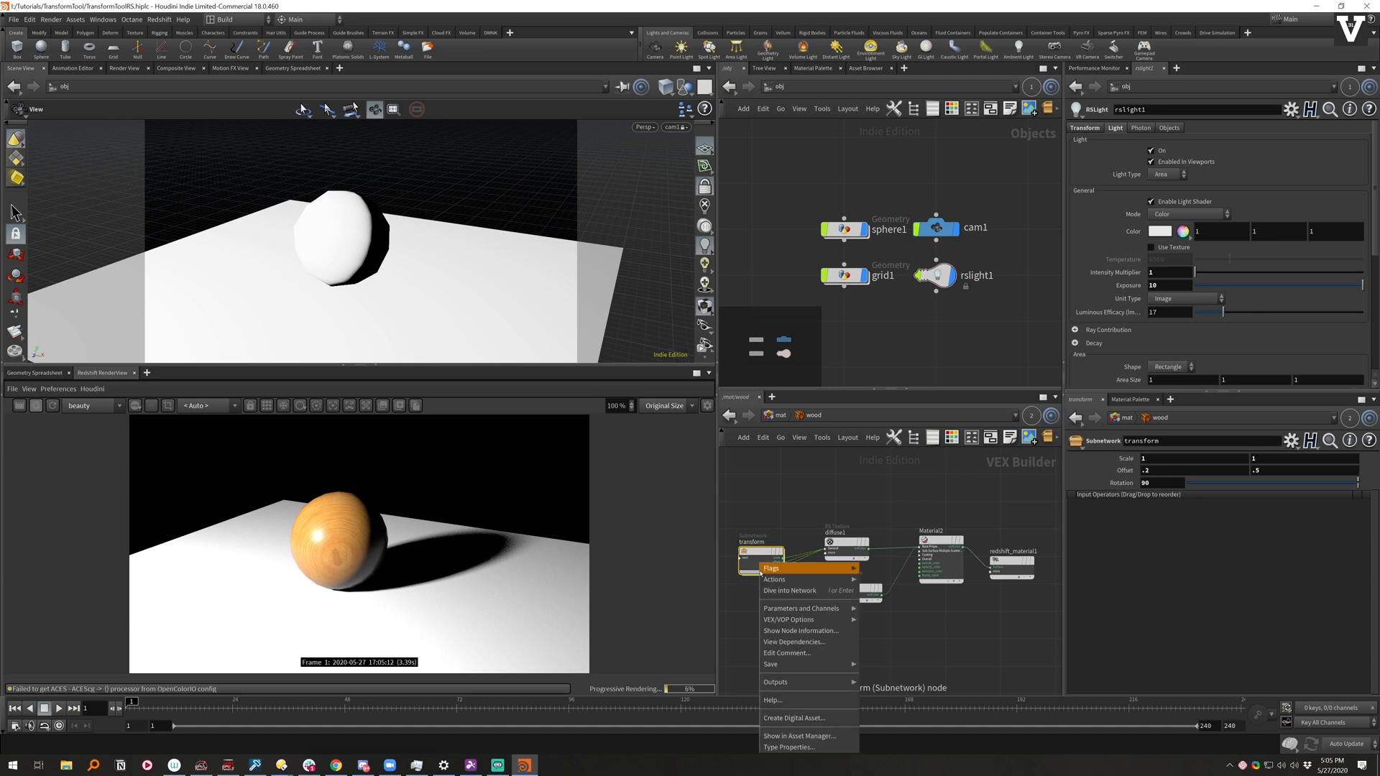
{"action": "mouse_move", "coordinate": [783, 608]}
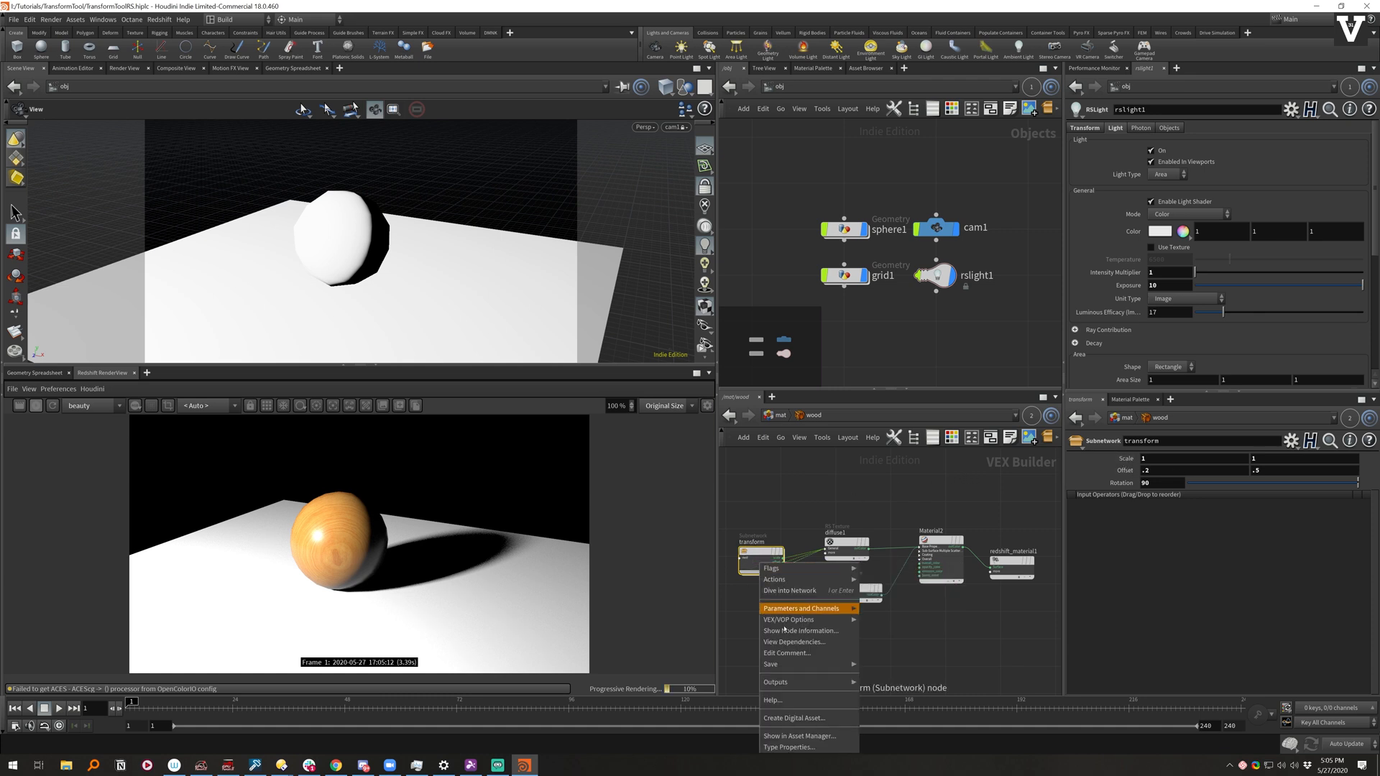
{"action": "mouse_move", "coordinate": [787, 682]}
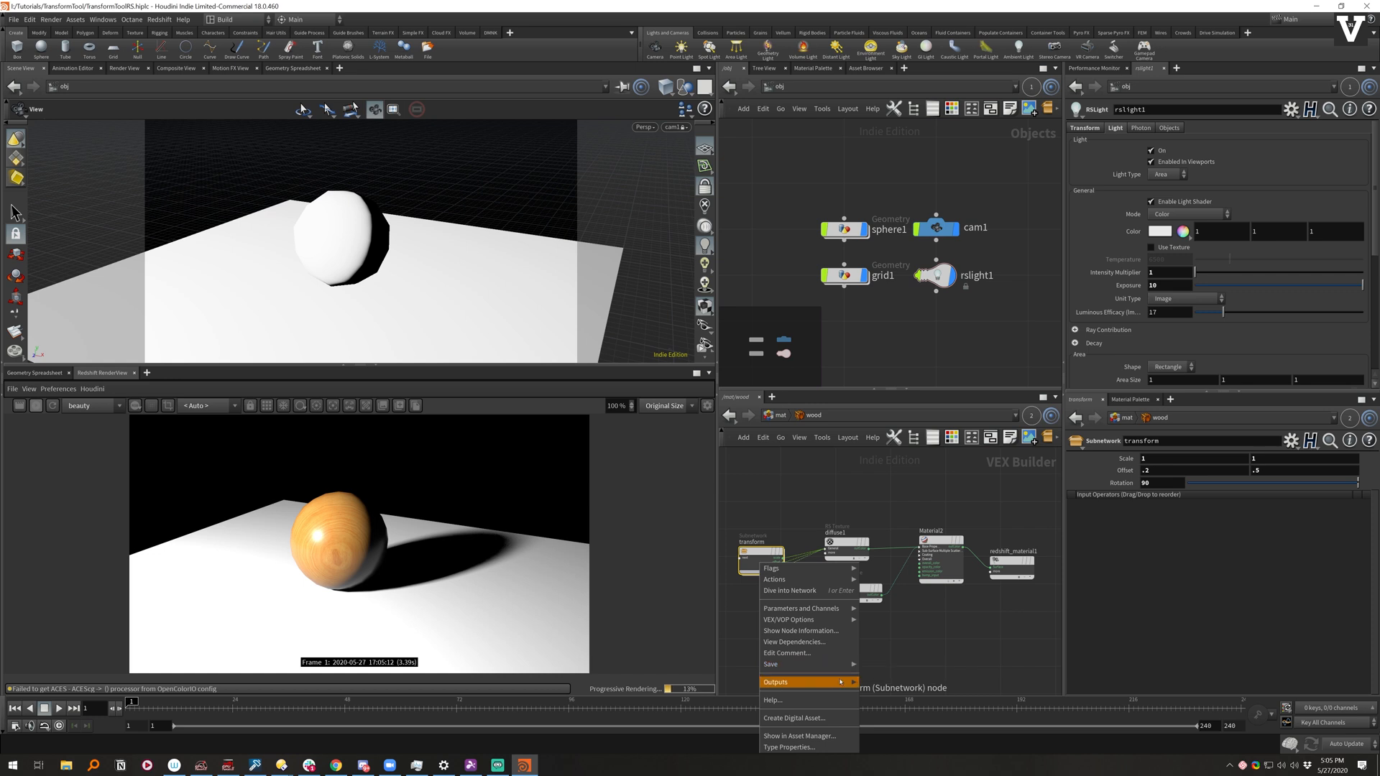
{"action": "mouse_move", "coordinate": [808, 717]}
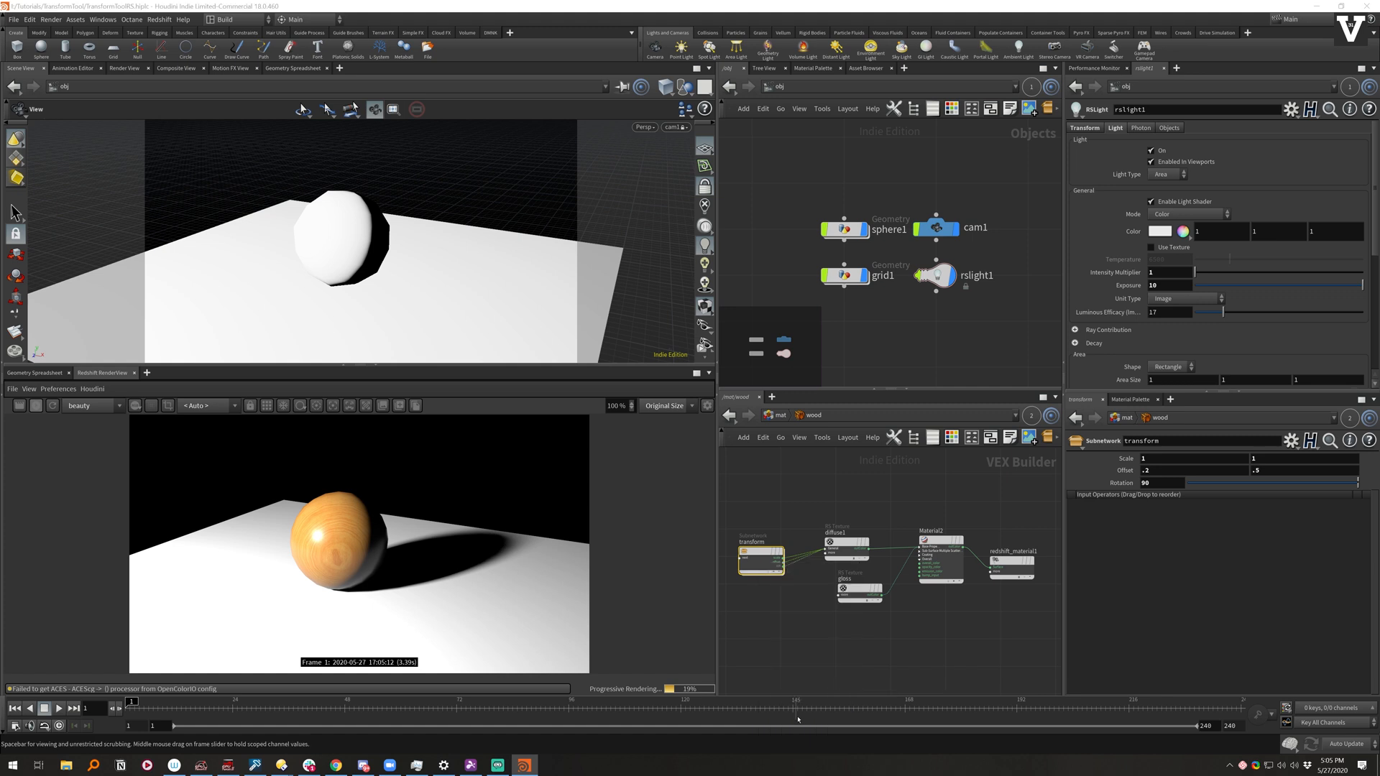
{"action": "mouse_move", "coordinate": [817, 660]}
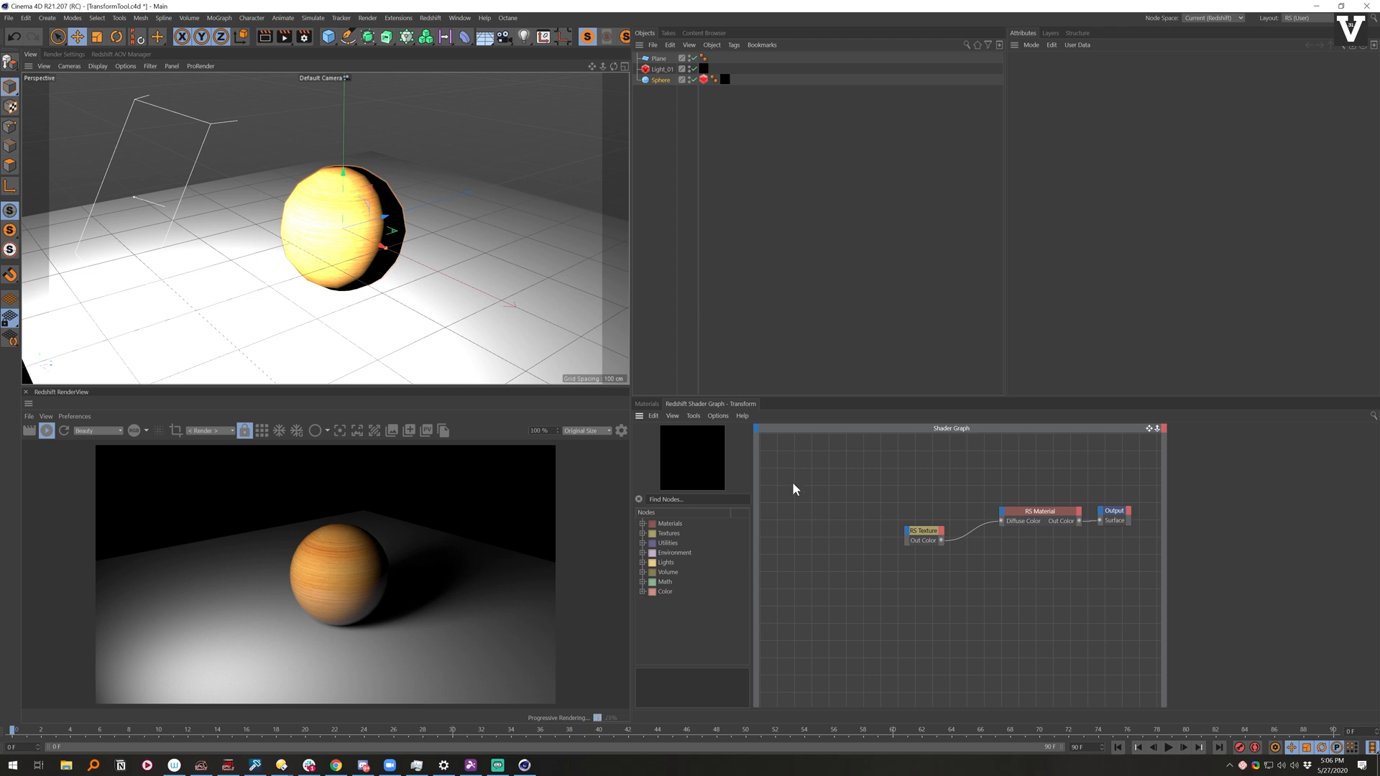
Step: Add three Vector Maker nodes and wire them into the RS Texture's scale, offset and Rotate inputs
{"action": "left_click", "coordinate": [695, 499]}
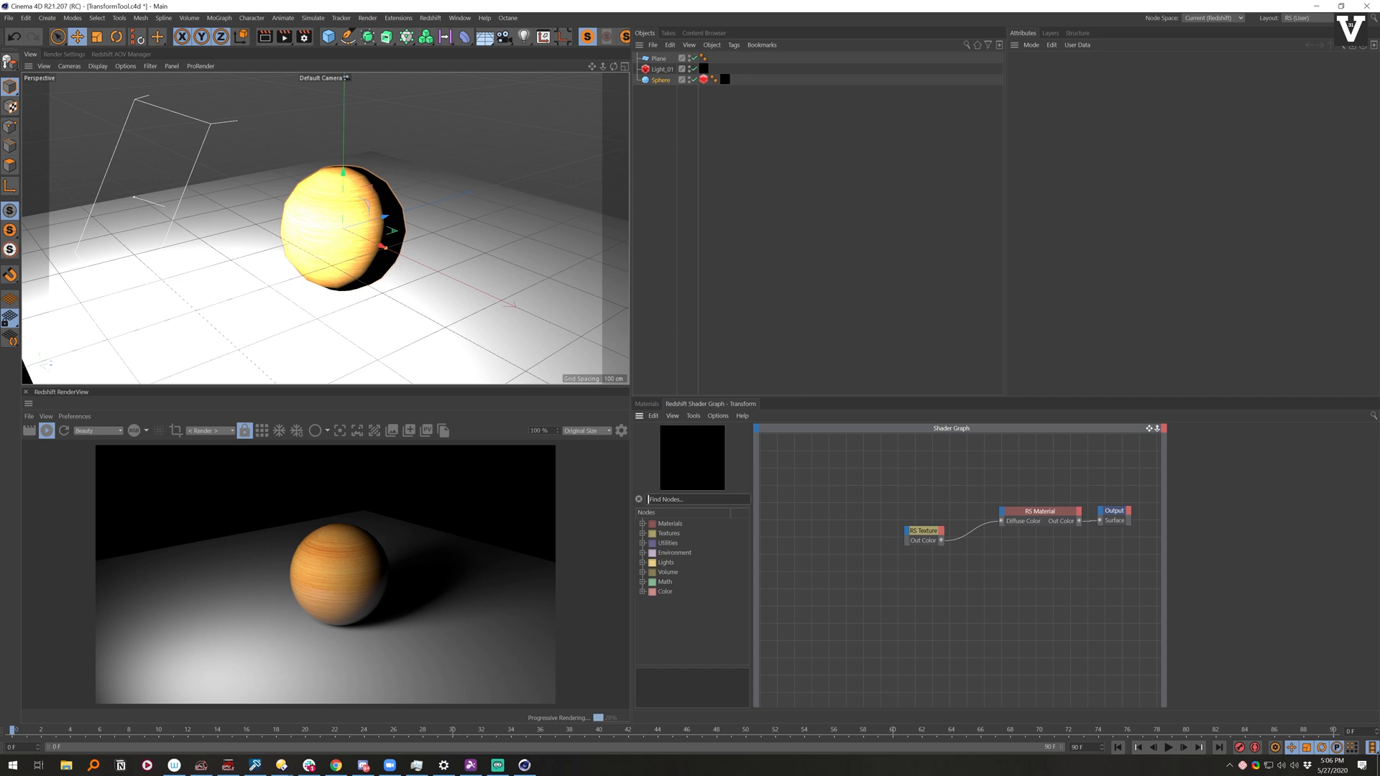
{"action": "type", "text": "vector"}
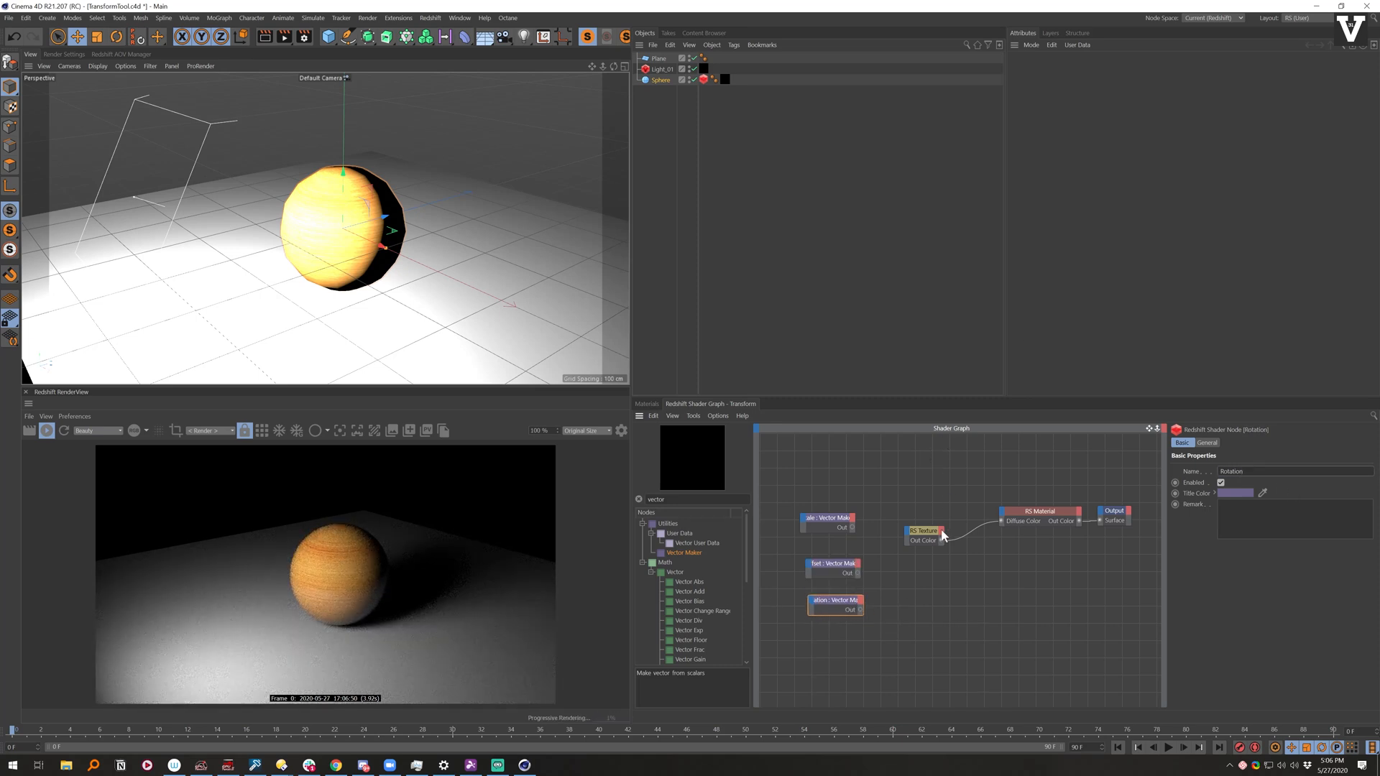
{"action": "left_click", "coordinate": [826, 518]}
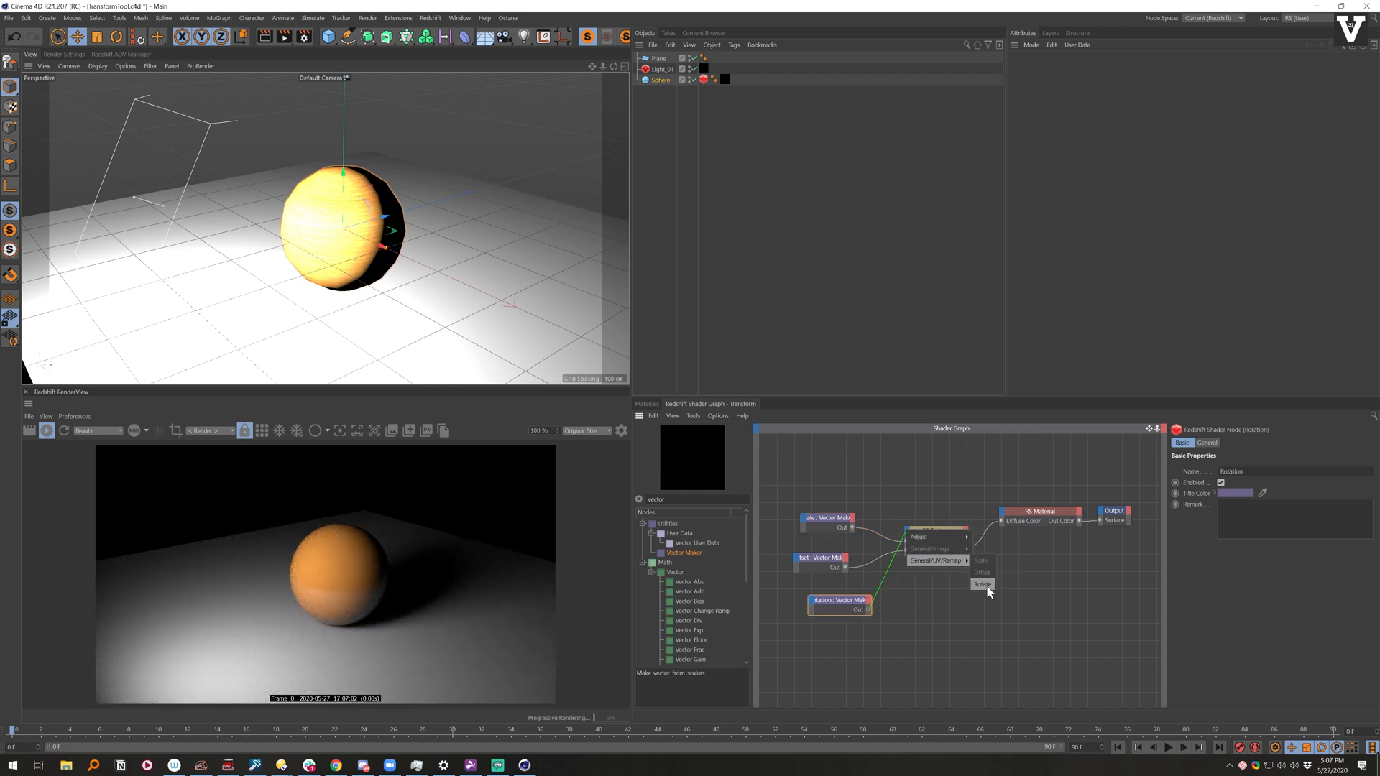
{"action": "left_click", "coordinate": [981, 583]}
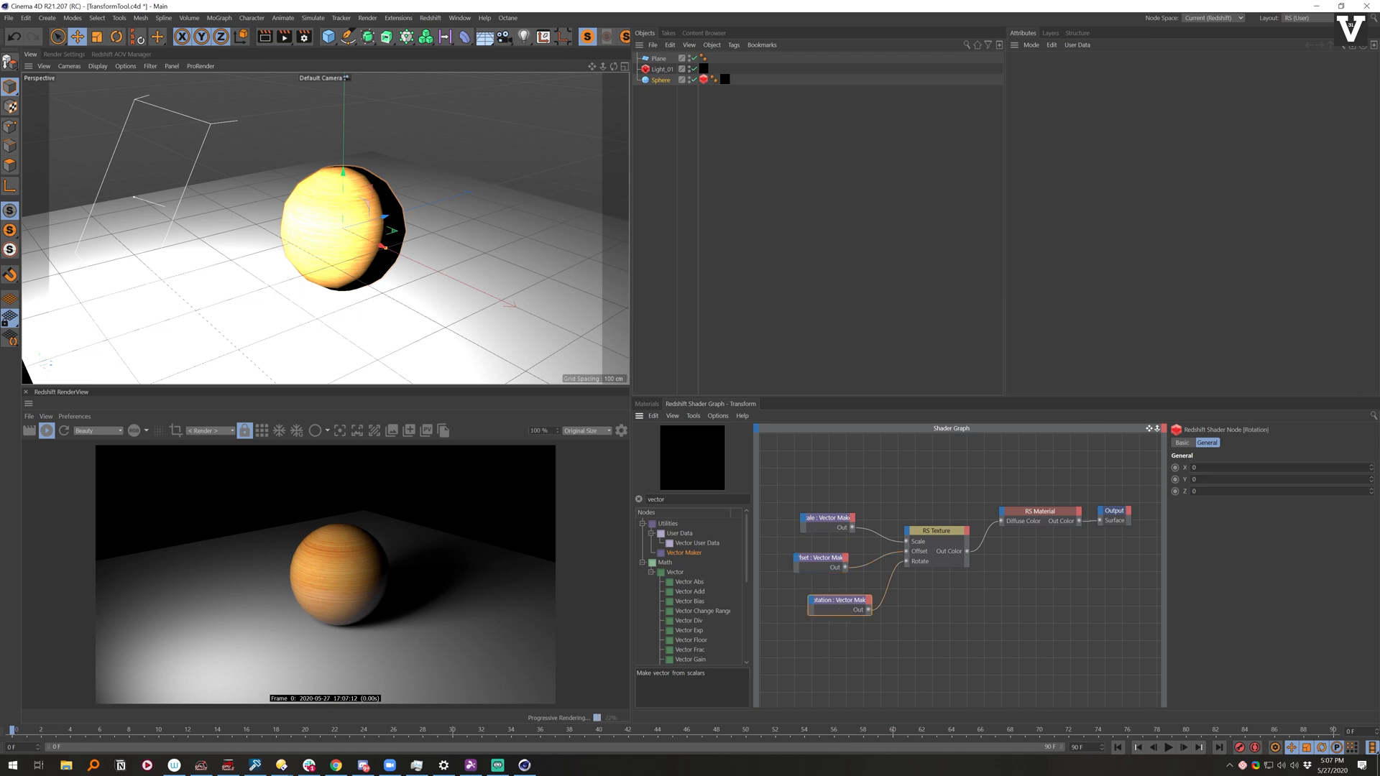
Step: Set the rotation Vector Maker's X to 90 so the sphere's wood renders rotated
{"action": "type", "text": "90"}
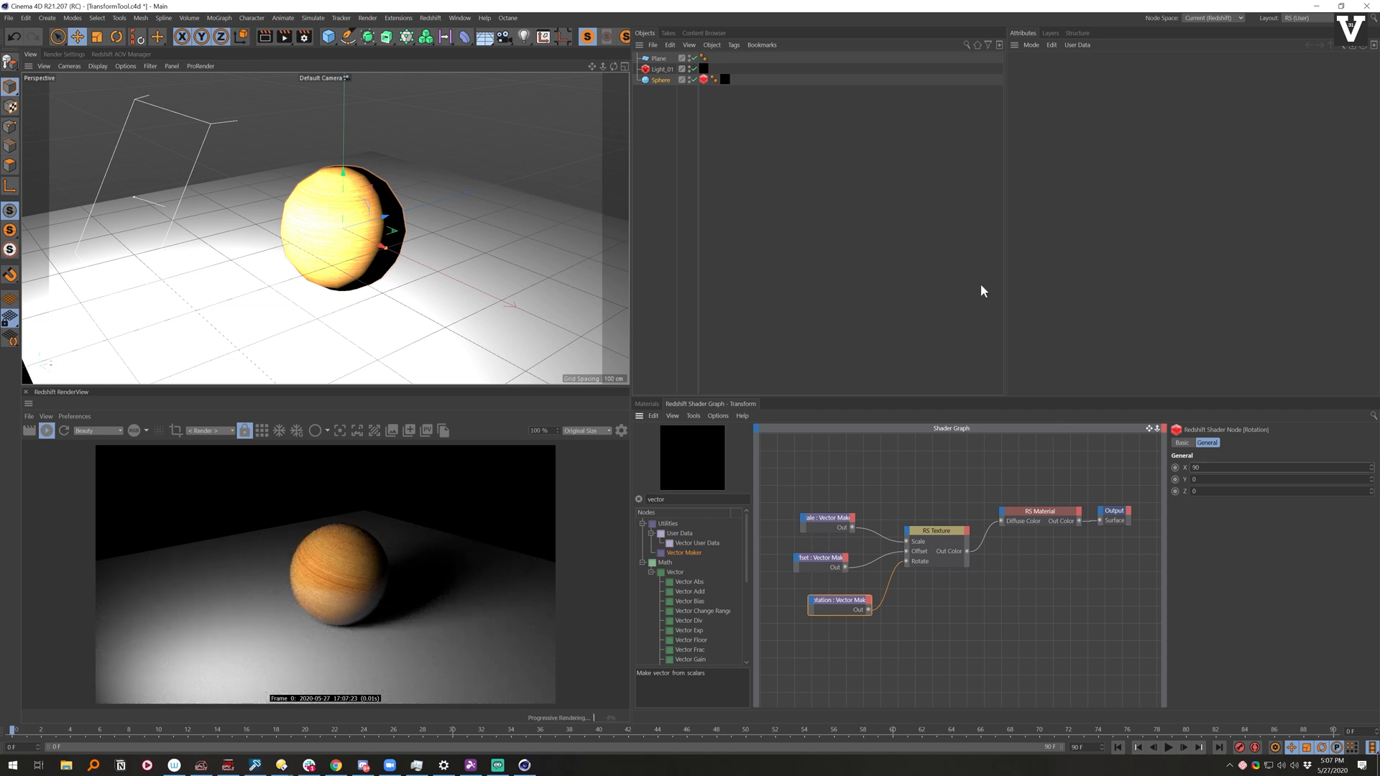
{"action": "mouse_move", "coordinate": [808, 396]}
{"action": "type", "text": "Diff"}
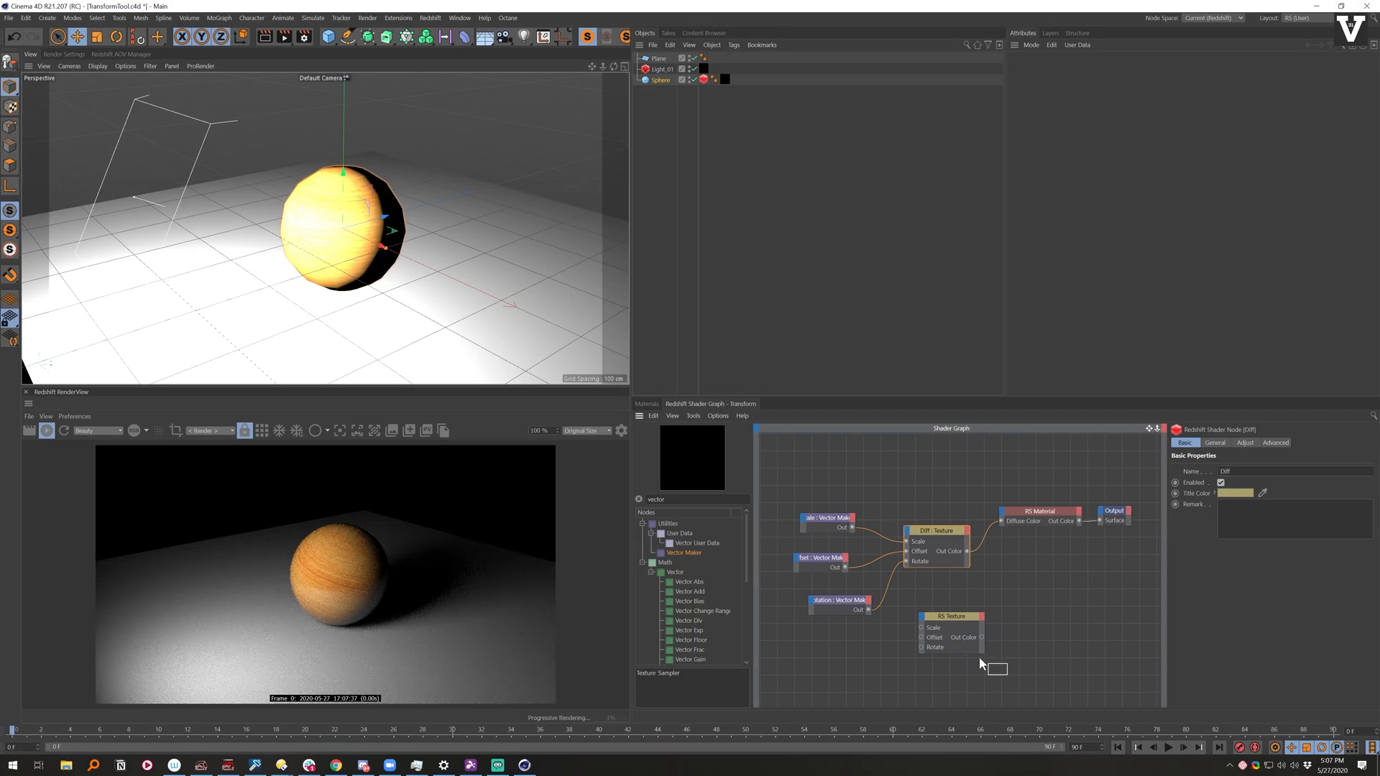
Step: Load WoodFlooring061_GLOSS_4K.jpg into the Rough texture node, answering the copy-to-project prompt
{"action": "left_click", "coordinate": [951, 617]}
{"action": "type", "text": "Rough"}
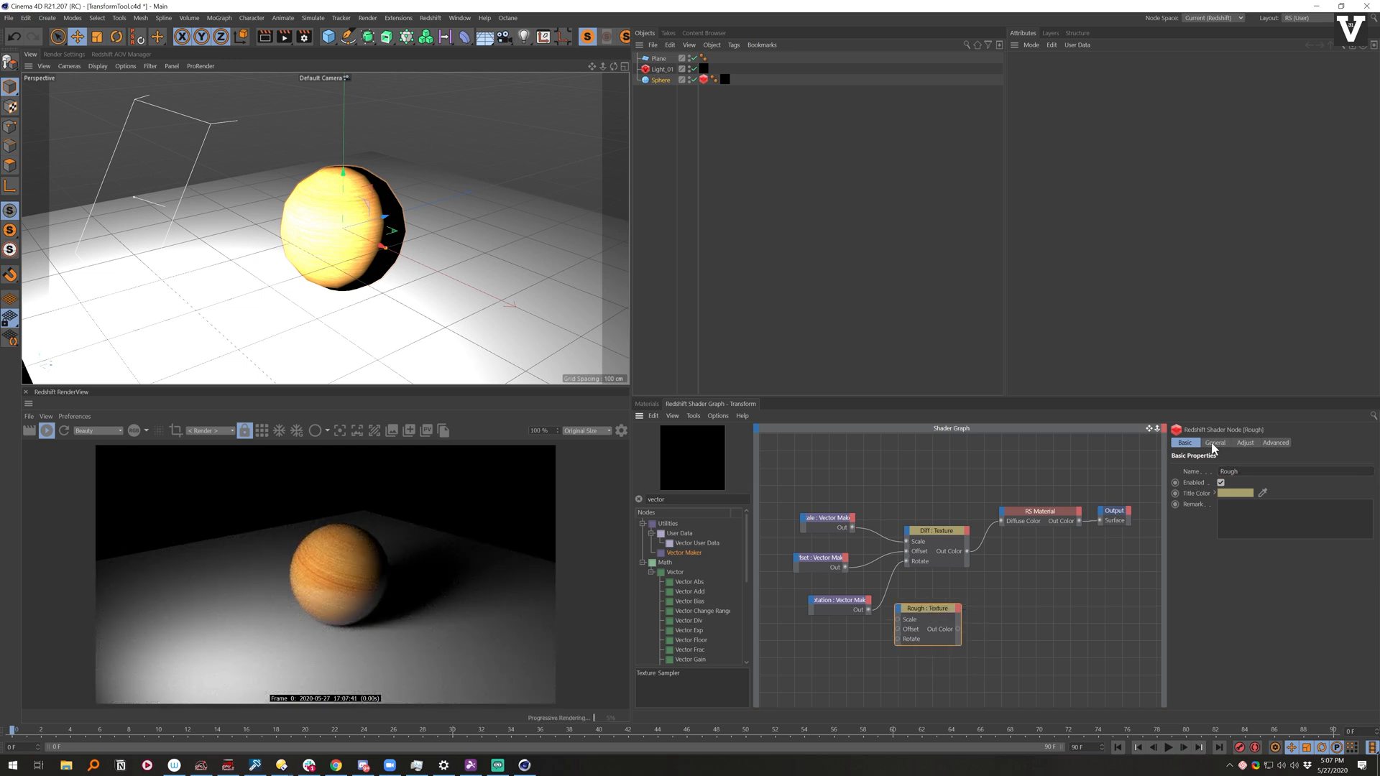
{"action": "left_click", "coordinate": [1216, 442]}
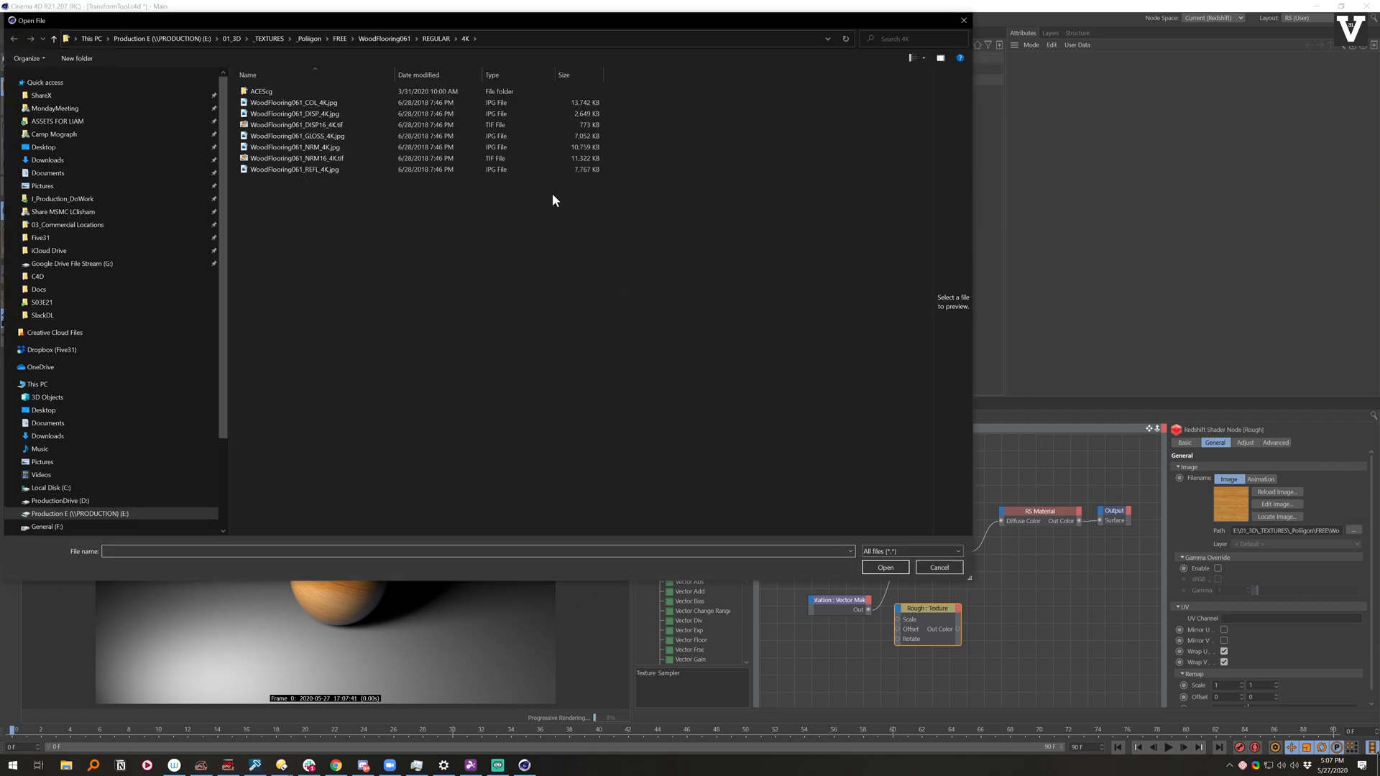
{"action": "left_click", "coordinate": [297, 135]}
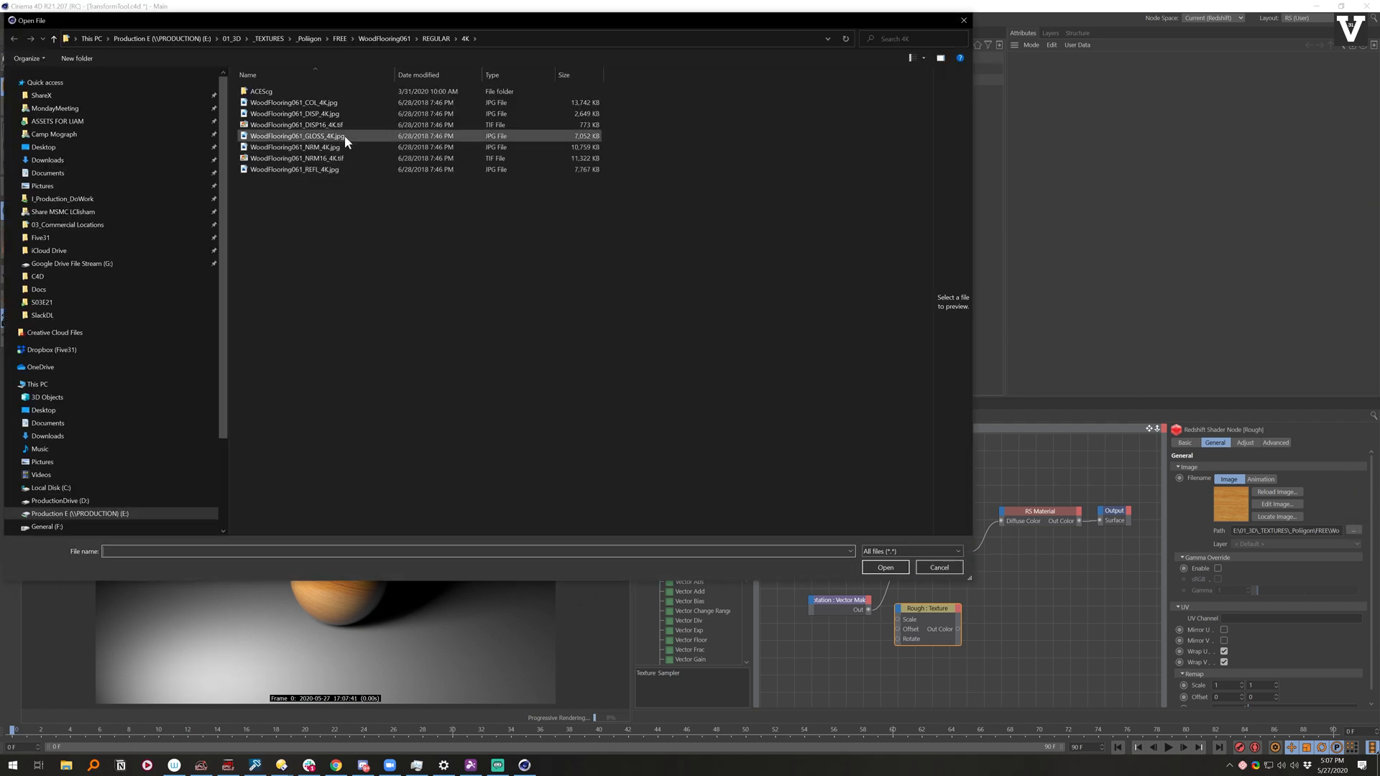
{"action": "left_click", "coordinate": [884, 568]}
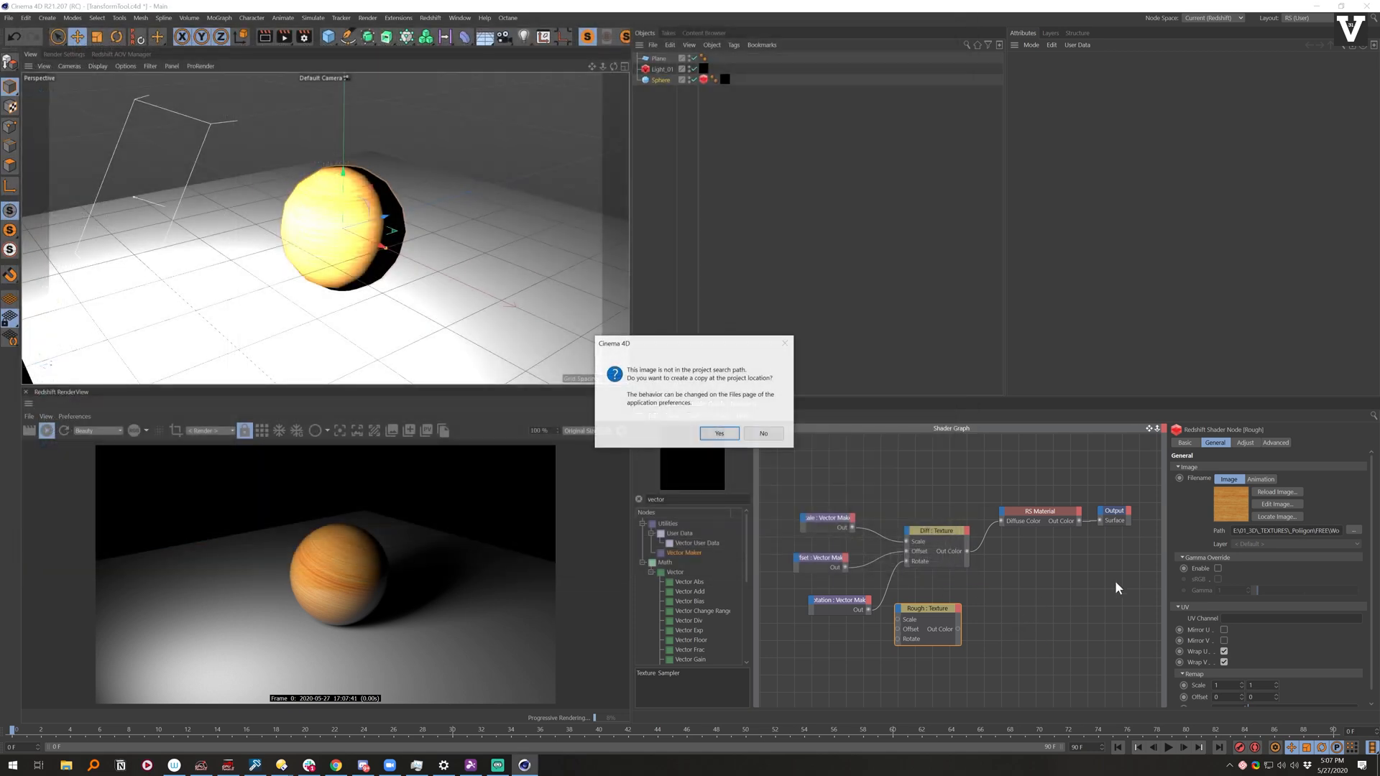
{"action": "left_click", "coordinate": [718, 432]}
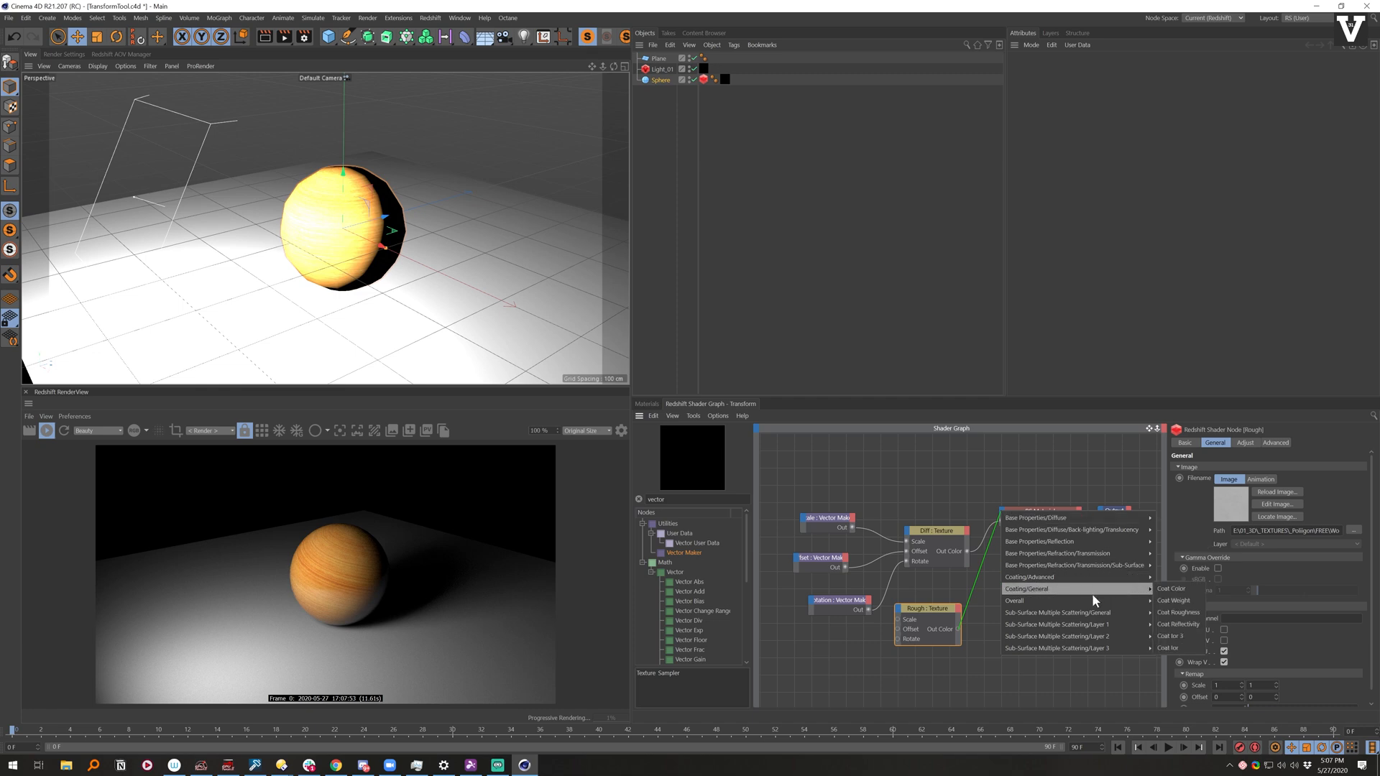
{"action": "mouse_move", "coordinate": [1038, 540]}
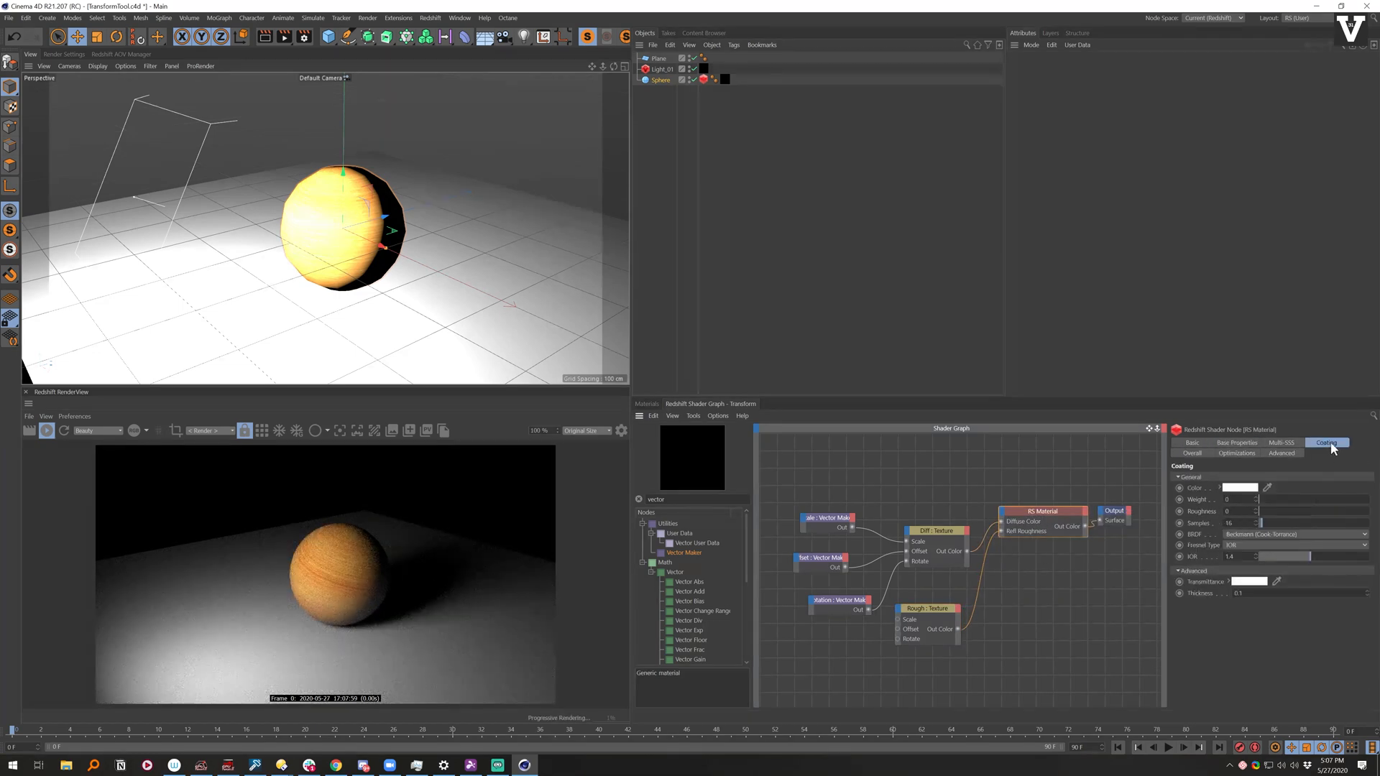
Step: Enable Convert From Glossiness to Roughness and wire the transform vectors into Rough's Scale/Offset/Rotate
{"action": "left_click", "coordinate": [1280, 452]}
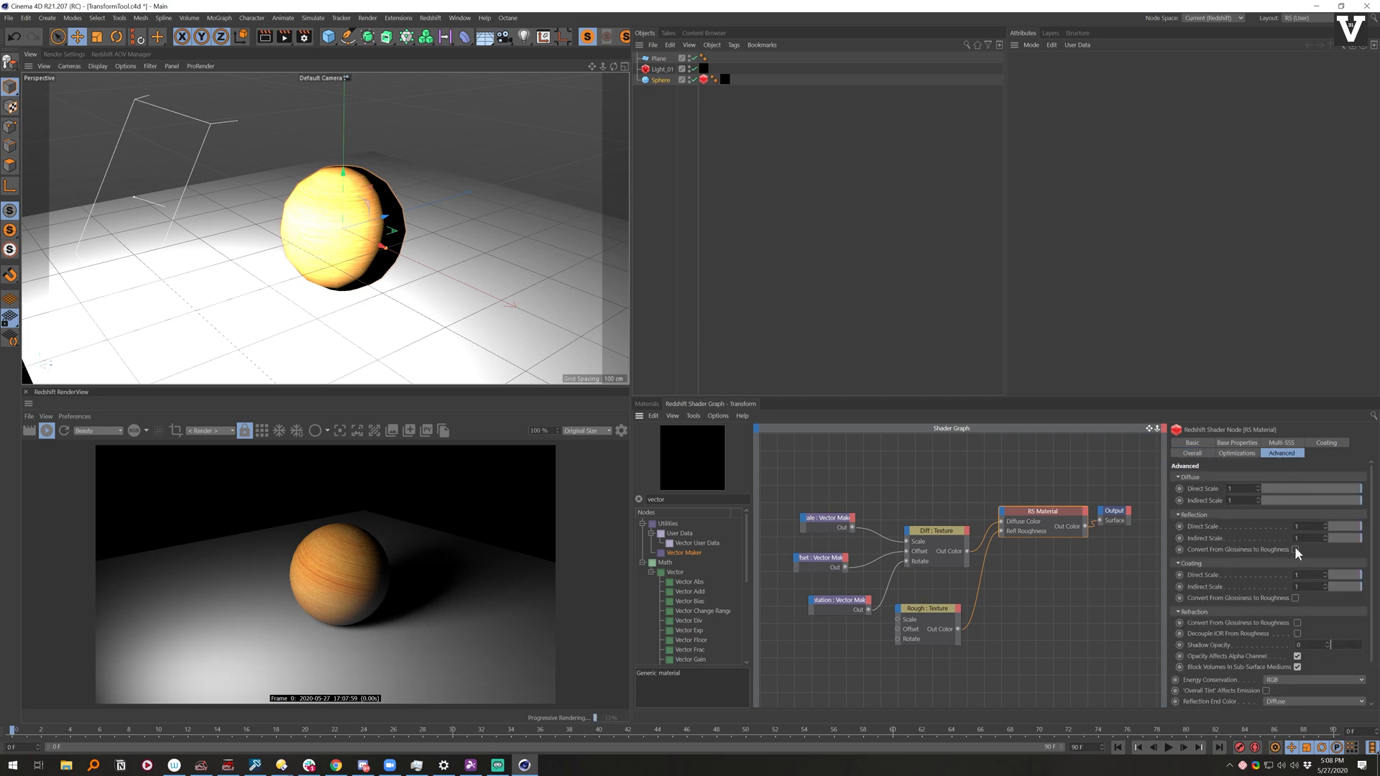
{"action": "left_click", "coordinate": [1295, 549]}
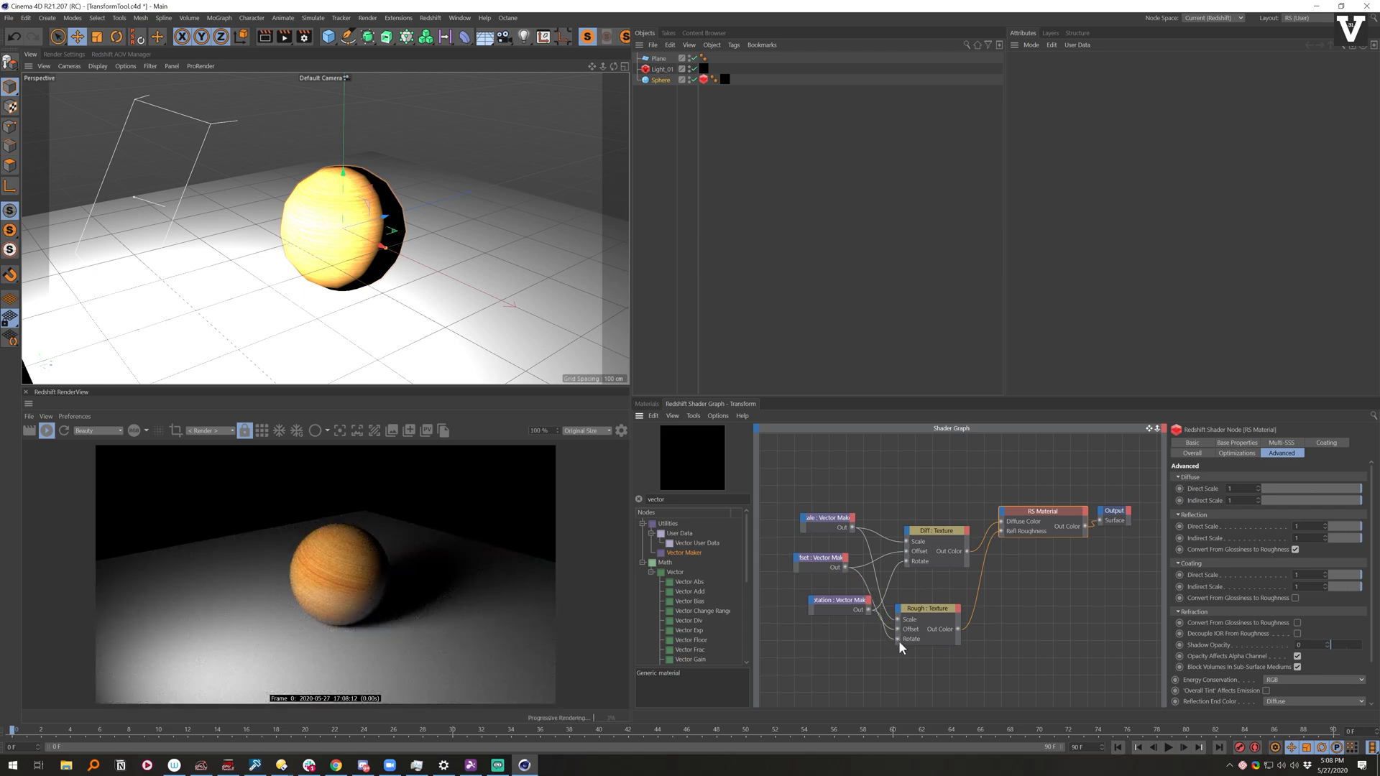
{"action": "left_click", "coordinate": [818, 607]}
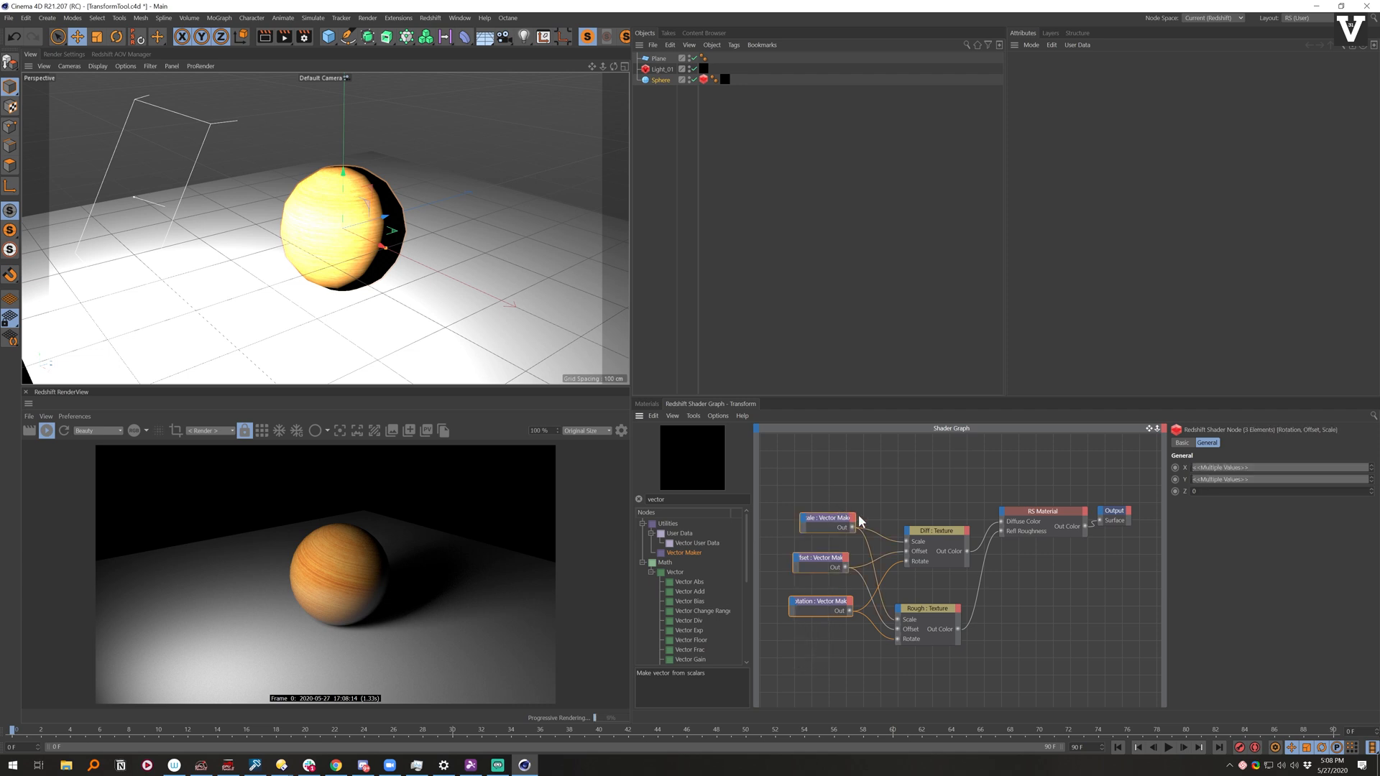
Step: Convert the three Vector Maker nodes to an XGroup and inspect the Offset node inside it
{"action": "right_click", "coordinate": [827, 517]}
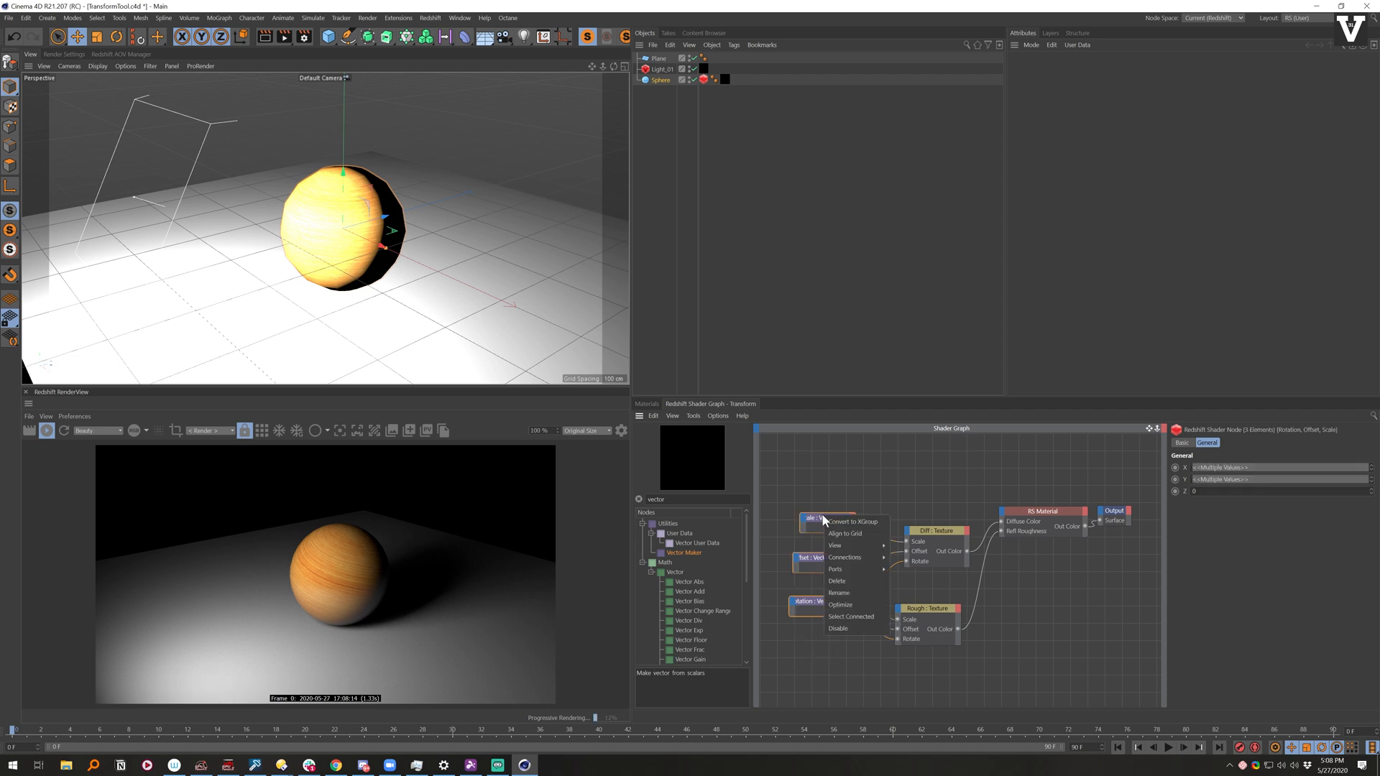
{"action": "left_click", "coordinate": [853, 520]}
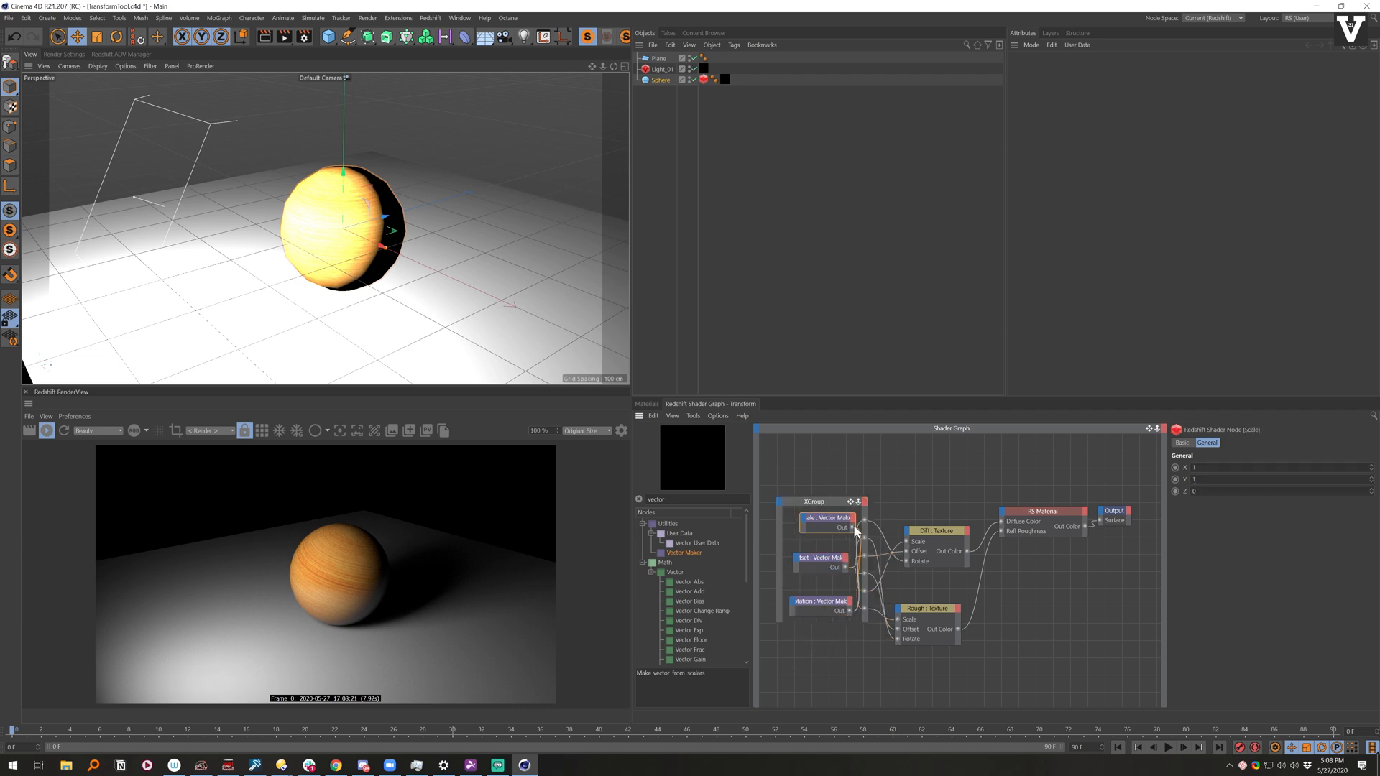
{"action": "left_click", "coordinate": [812, 501]}
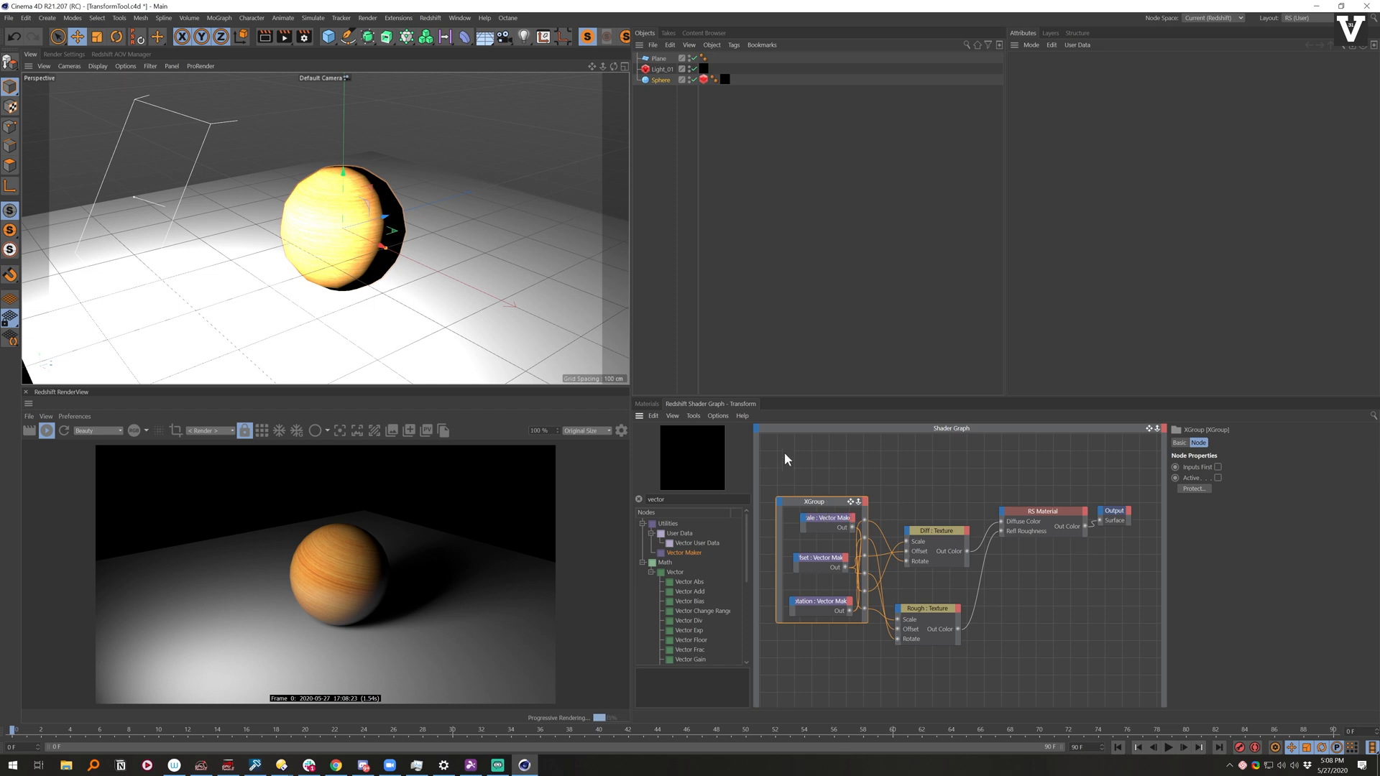
{"action": "mouse_move", "coordinate": [812, 428]}
{"action": "type", "text": "Transform"}
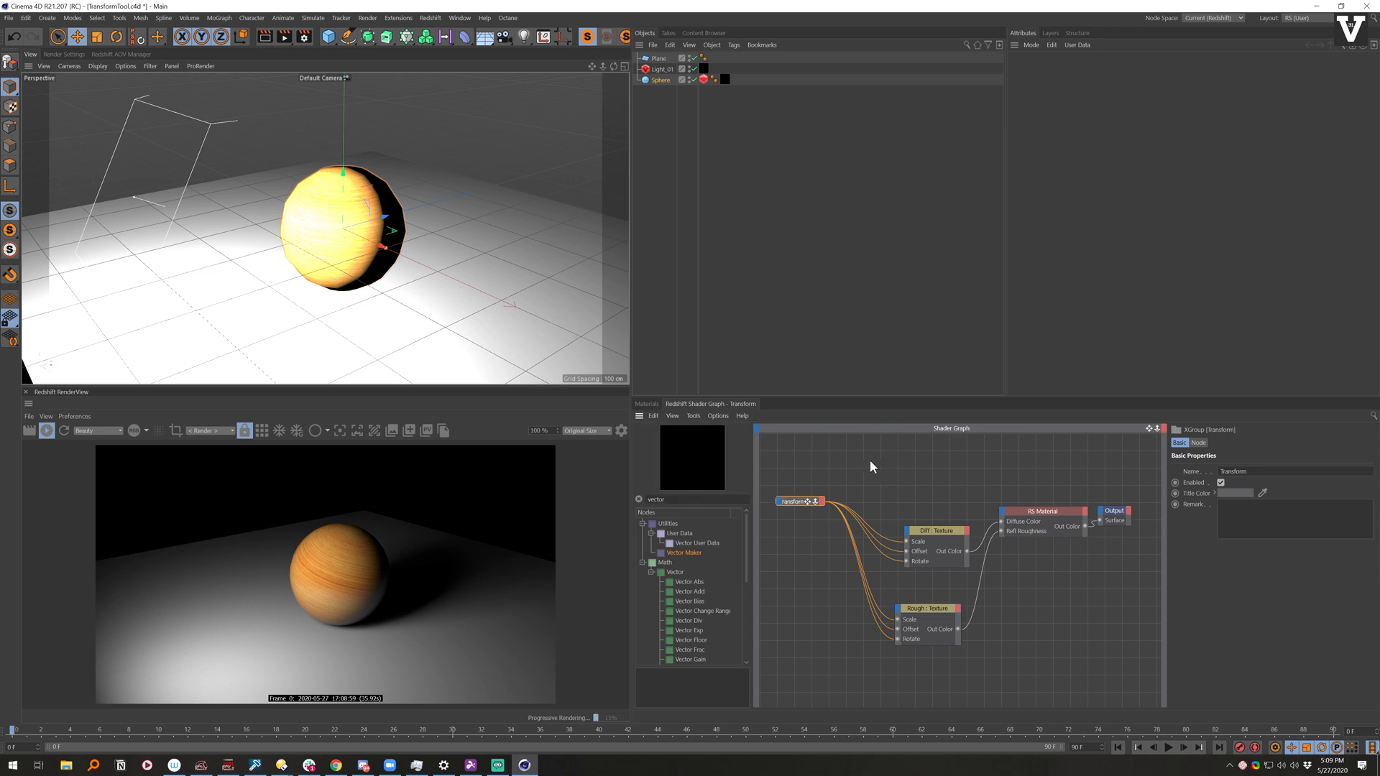
{"action": "mouse_move", "coordinate": [836, 476]}
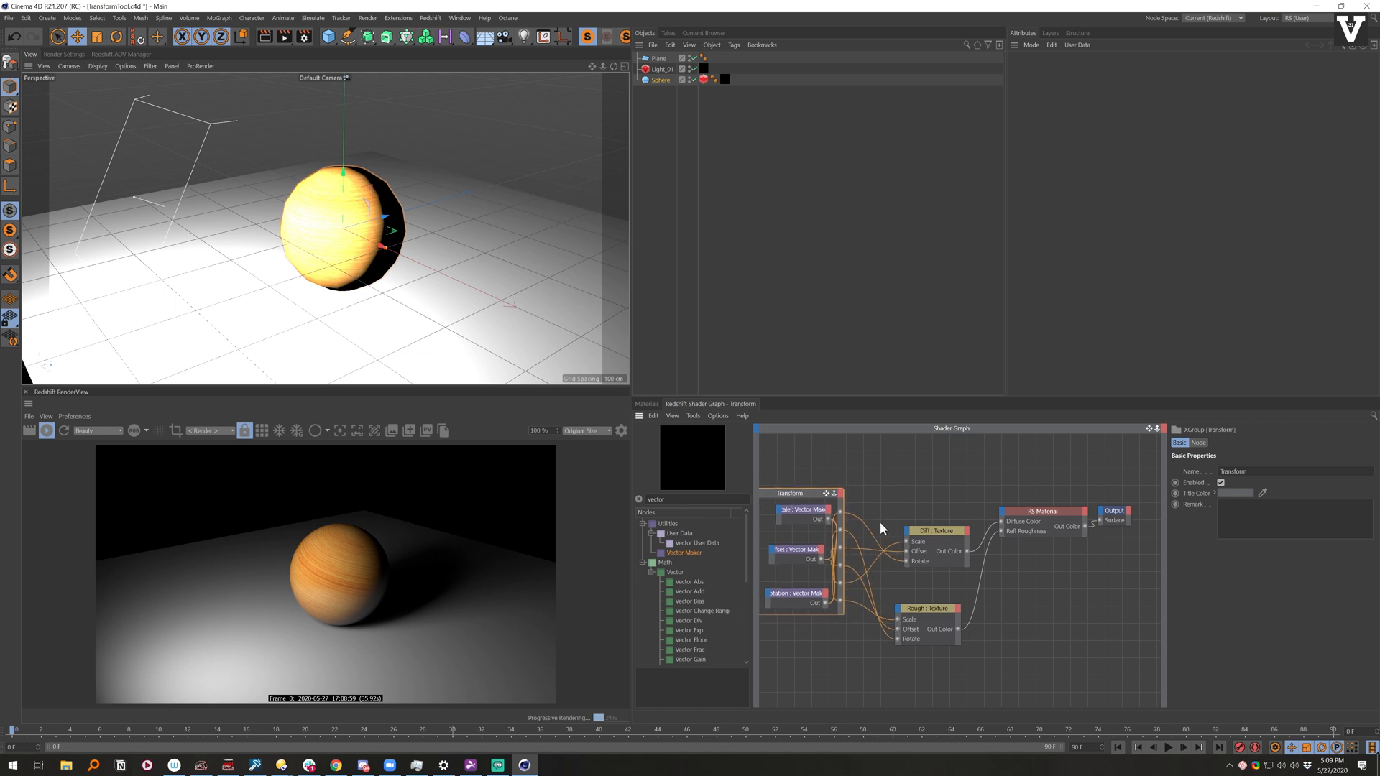
{"action": "left_click", "coordinate": [797, 555]}
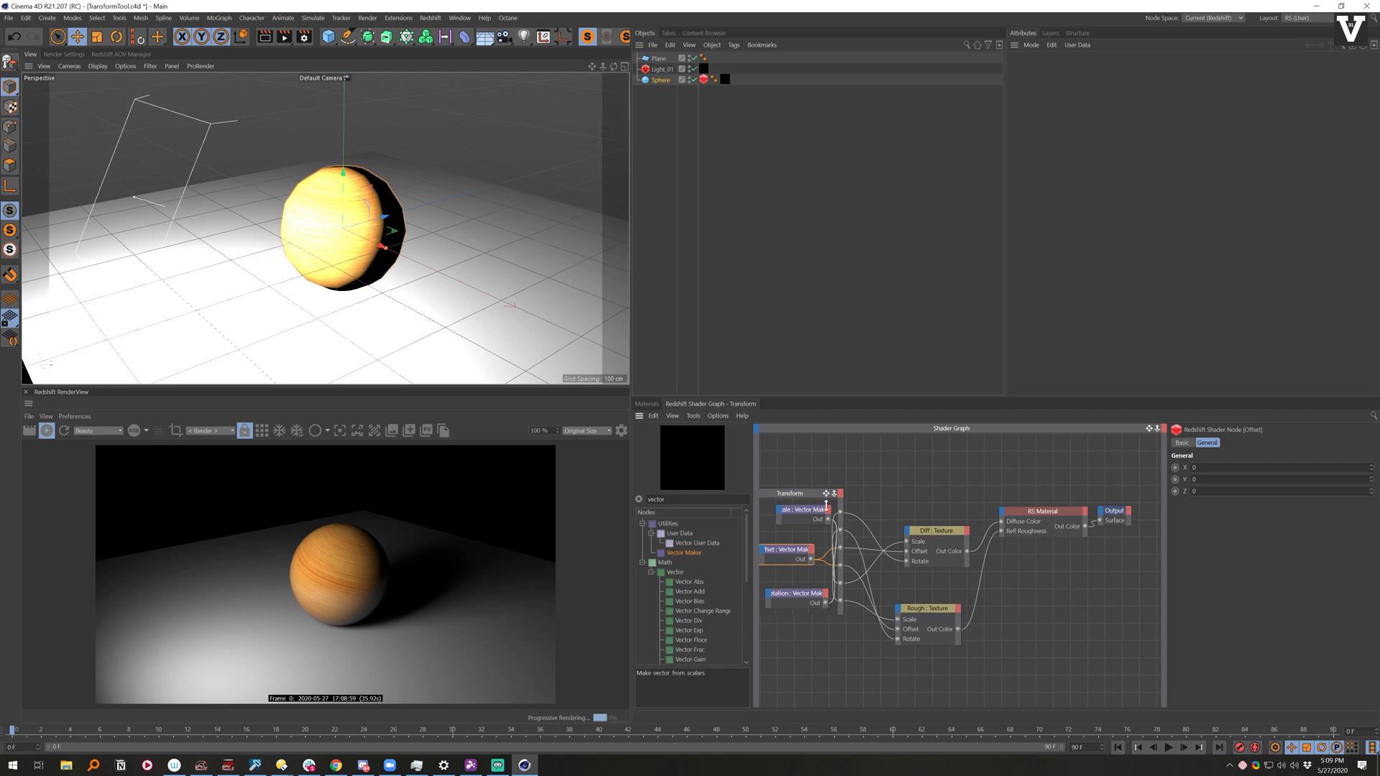
{"action": "mouse_move", "coordinate": [805, 473]}
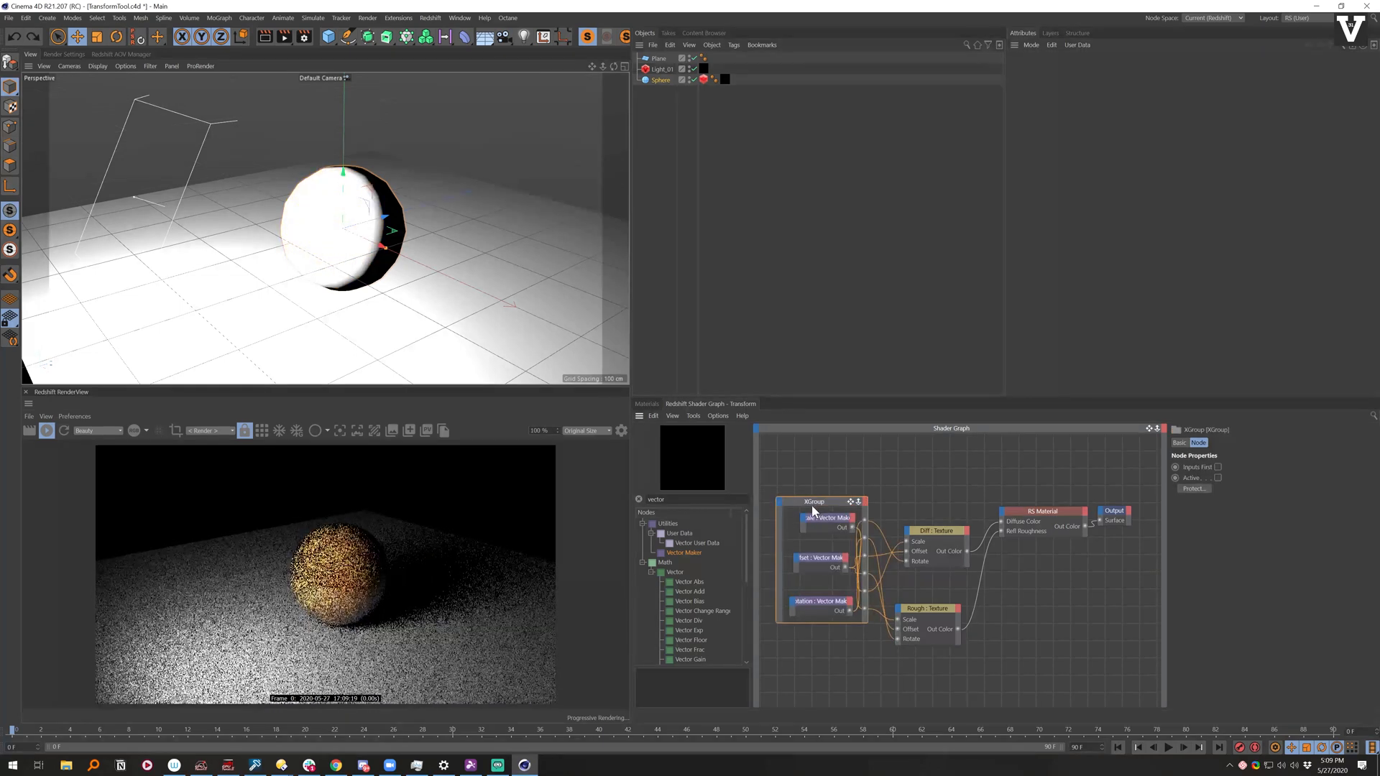
Step: Undo, reselect the vector makers and rebuild the XGroup, collapsing and expanding it to test
{"action": "left_click", "coordinate": [1039, 511]}
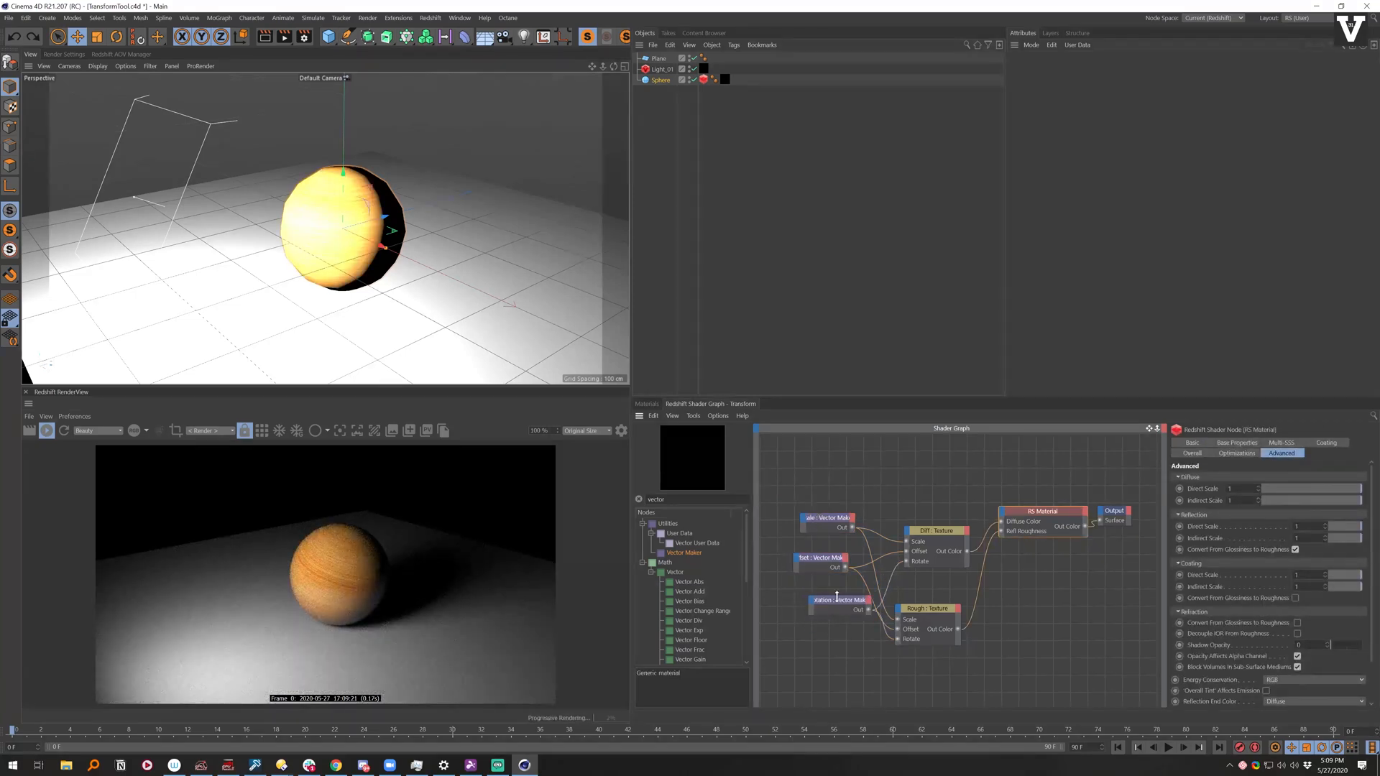
{"action": "left_click", "coordinate": [805, 601]}
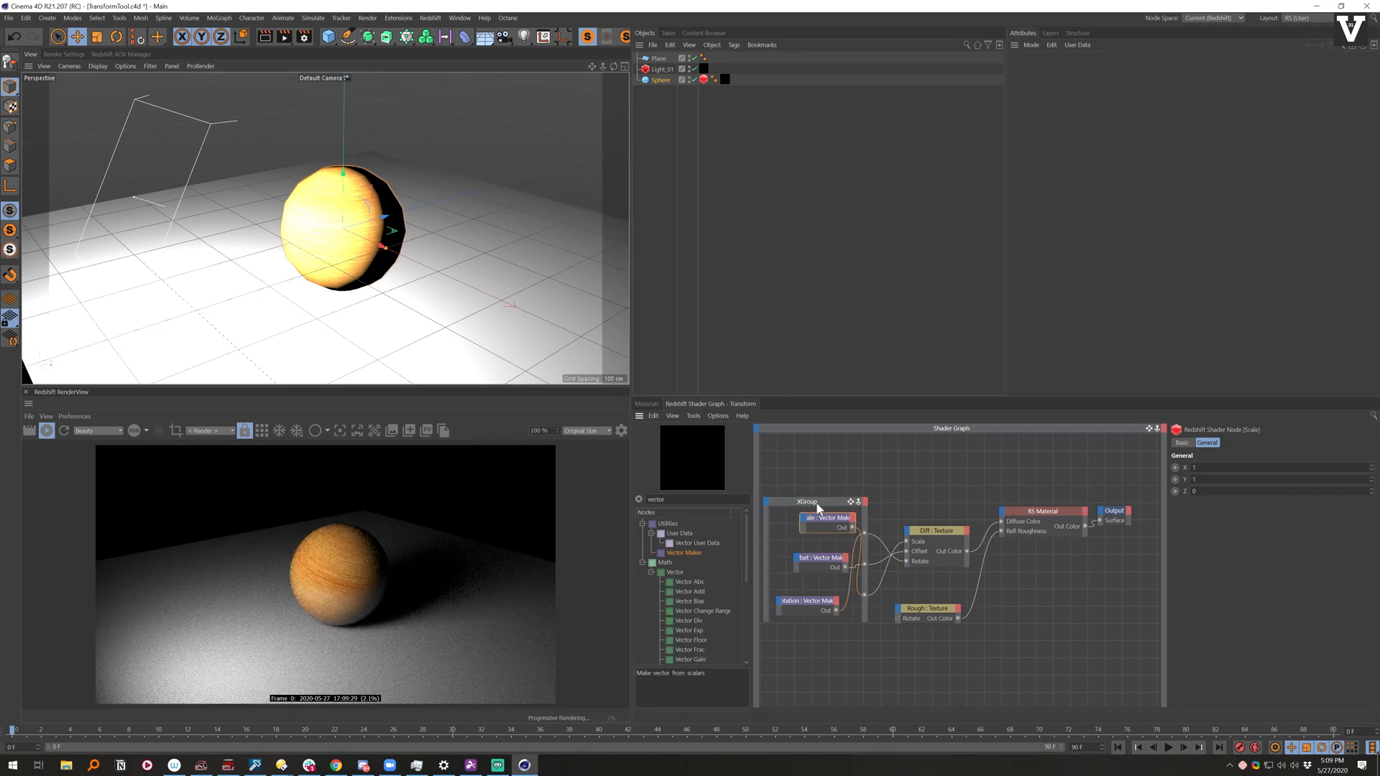
{"action": "left_click", "coordinate": [801, 501]}
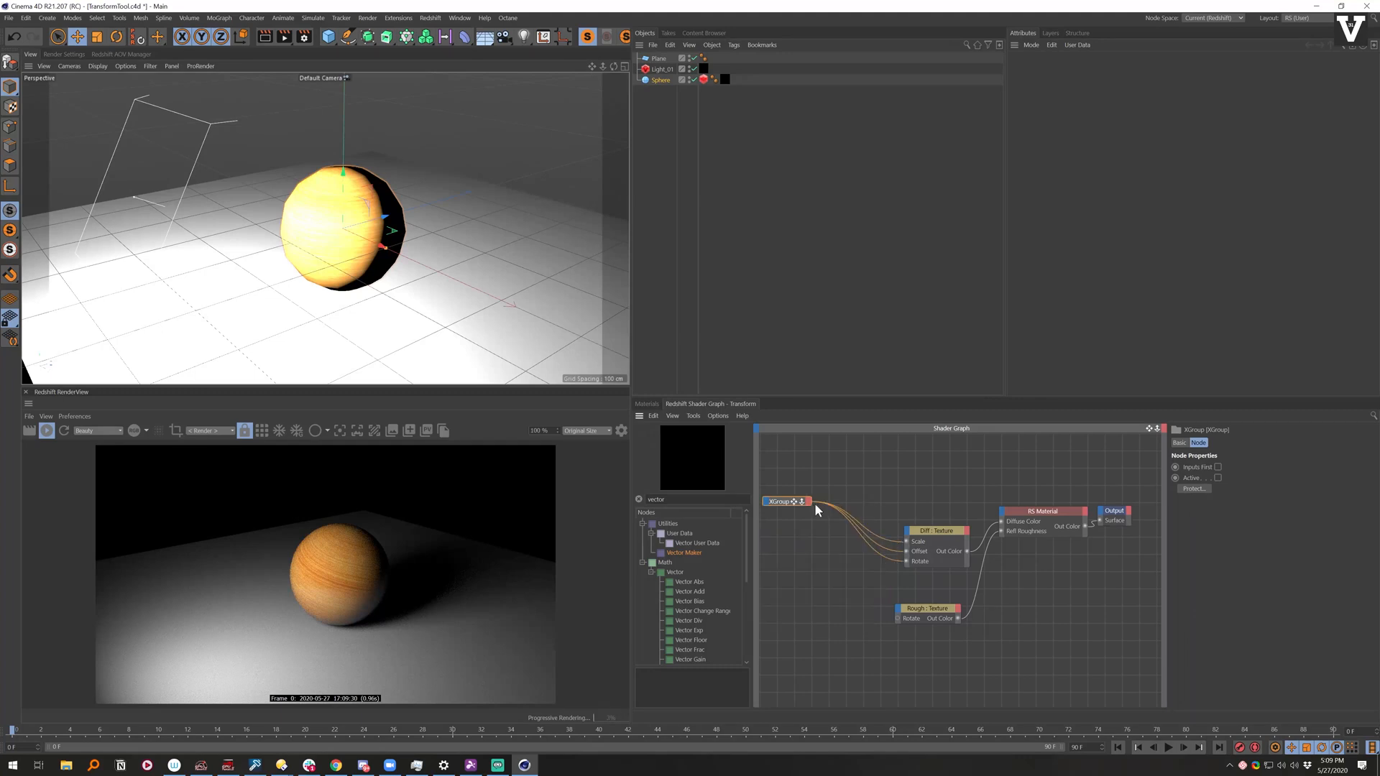
{"action": "left_click", "coordinate": [803, 502]}
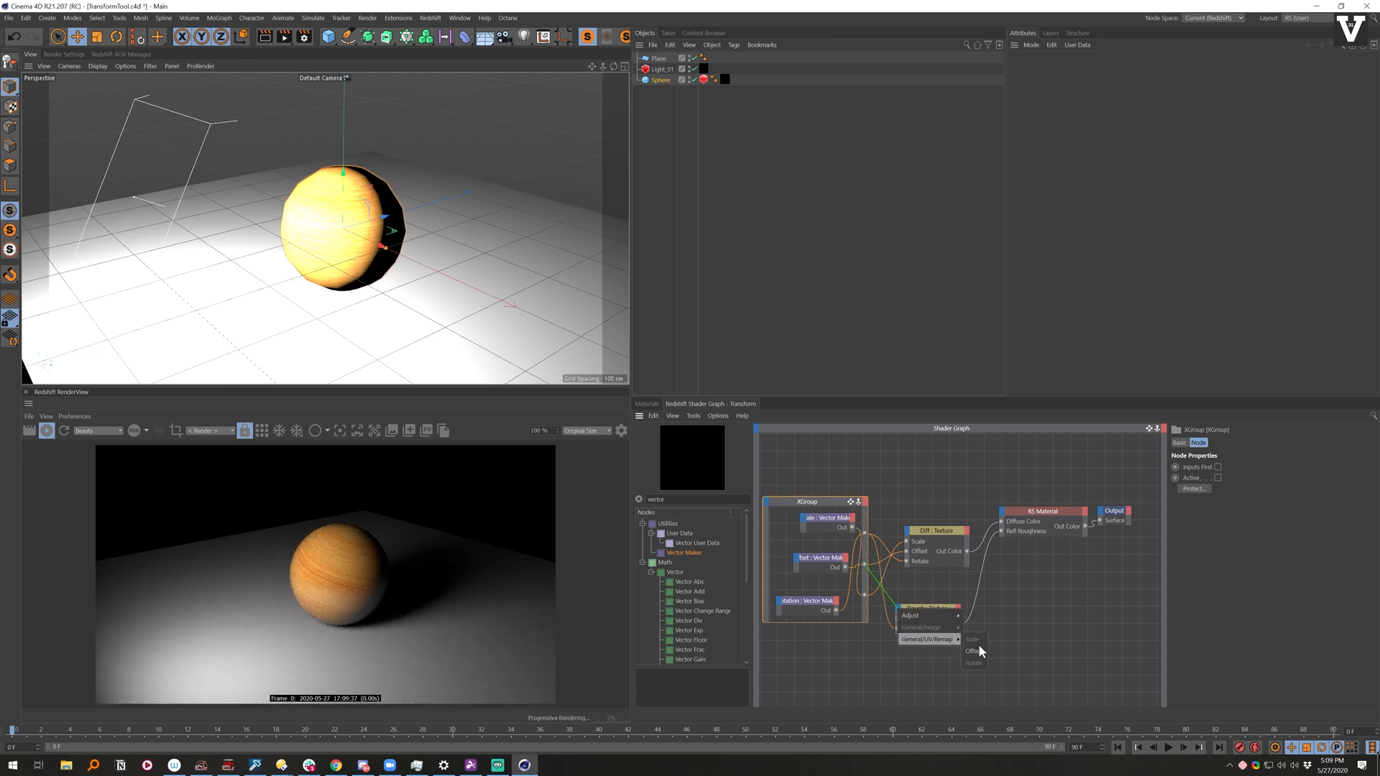
Step: Wire the group's outputs into the Rough texture's Scale/Offset/Rotate and name it Transform
{"action": "left_click", "coordinate": [973, 651]}
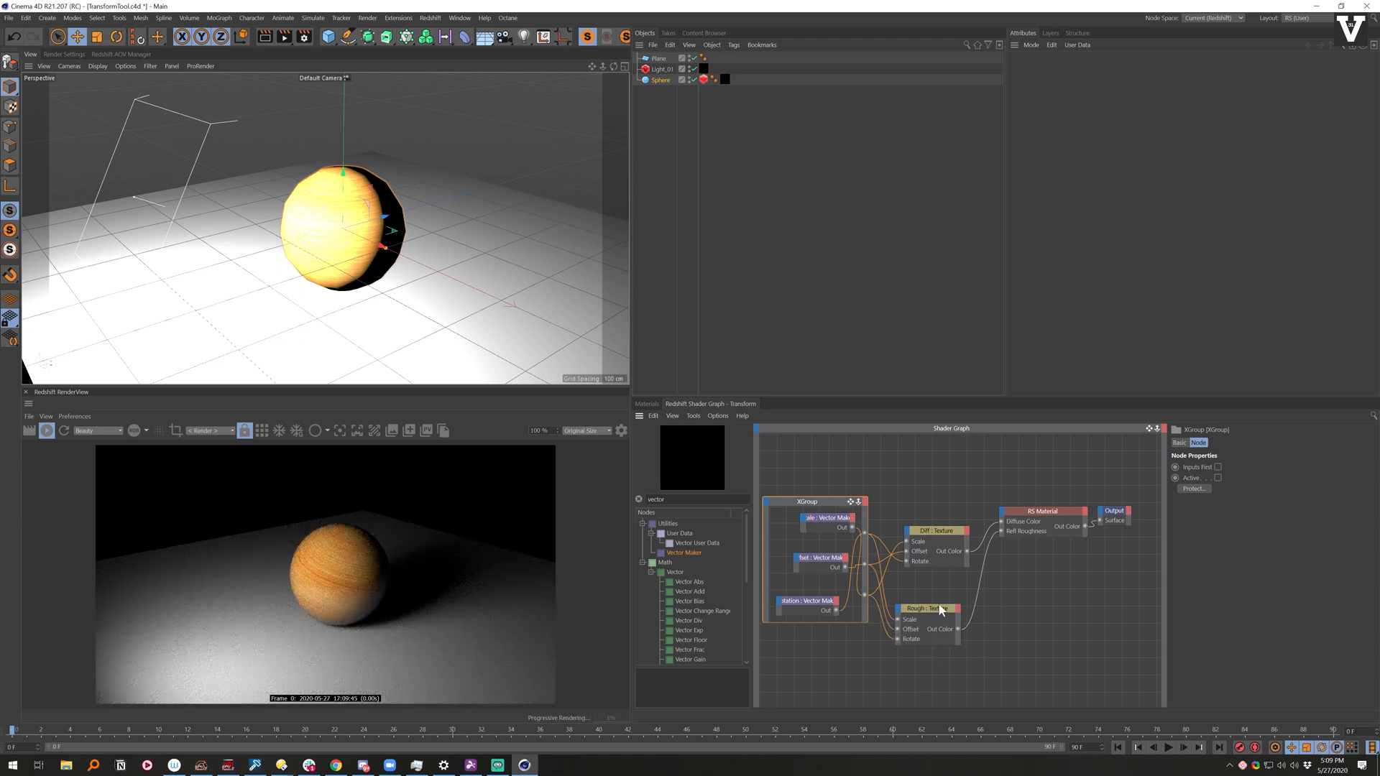
{"action": "left_click", "coordinate": [925, 608]}
{"action": "type", "text": "Transform"}
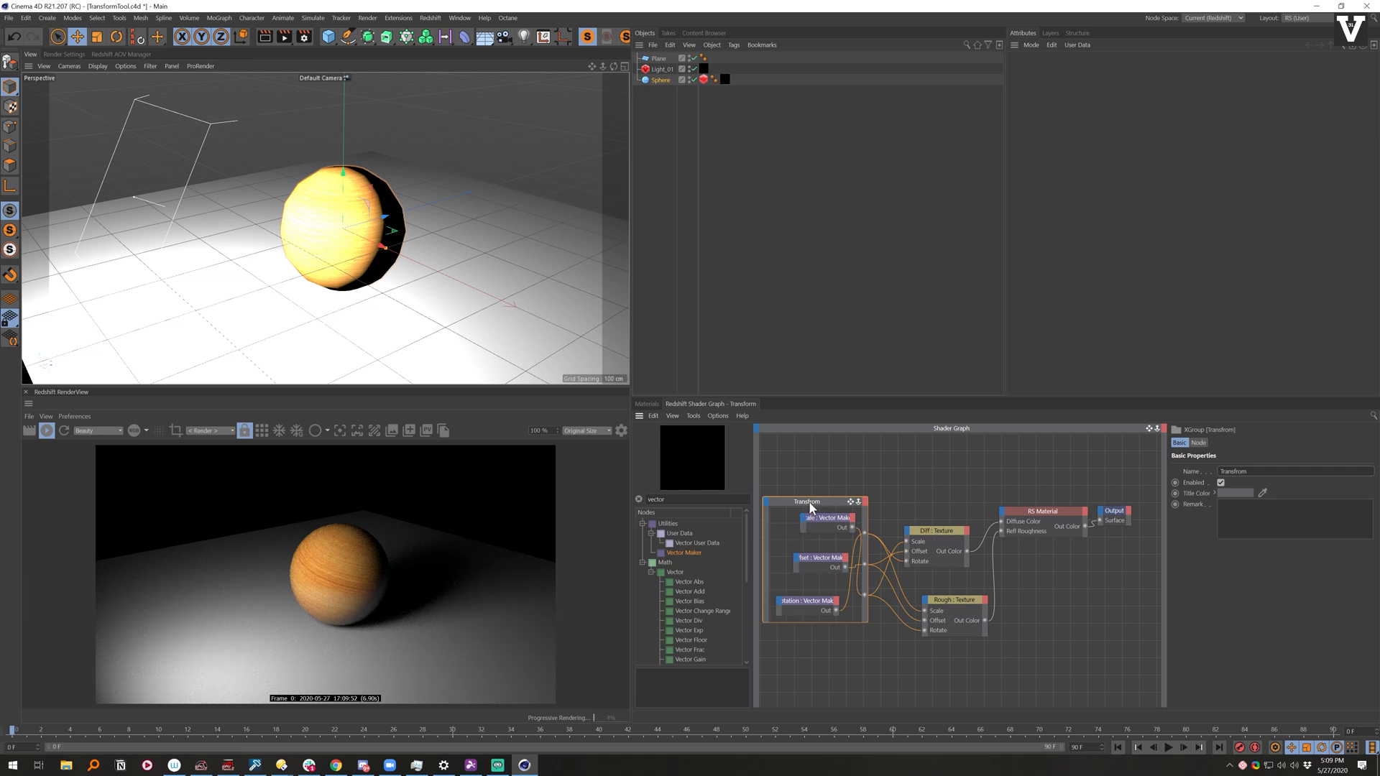
{"action": "mouse_move", "coordinate": [818, 506]}
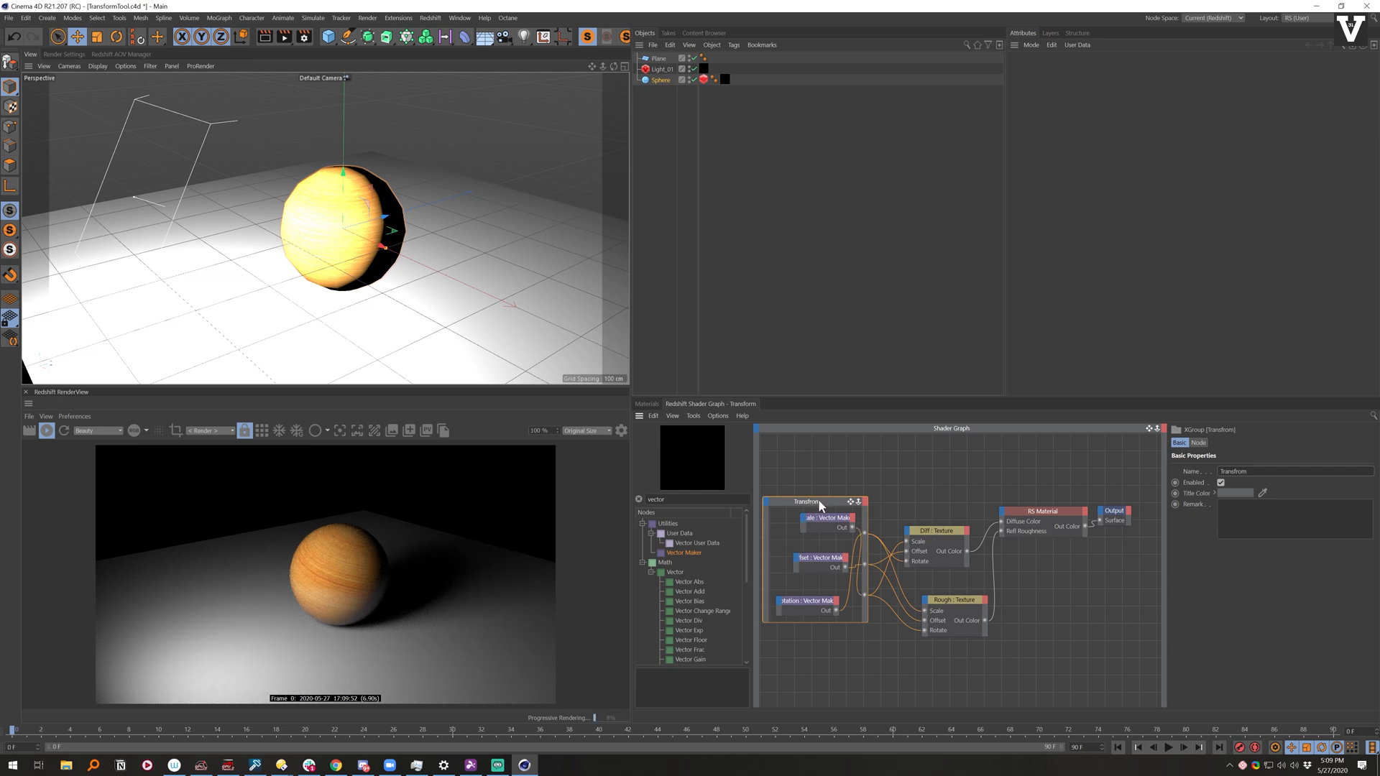